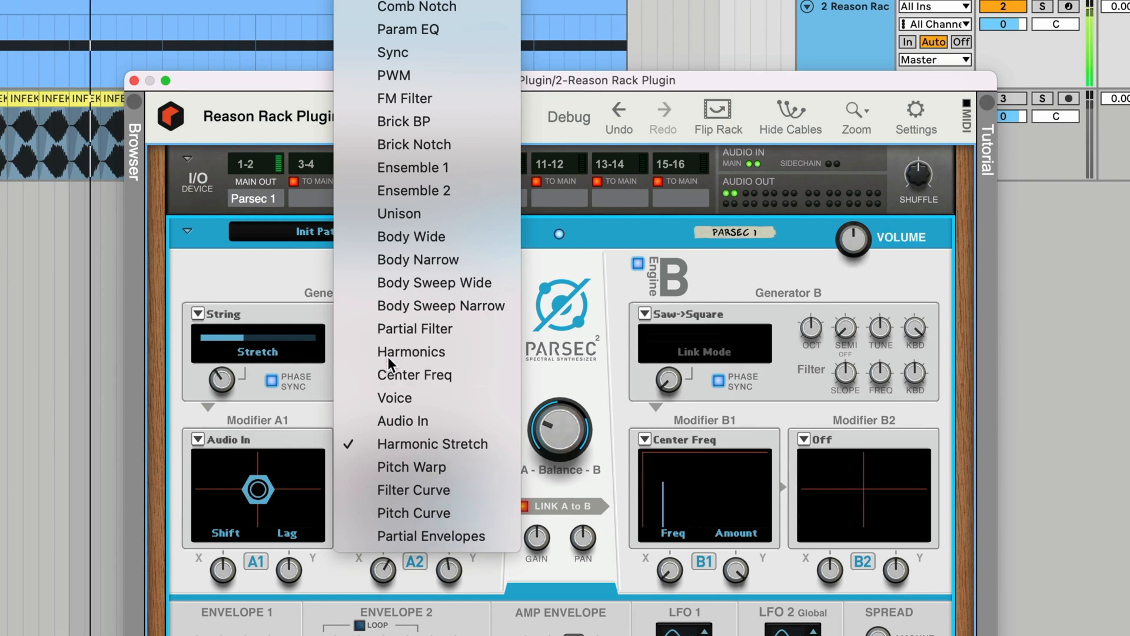
Step: Load Reason Rack Plugin with a Parsec synth left on its Init Patch
left_click(410, 352)
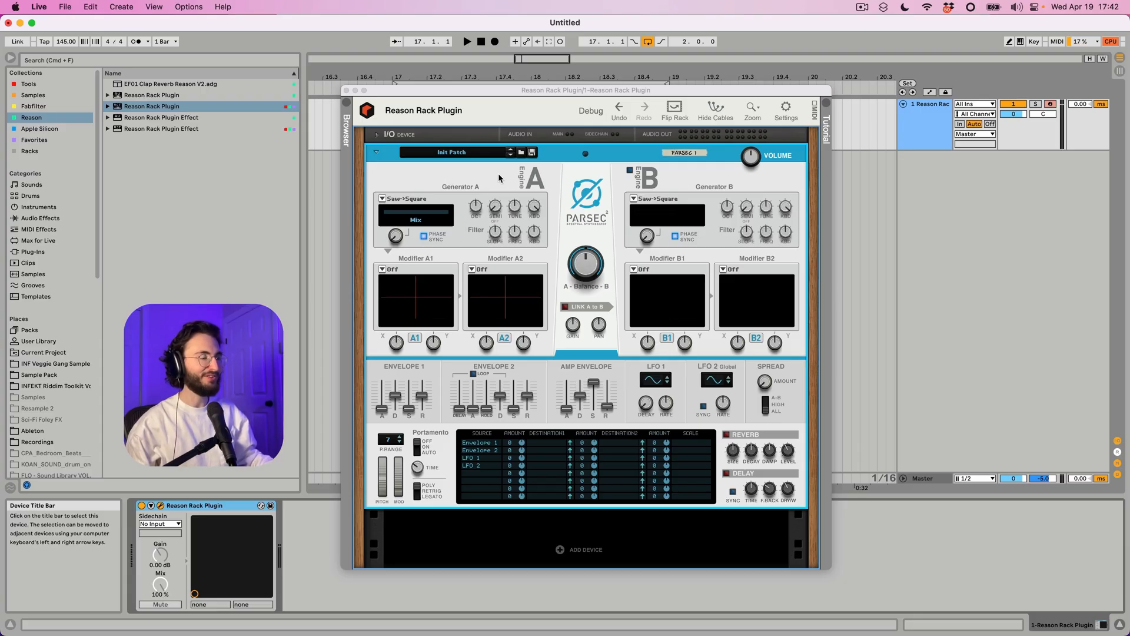
Step: Switch Parsec's Generator A from Saw->Square to FM after auditioning Pulse
left_click(629, 170)
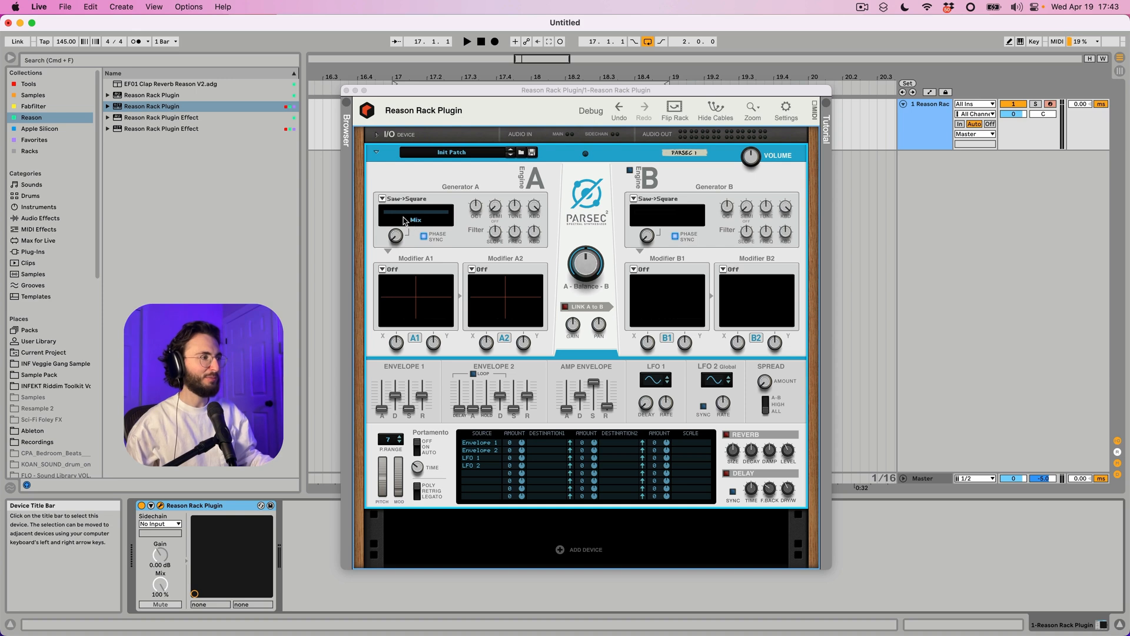
left_click(414, 199)
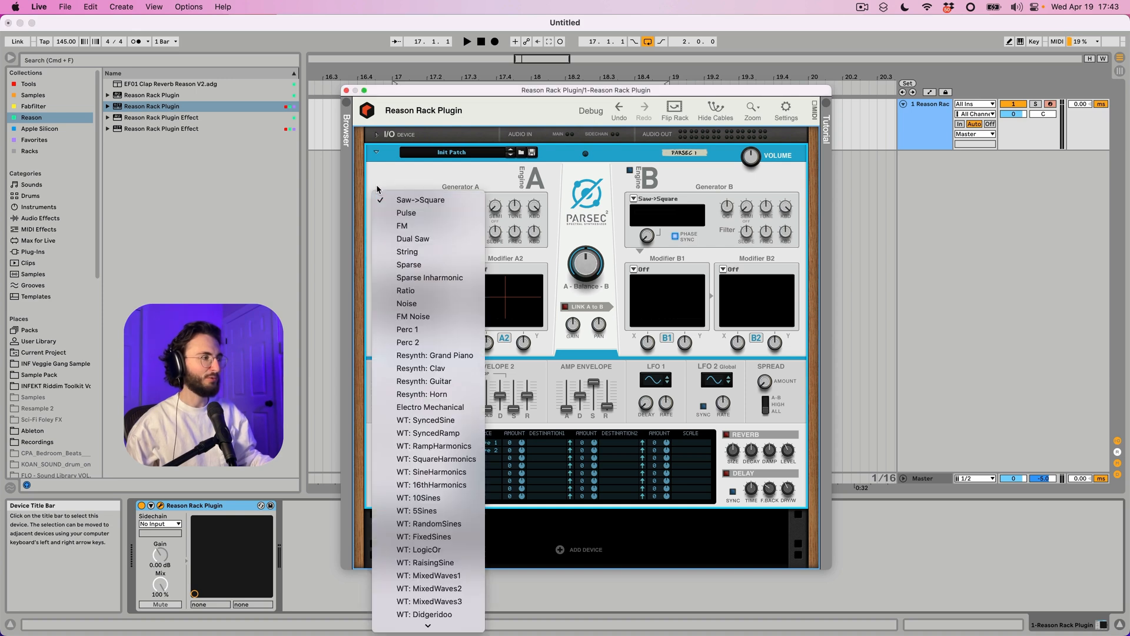
mouse_move(406, 213)
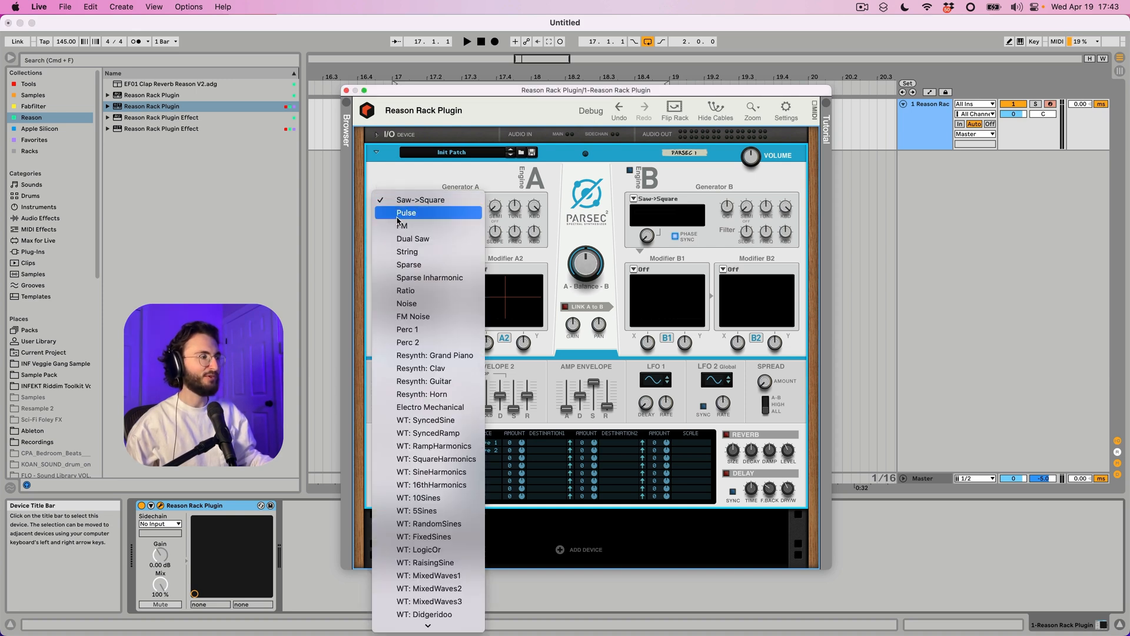
left_click(406, 212)
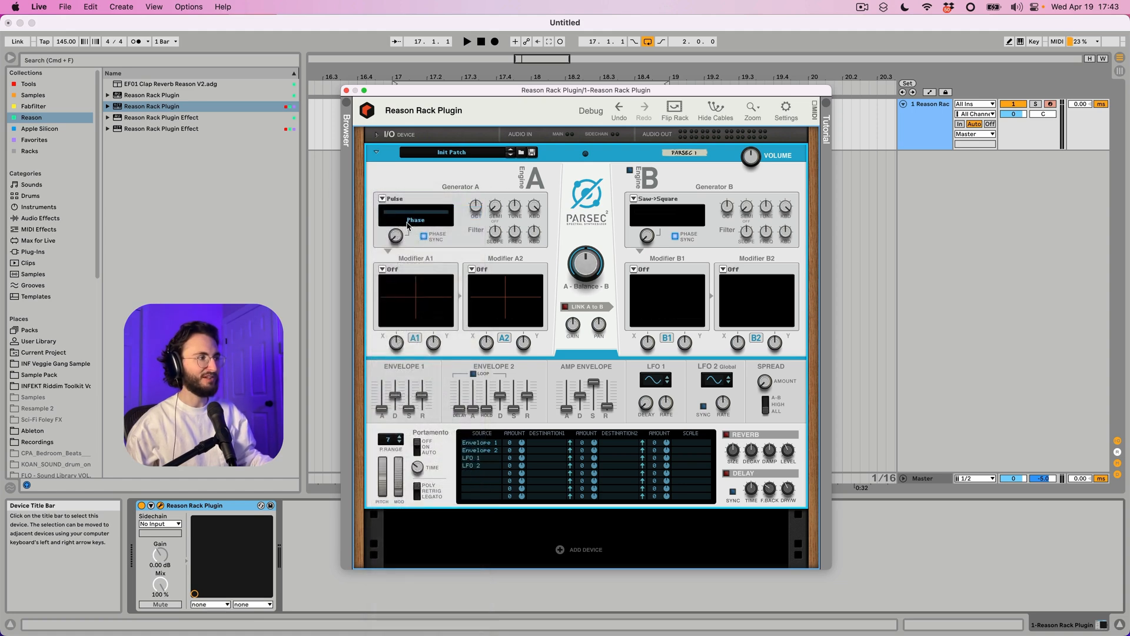
left_click(415, 198)
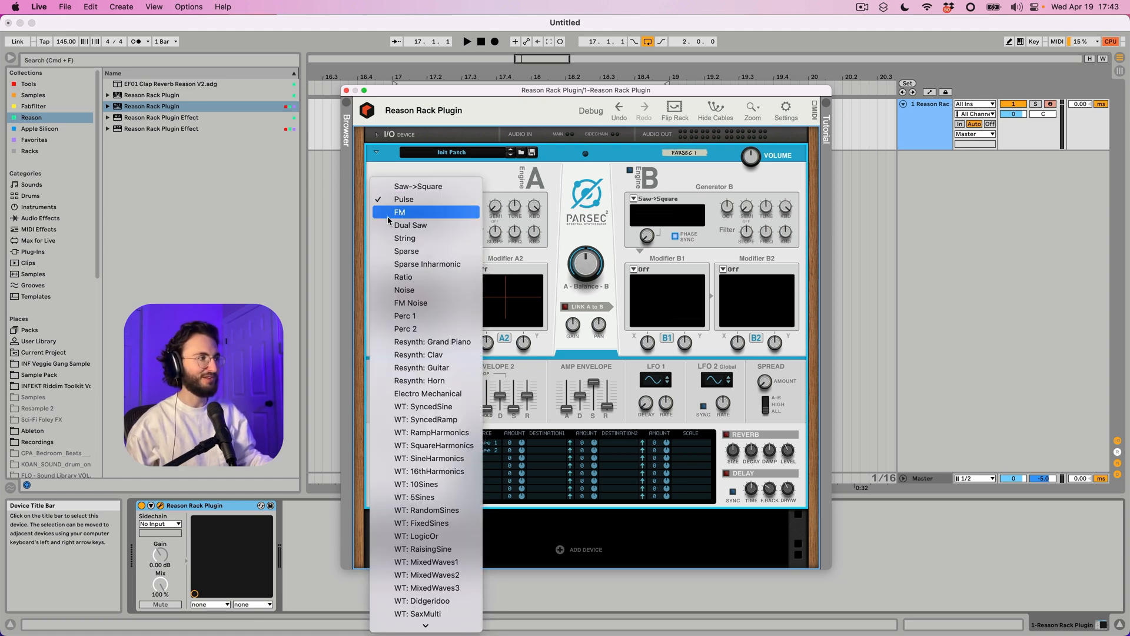
left_click(399, 212)
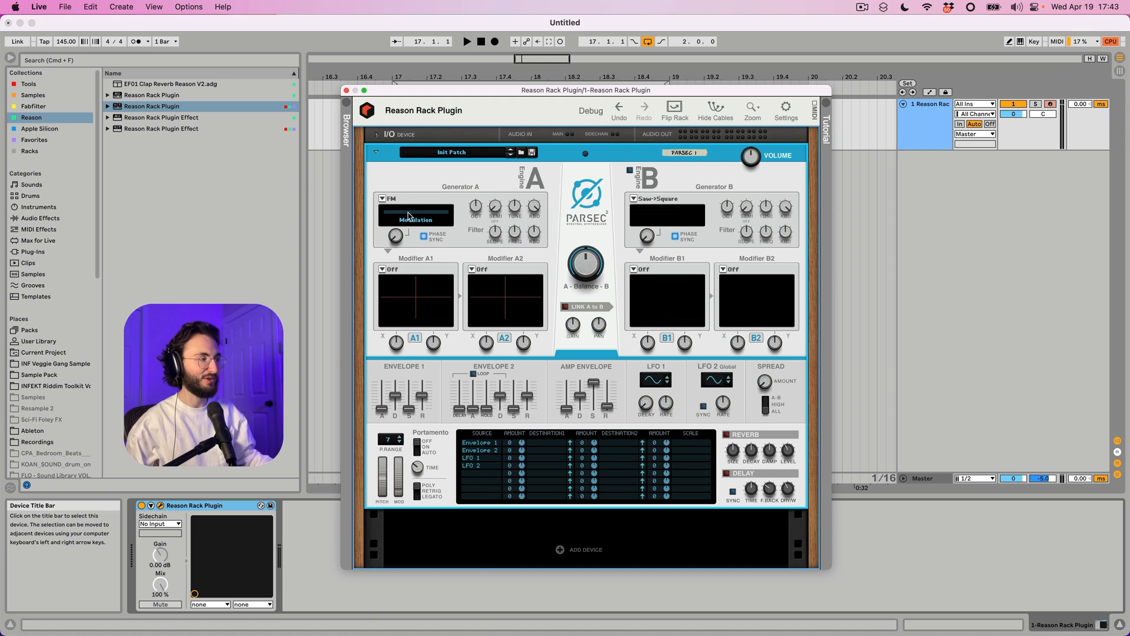
left_click(404, 199)
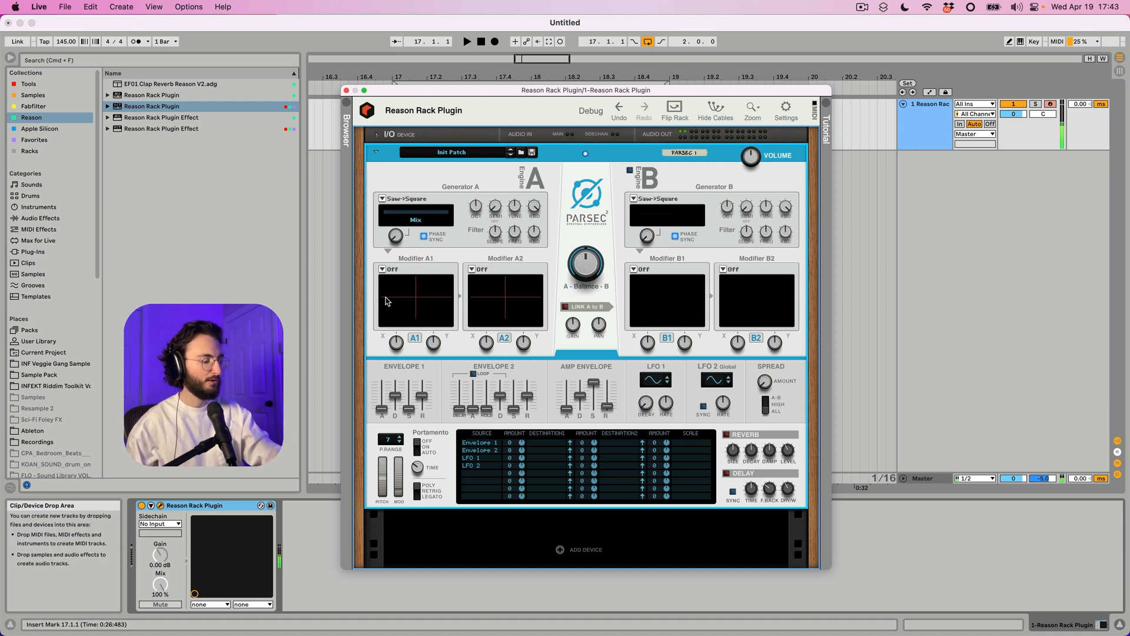
left_click(417, 199)
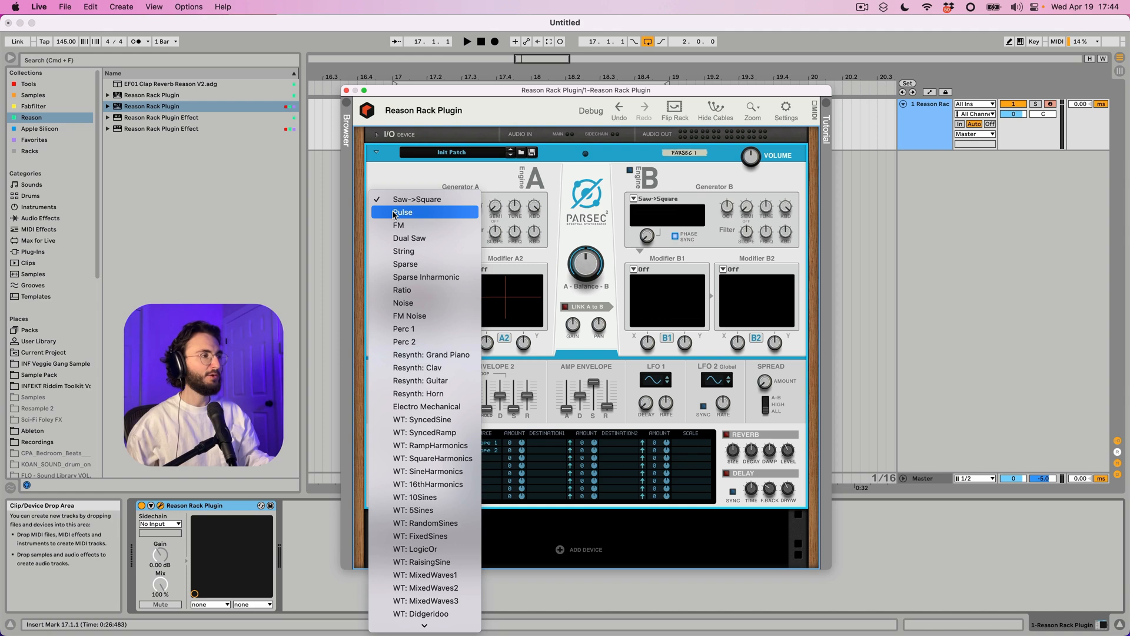
left_click(402, 211)
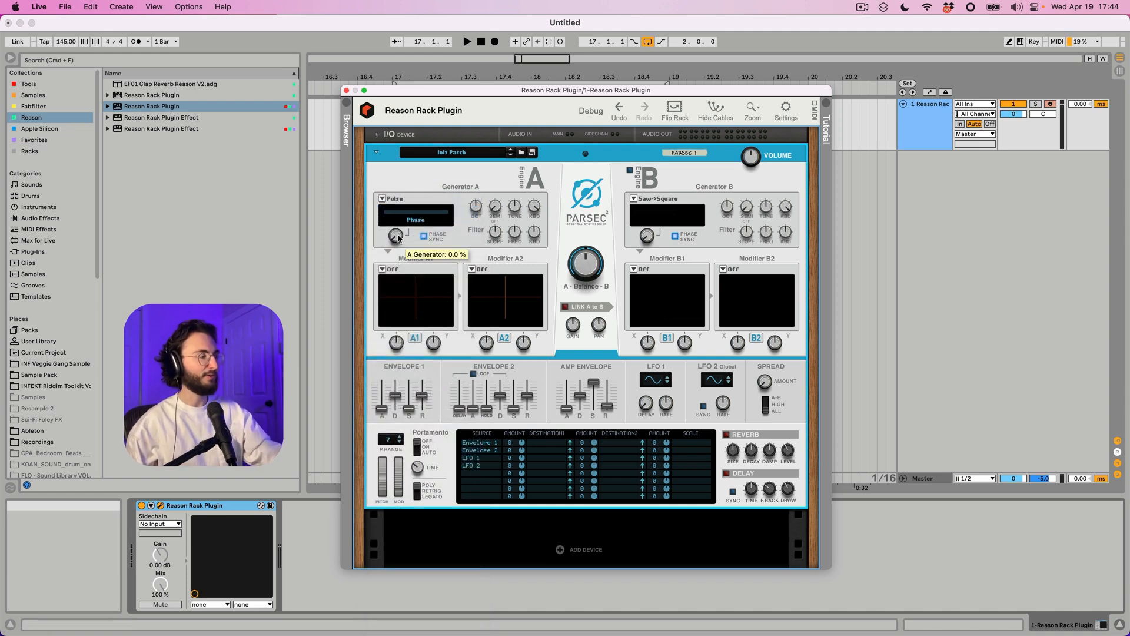
left_click_drag(396, 237, 396, 209)
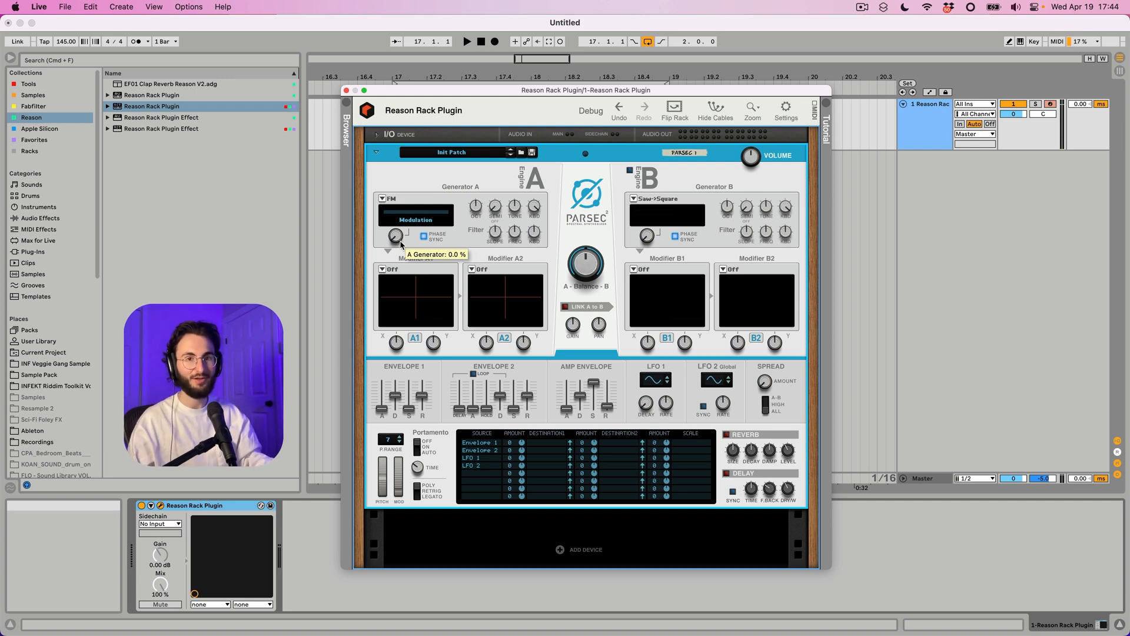
mouse_move(382, 206)
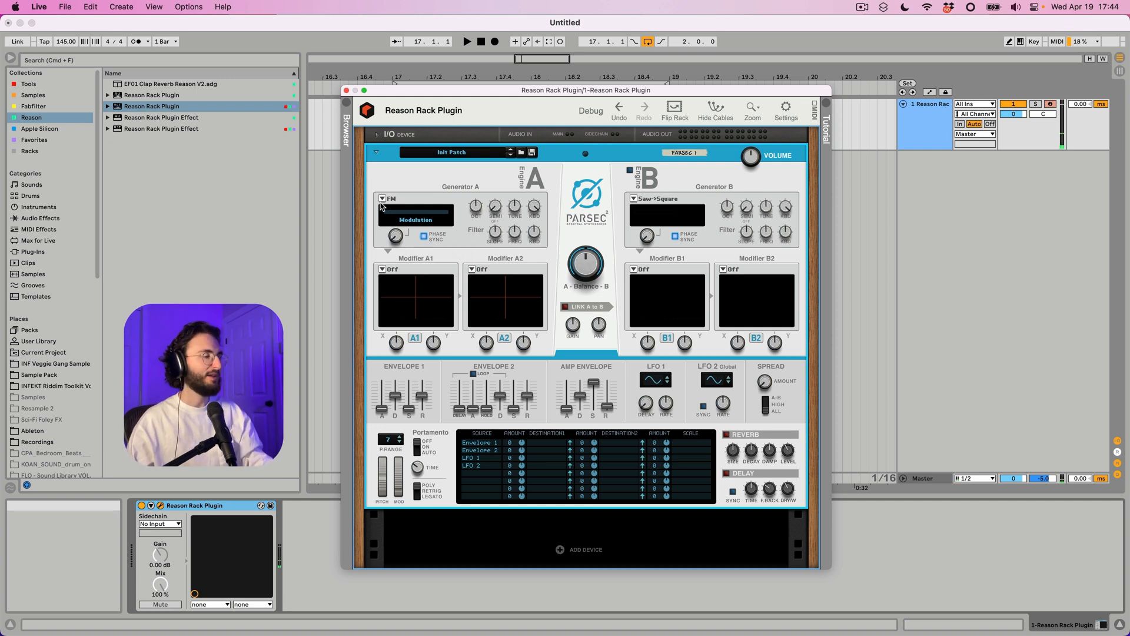
mouse_move(395, 270)
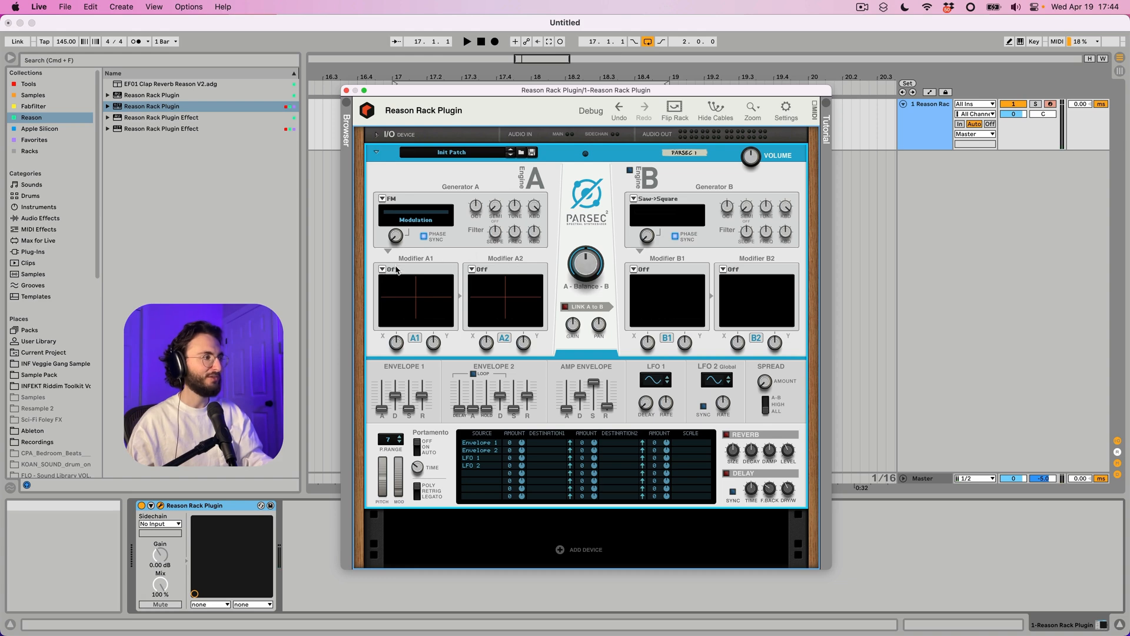
Step: Audition LPF 12 on Modifier A1, then settle on the Dual Band filter
left_click(414, 198)
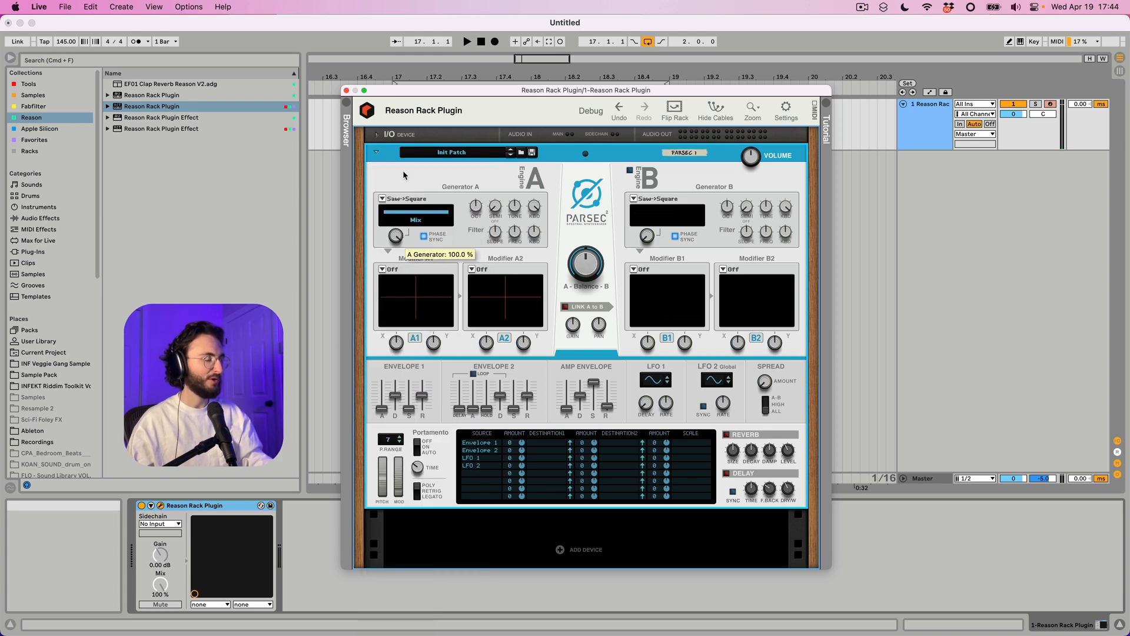
left_click(392, 269)
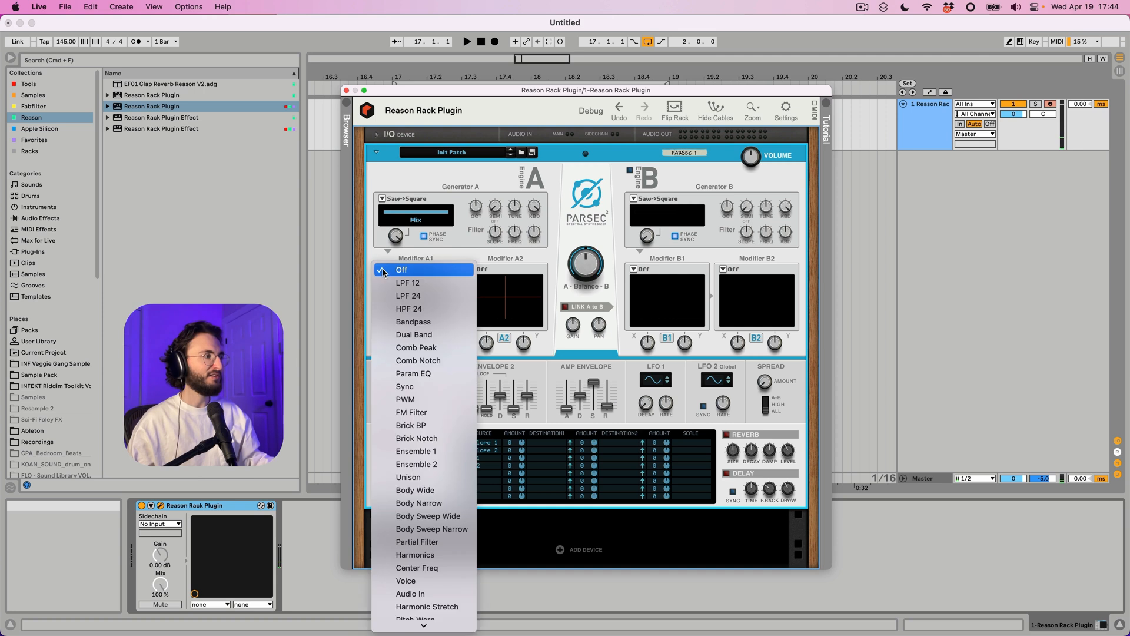
mouse_move(418, 402)
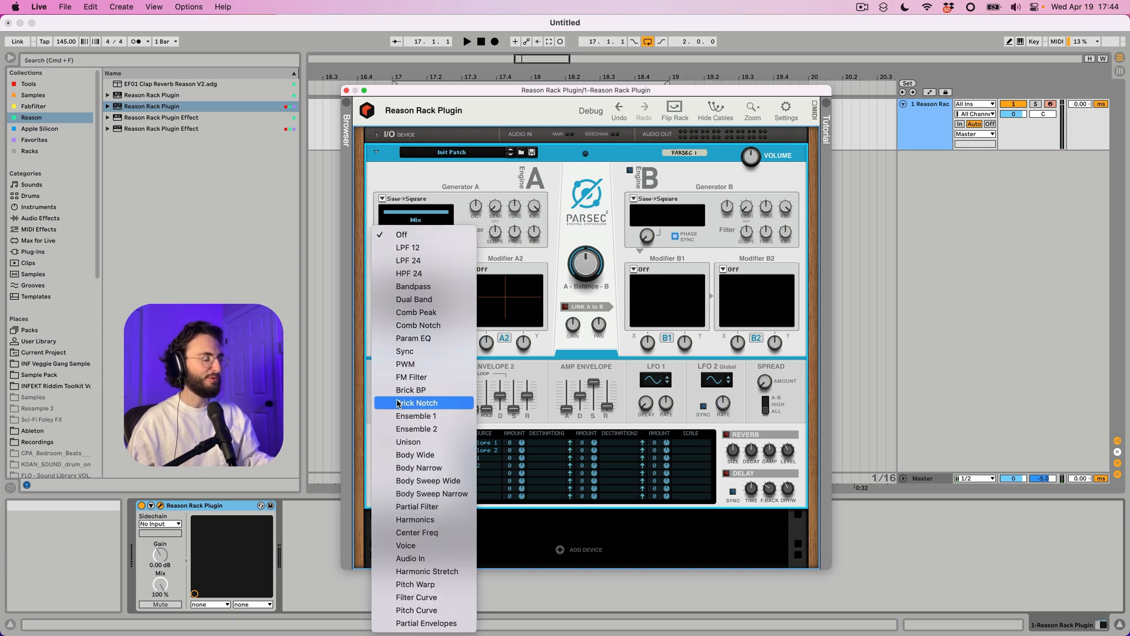
mouse_move(424, 287)
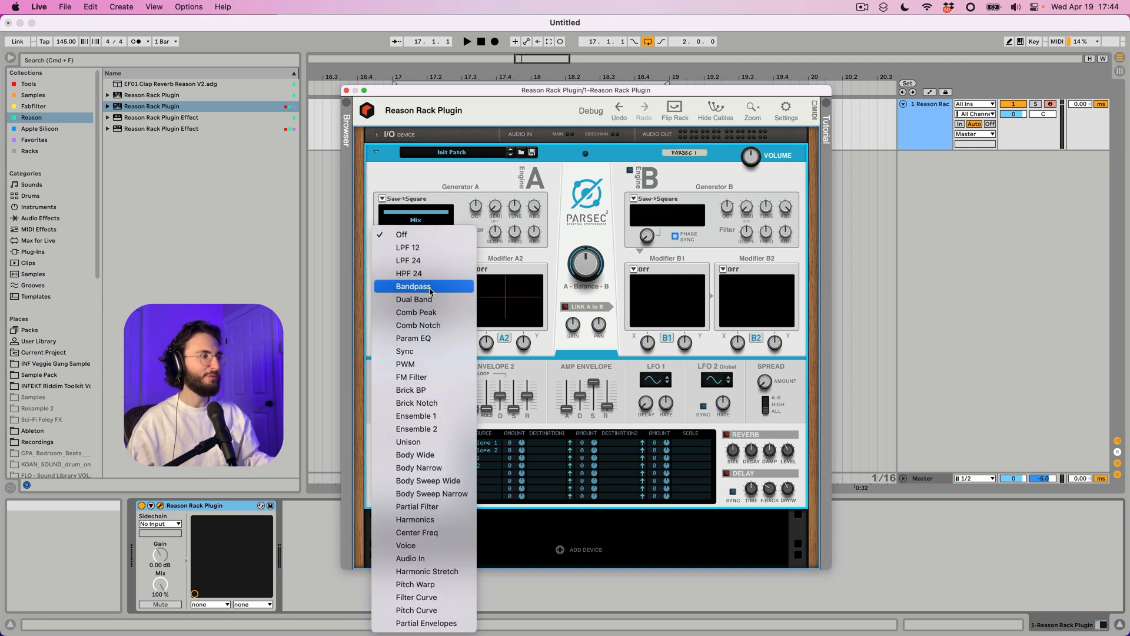
mouse_move(425, 248)
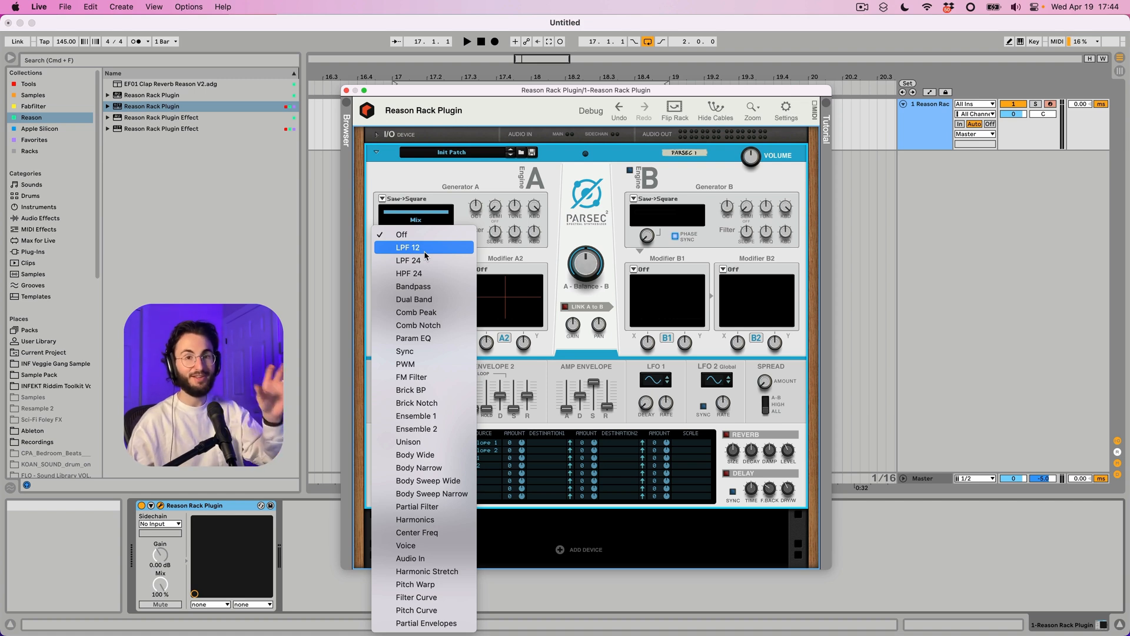
mouse_move(408, 260)
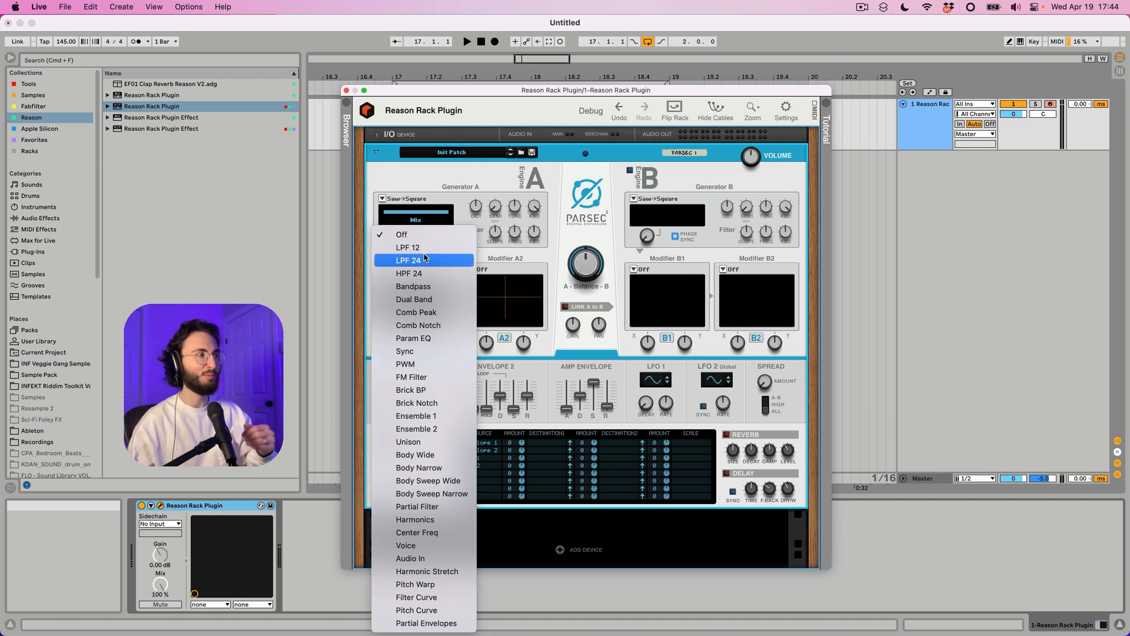
mouse_move(424, 250)
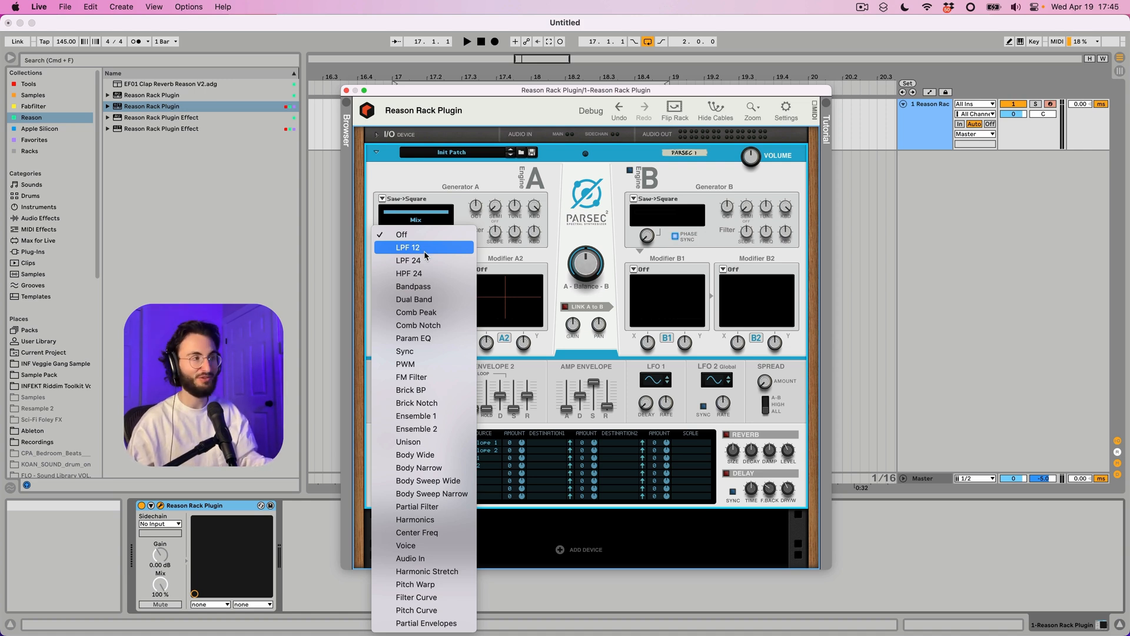
left_click(408, 248)
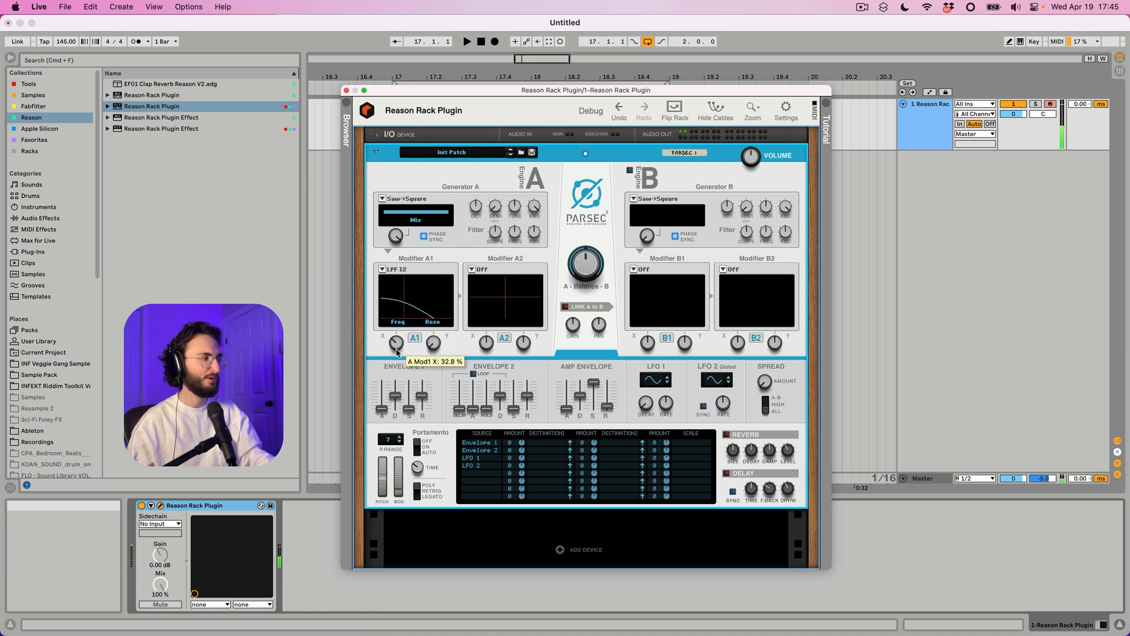
left_click(392, 269)
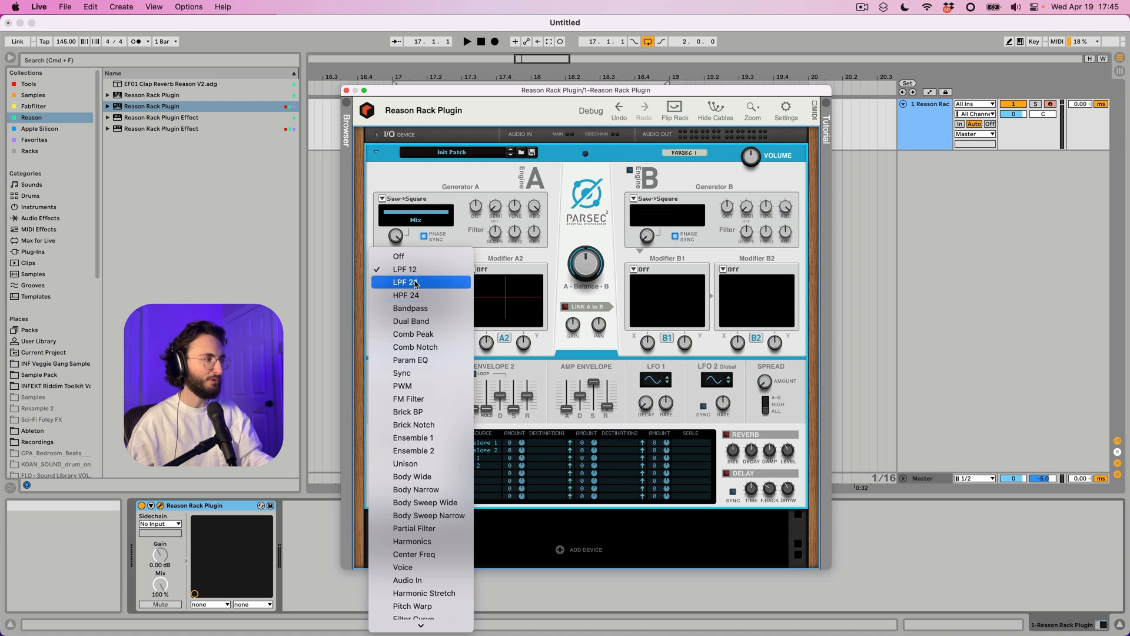
mouse_move(409, 308)
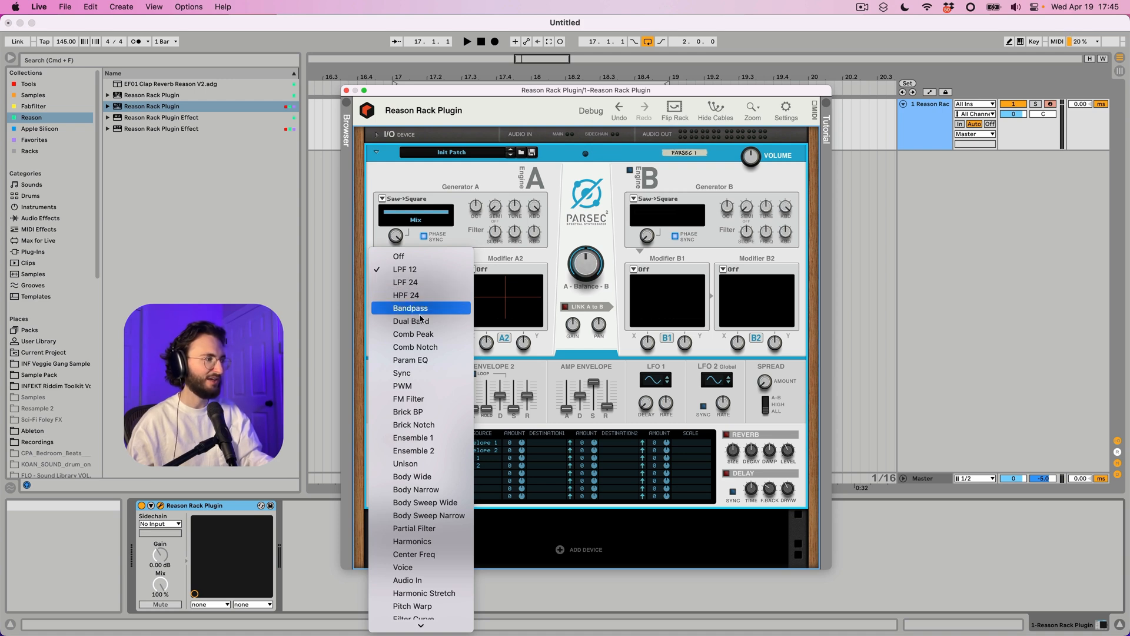
left_click(411, 320)
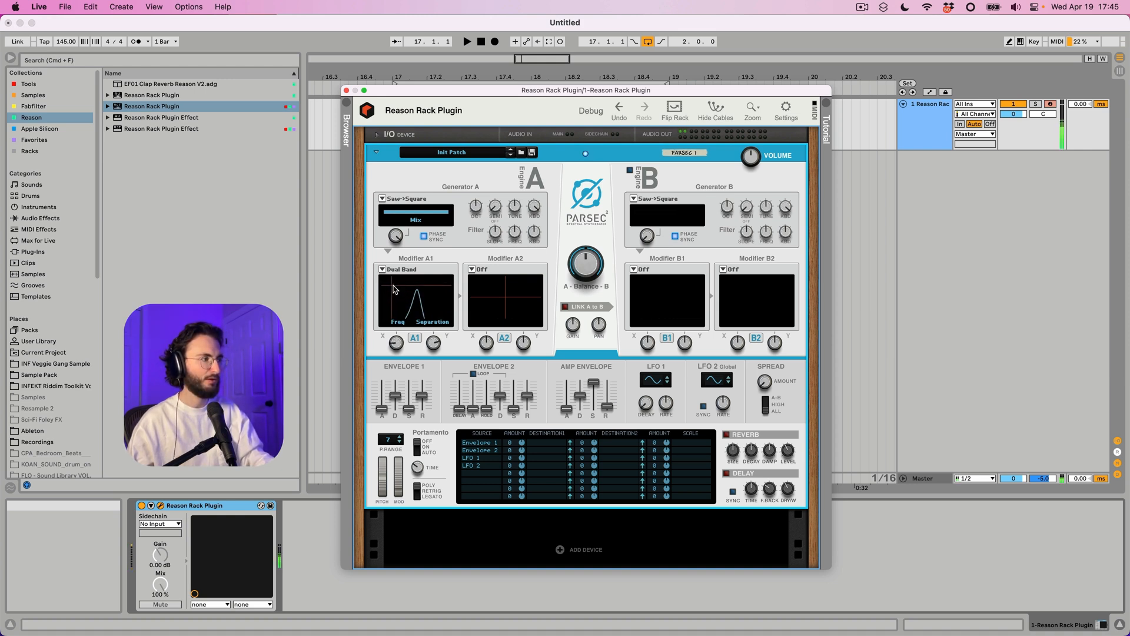
Step: Replace Modifier A1's brief Comb Notch with Ensemble 1
left_click(399, 269)
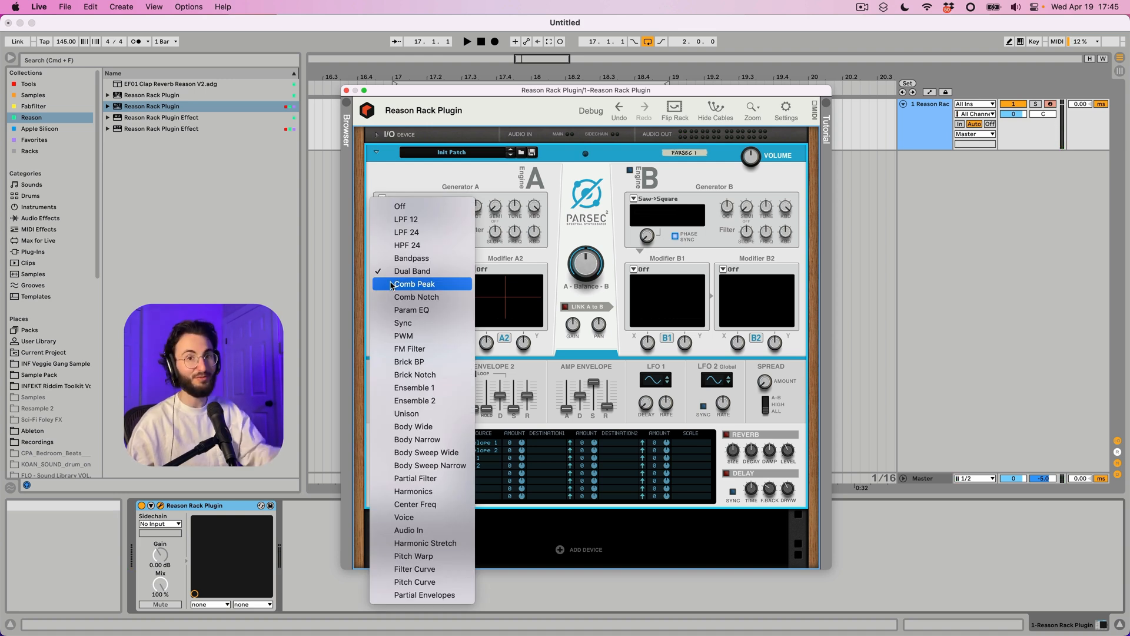
mouse_move(412, 270)
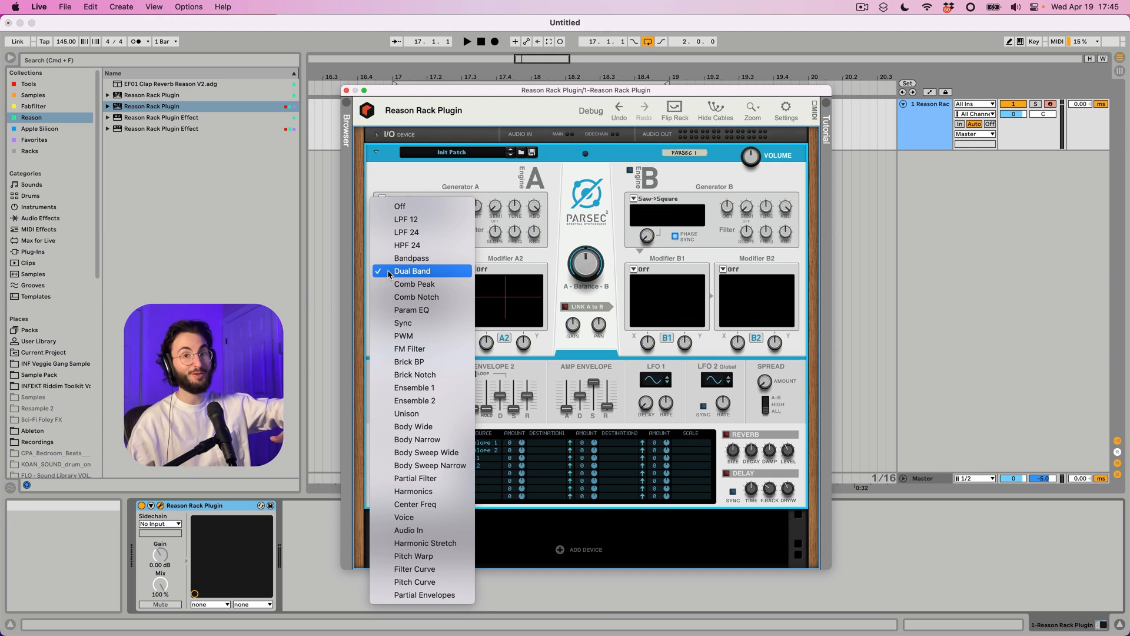
mouse_move(414, 283)
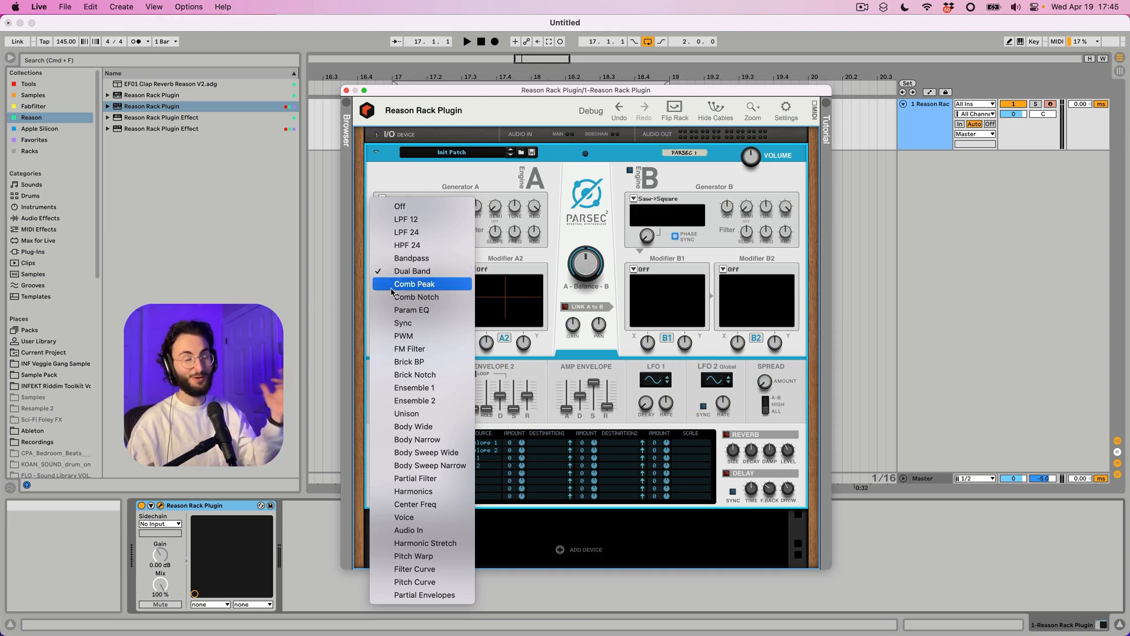
mouse_move(417, 297)
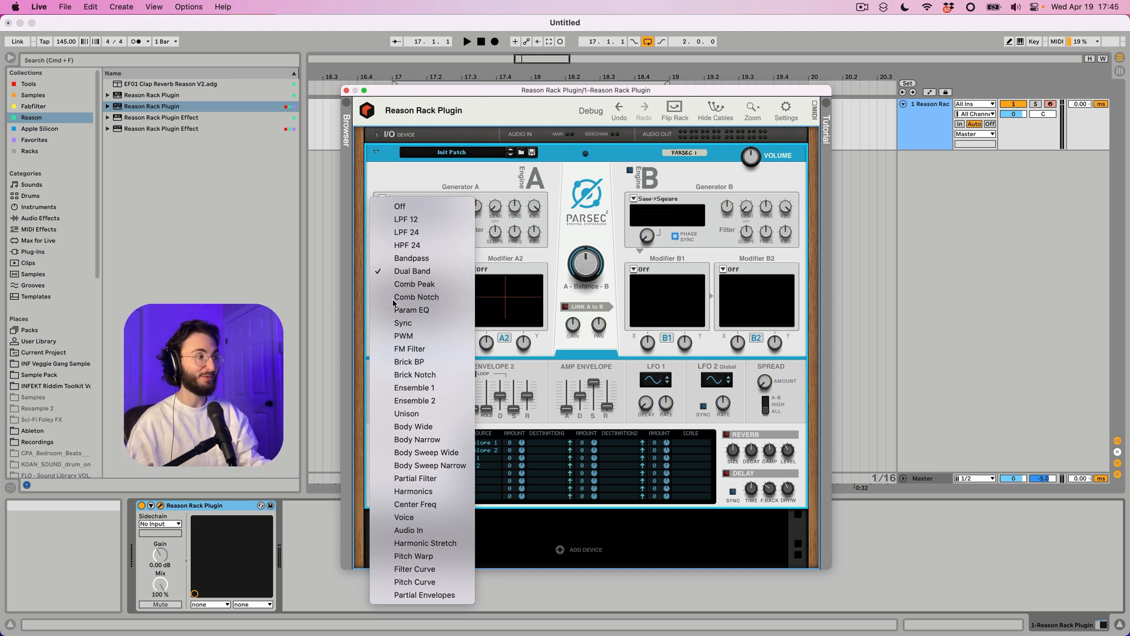
left_click(416, 296)
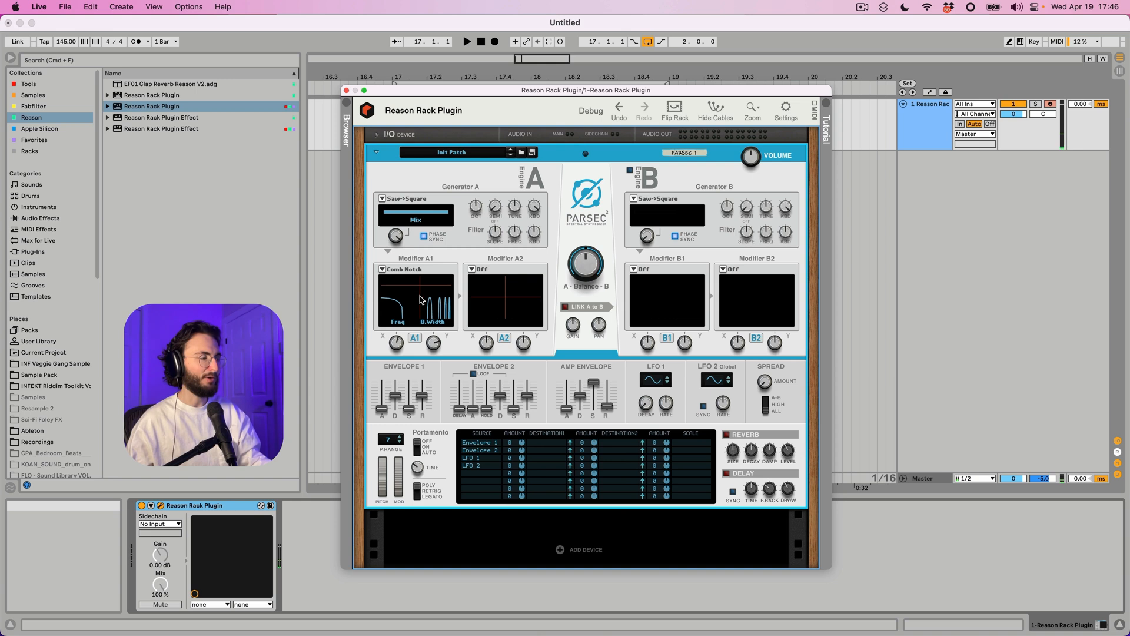
left_click(415, 269)
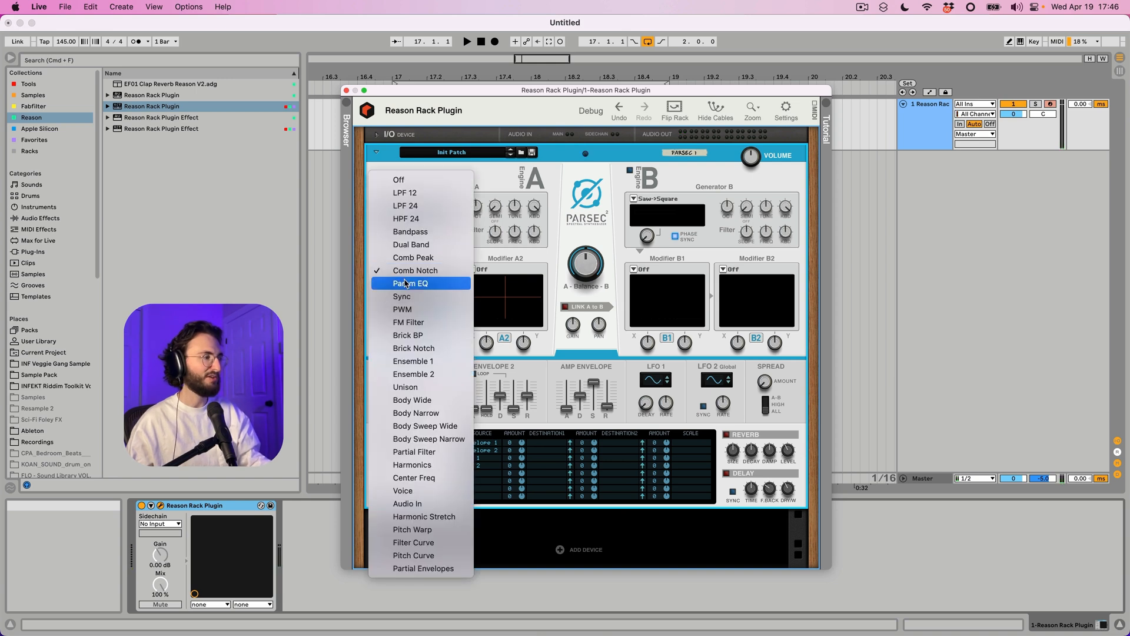
mouse_move(416, 310)
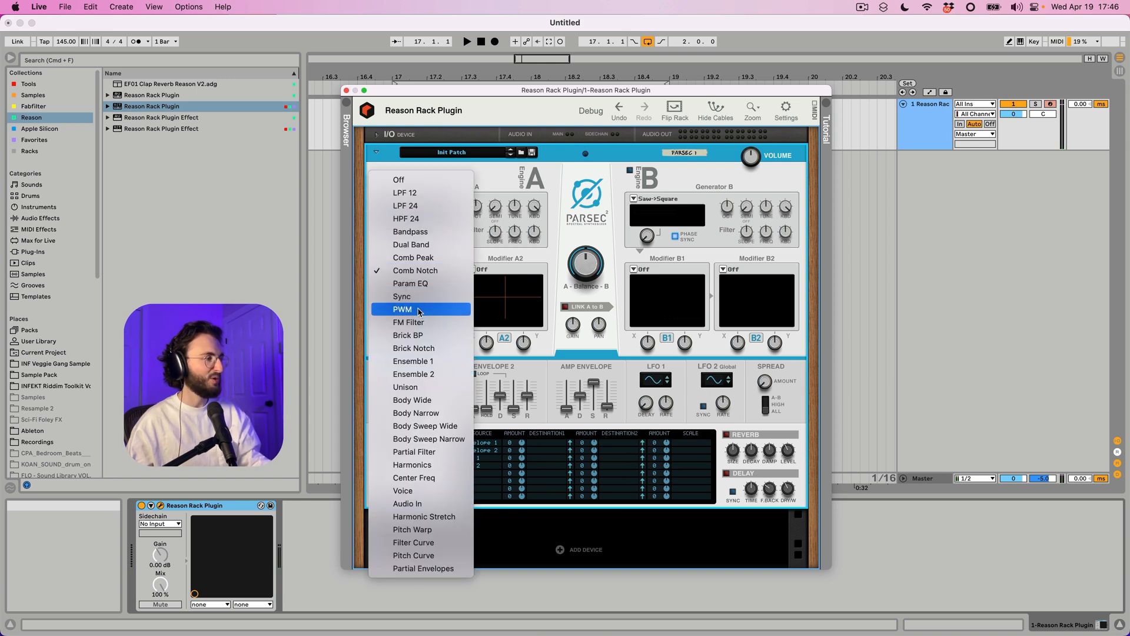
mouse_move(422, 361)
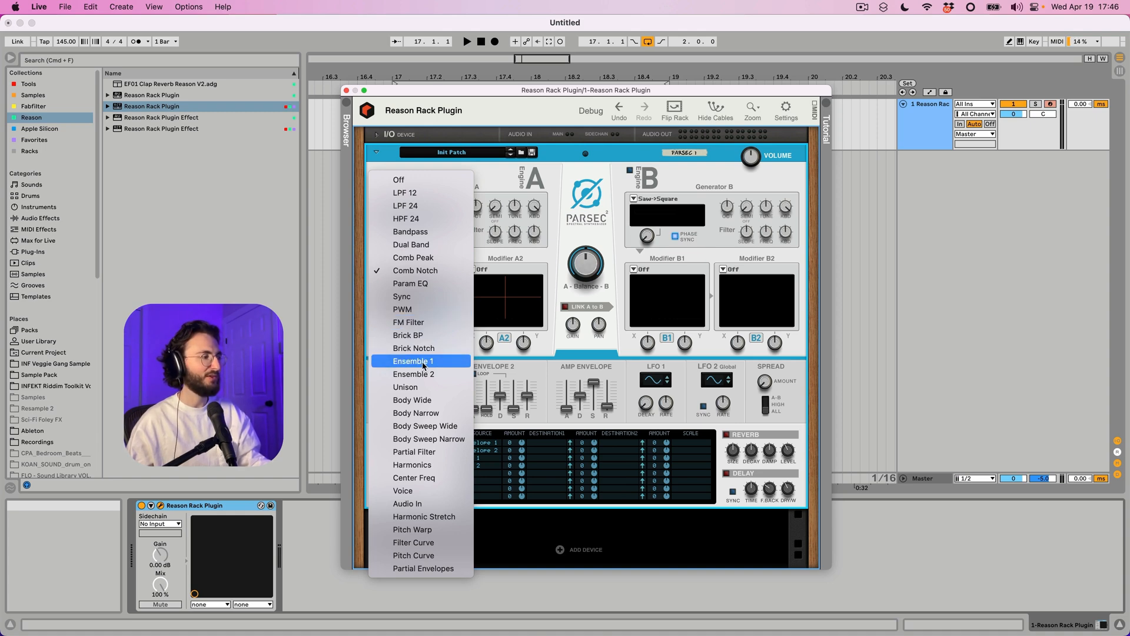
left_click(413, 360)
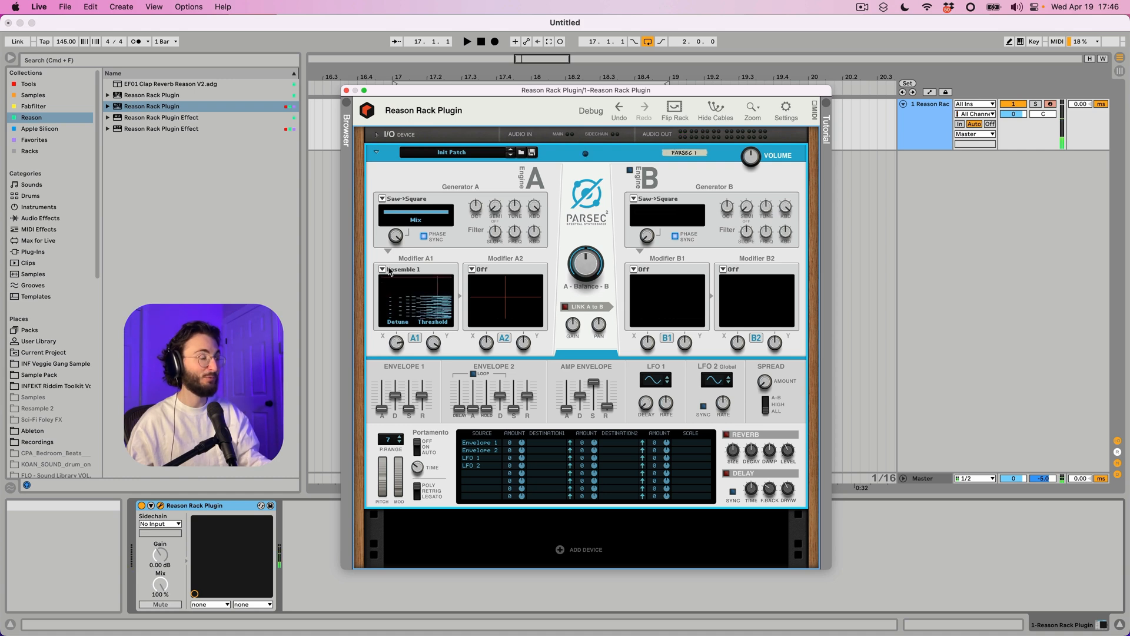
left_click(383, 269)
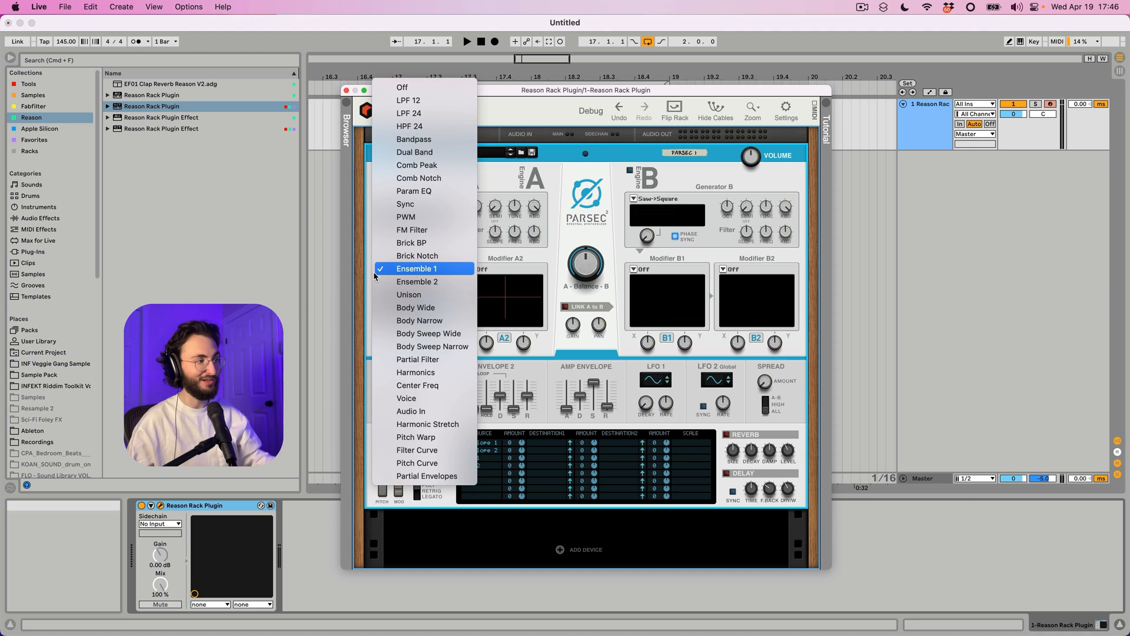
left_click(416, 268)
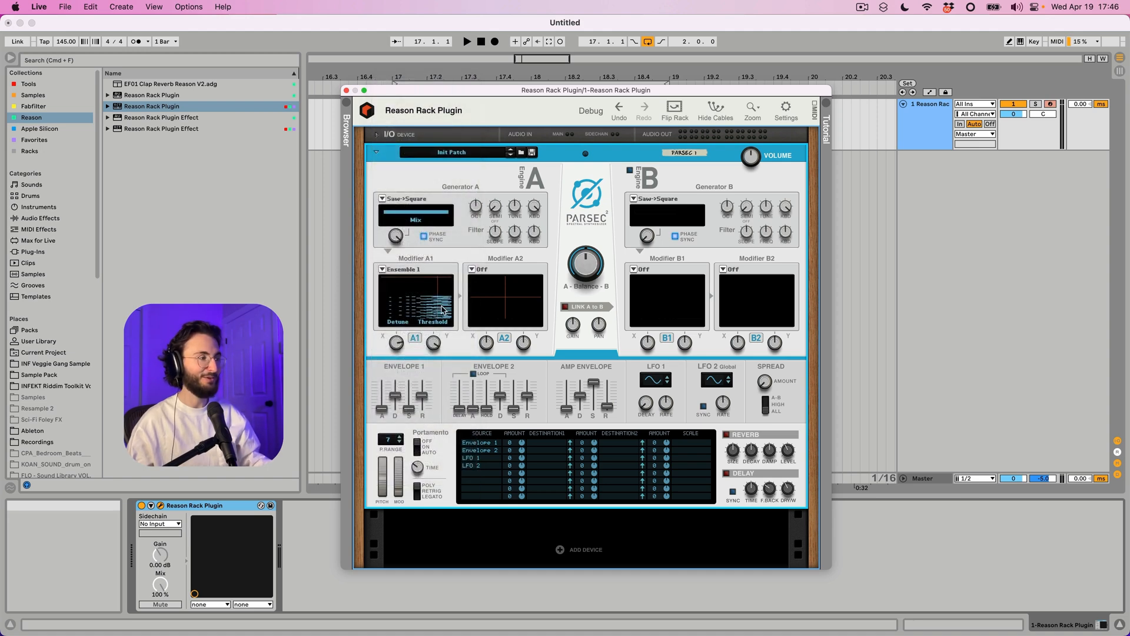
mouse_move(474, 274)
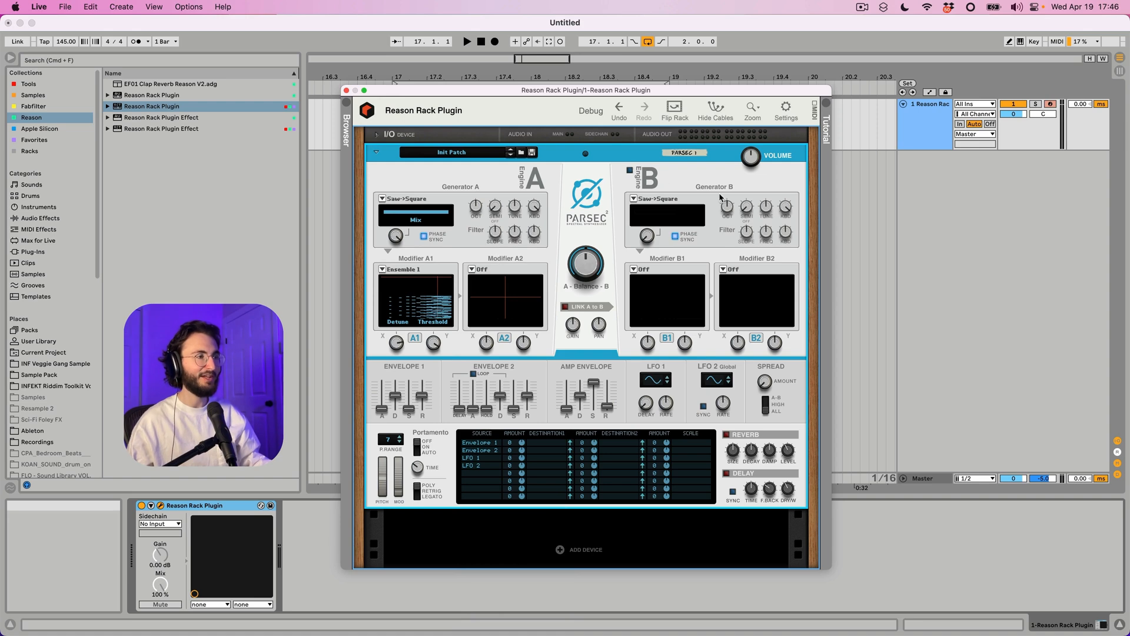
Step: Enable Parsec's Engine B and turn on LINK A to B
left_click(628, 171)
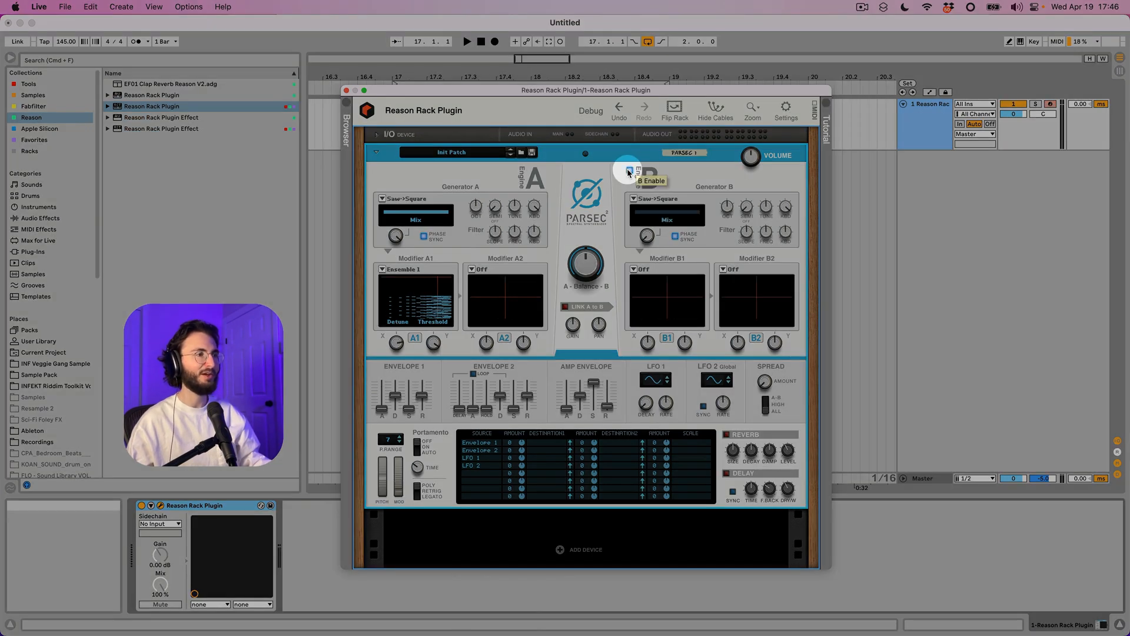
left_click(628, 169)
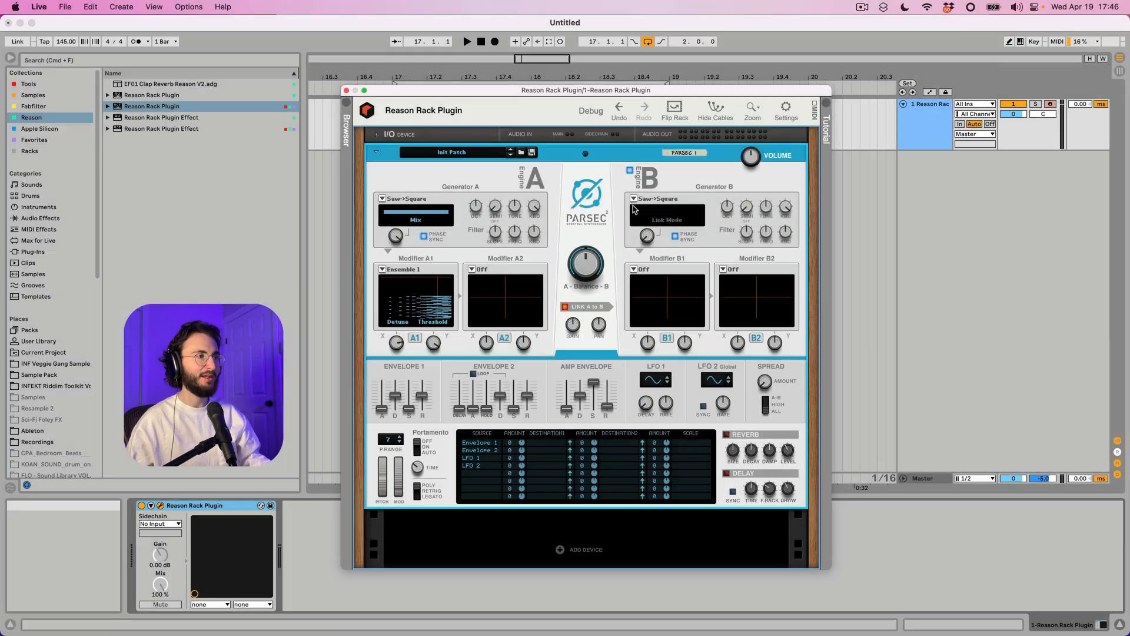
mouse_move(658, 233)
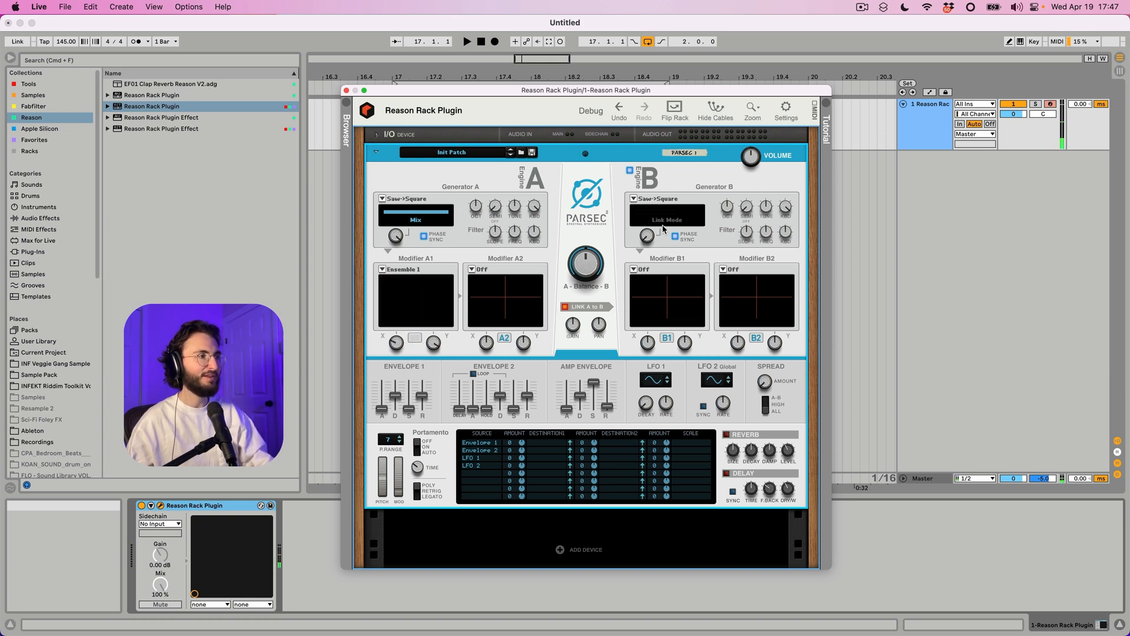
mouse_move(746, 208)
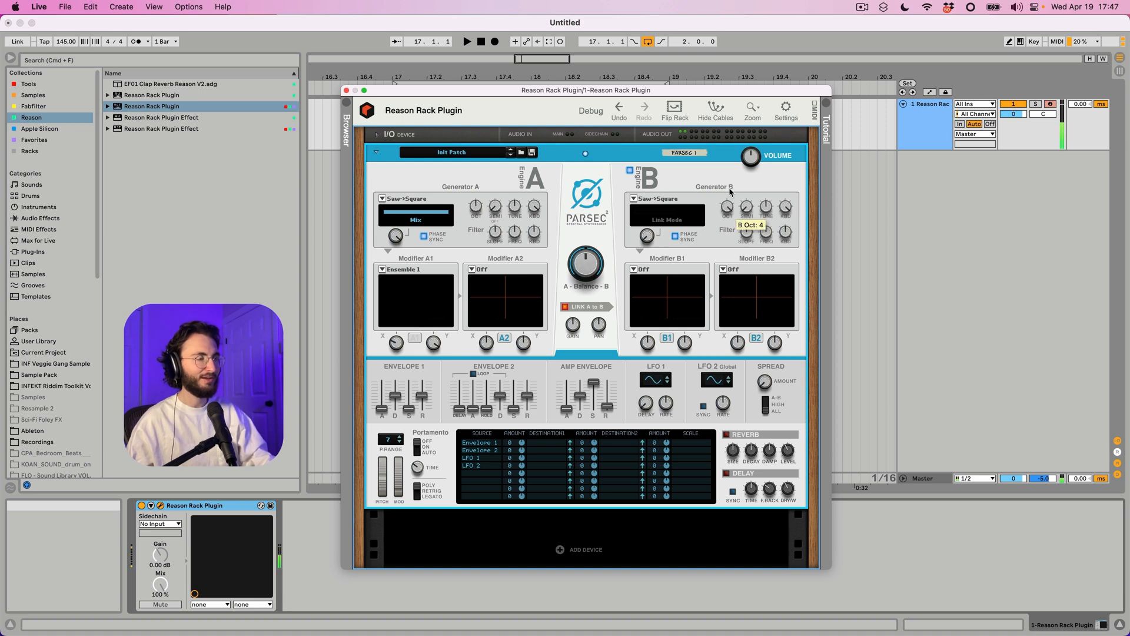
mouse_move(411, 229)
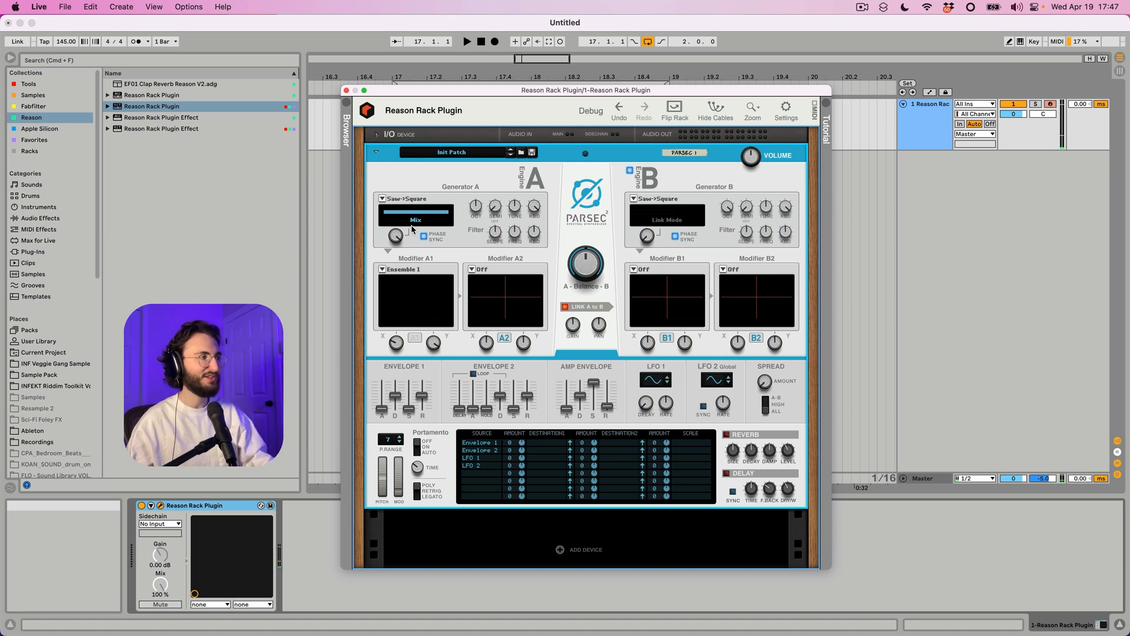
Step: Set Generator B's oscillator to Sparse Inharmonic at octave 2
left_click(669, 198)
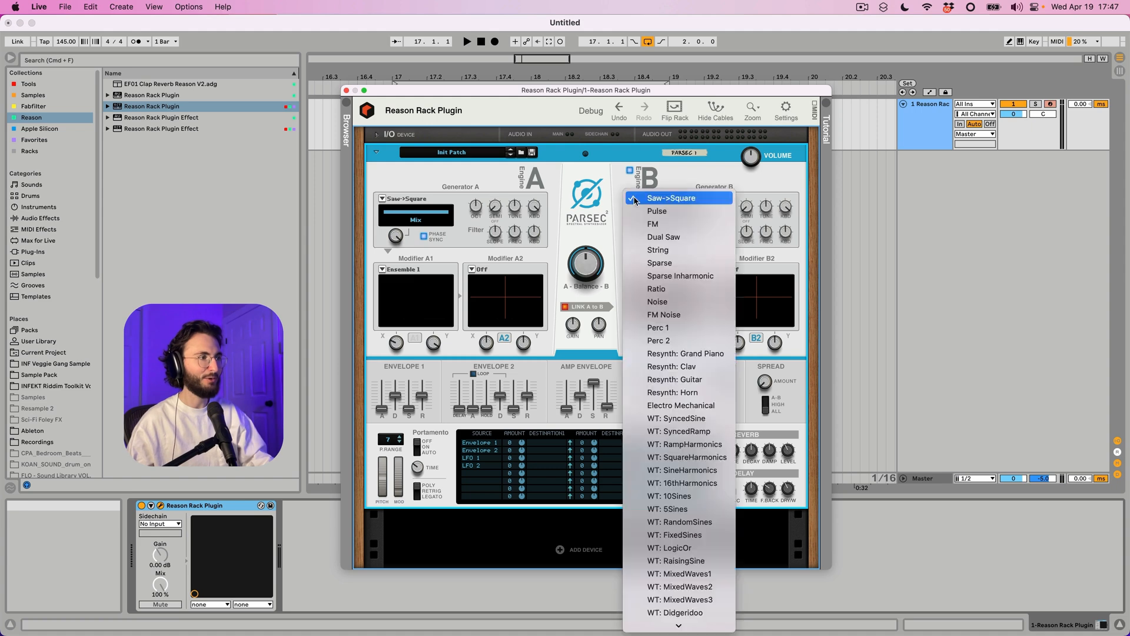
left_click(679, 275)
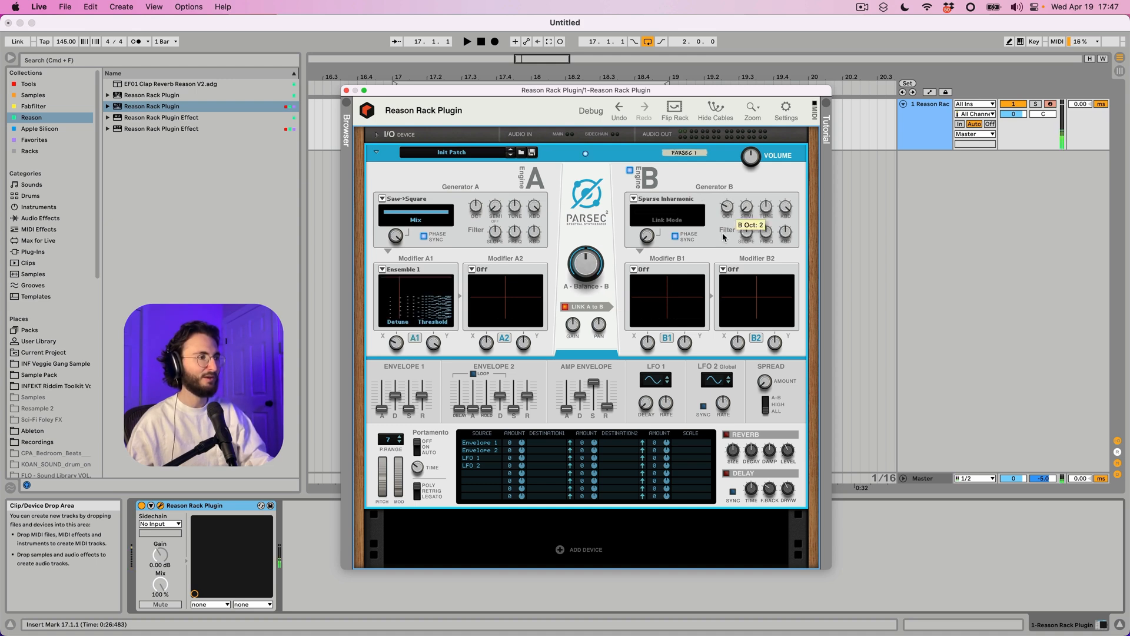
mouse_move(418, 339)
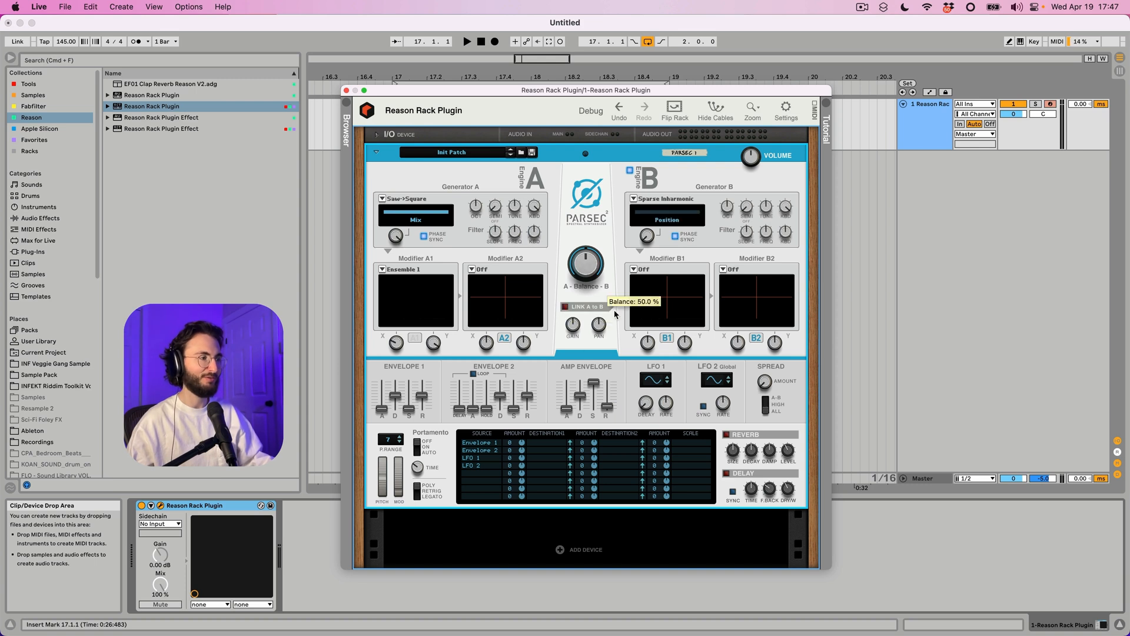
mouse_move(522, 366)
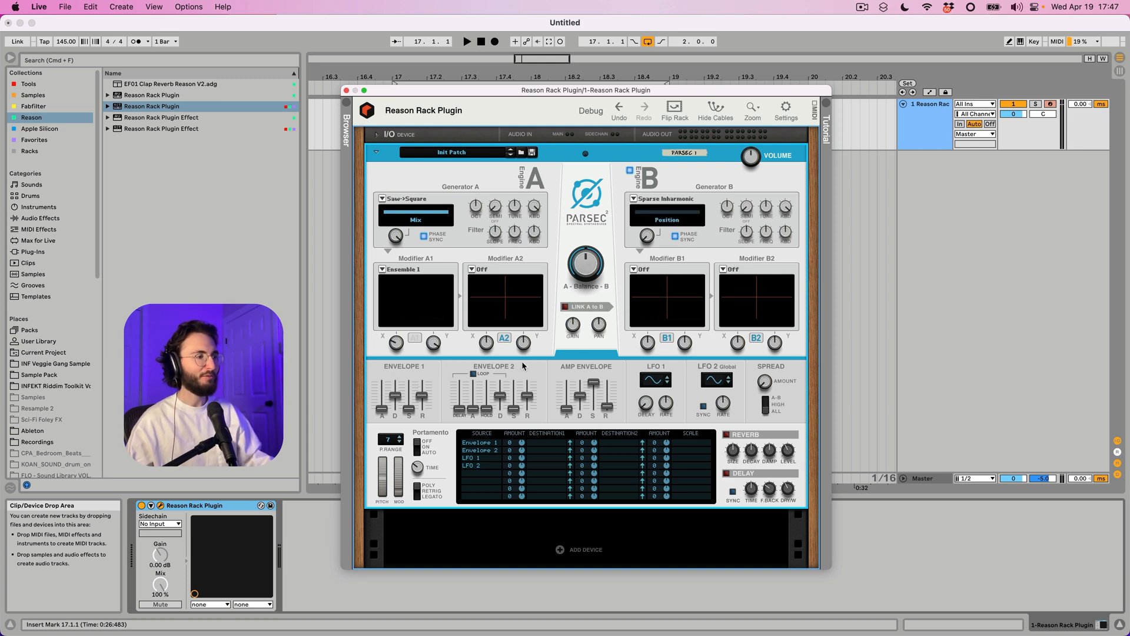
mouse_move(547, 395)
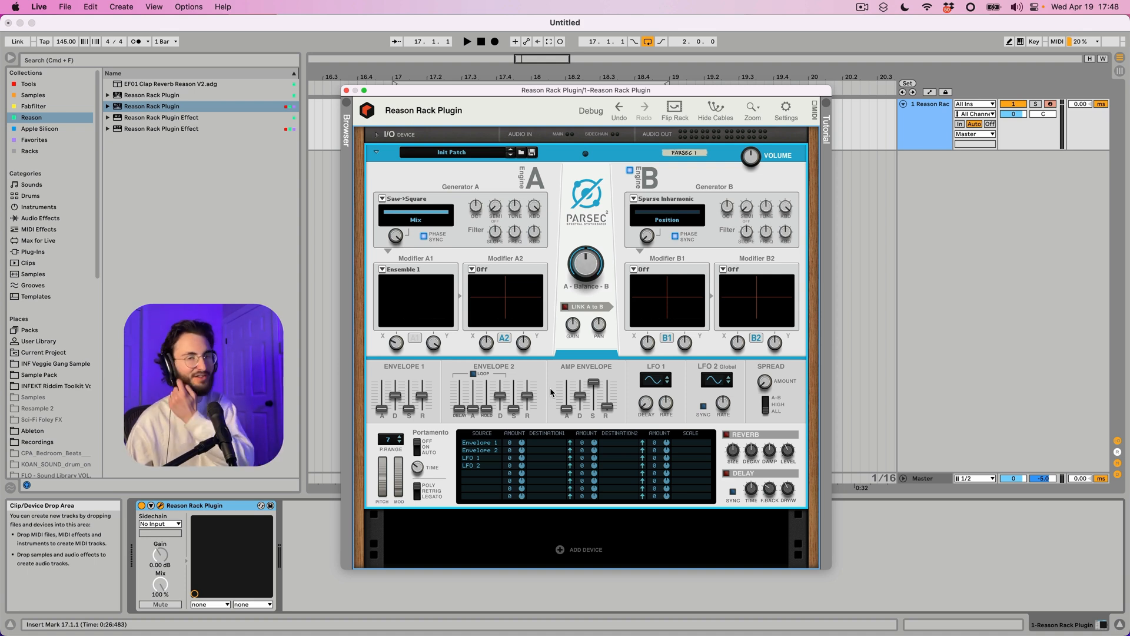
mouse_move(543, 395)
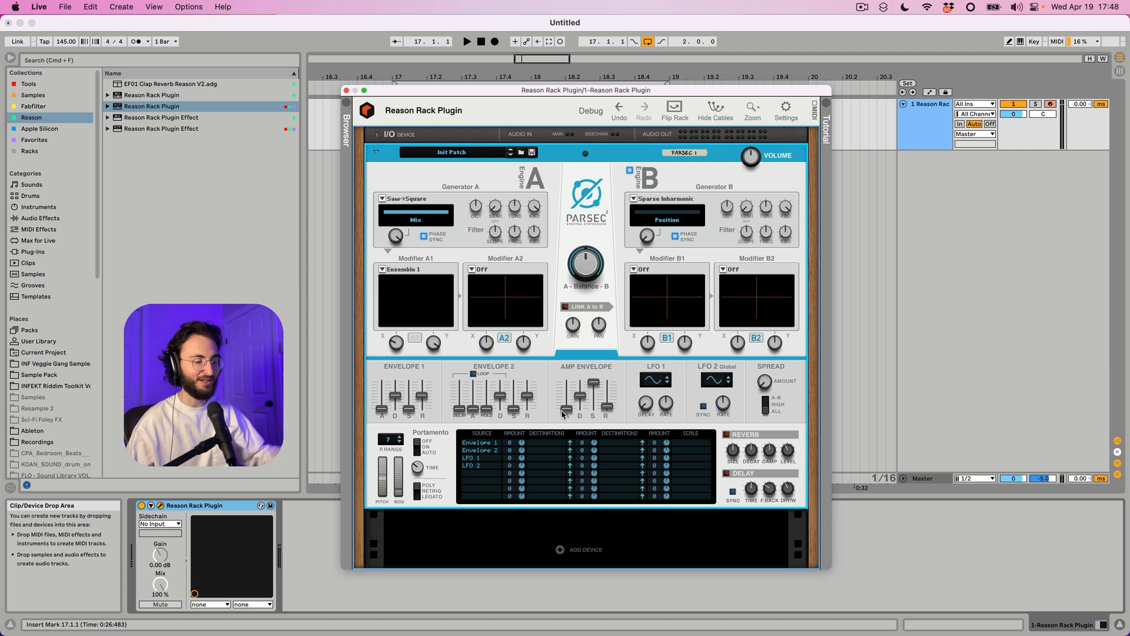
mouse_move(568, 396)
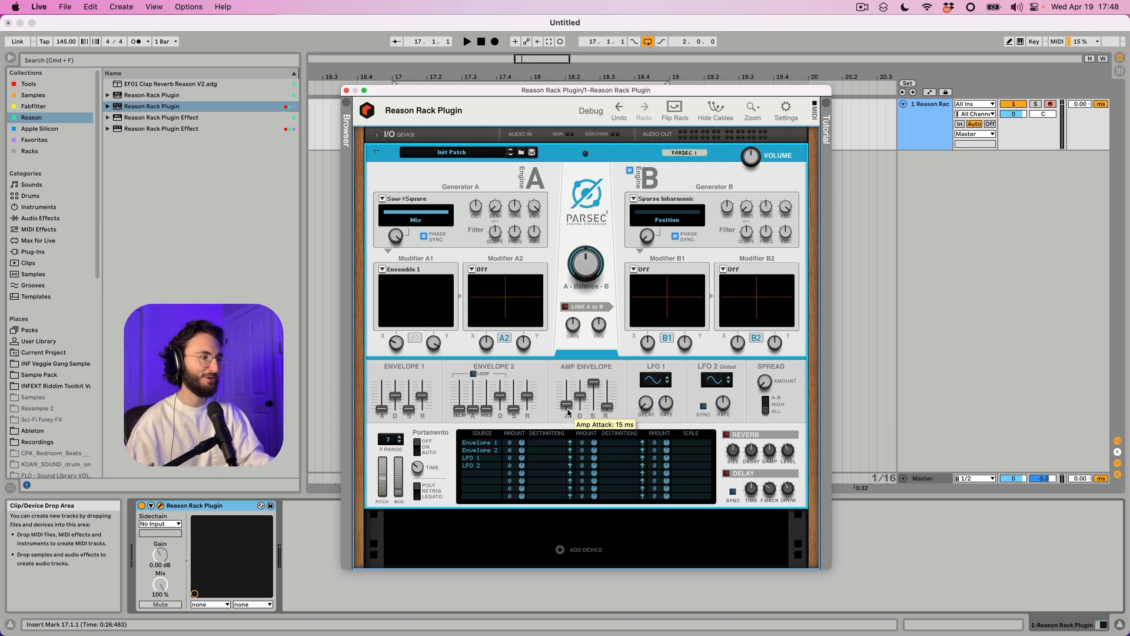
mouse_move(577, 437)
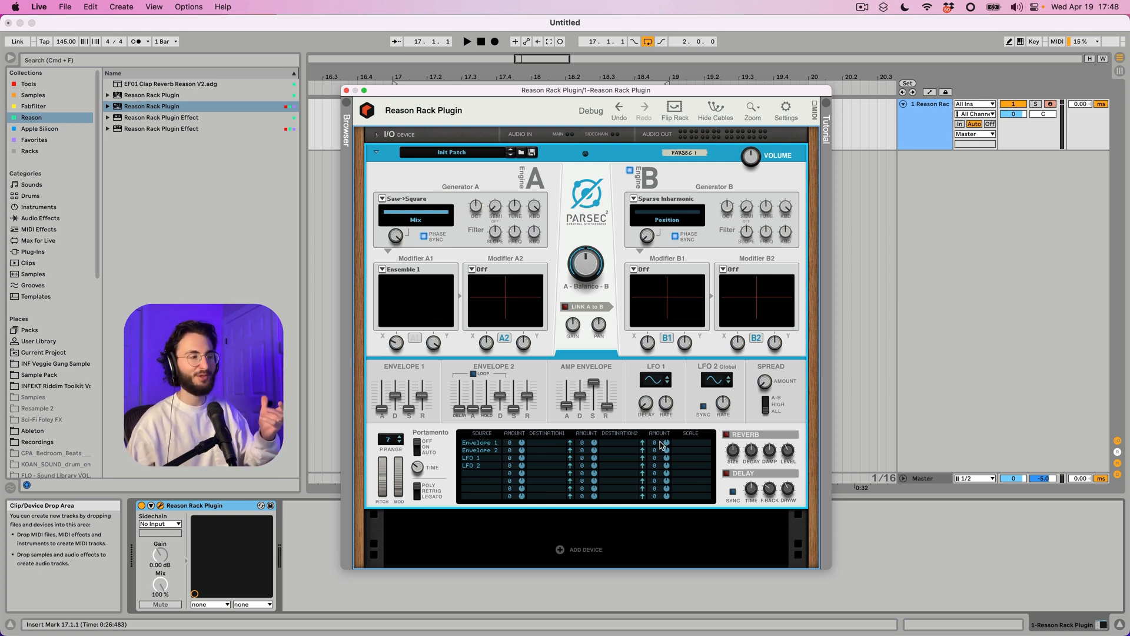
mouse_move(652, 416)
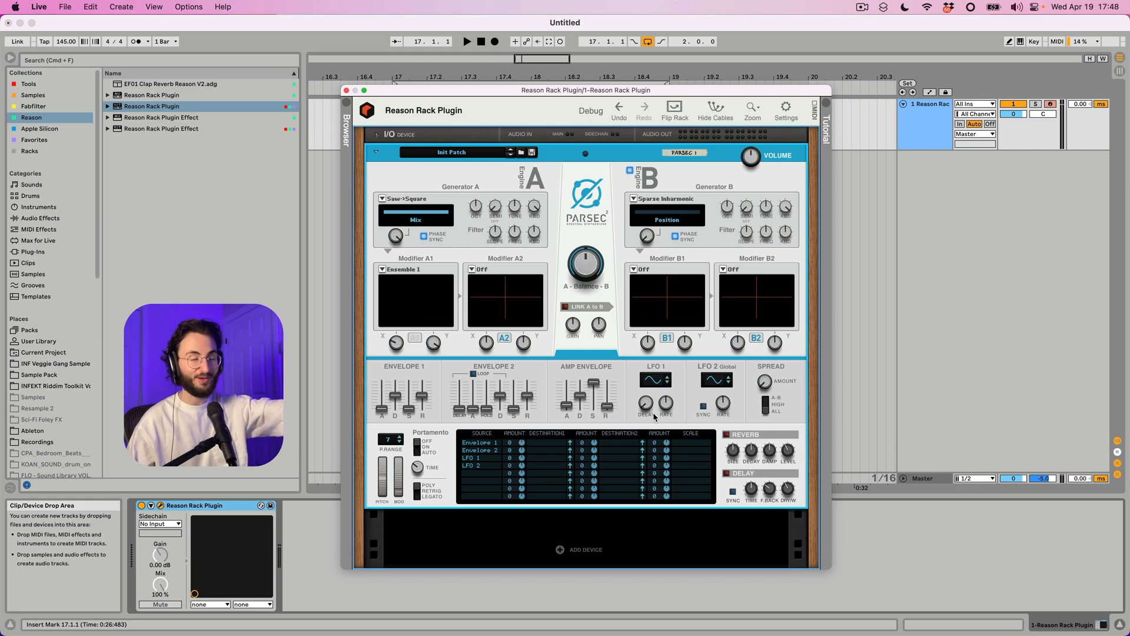
Step: Reset the Parsec device to its init state with Reset Device
right_click(535, 173)
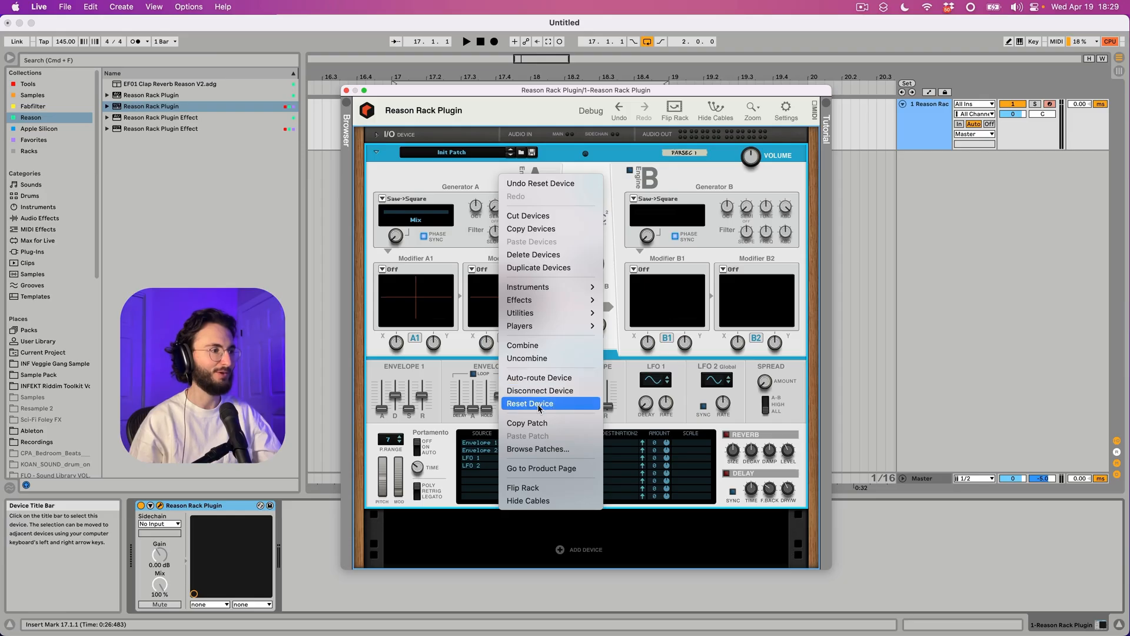
left_click(529, 402)
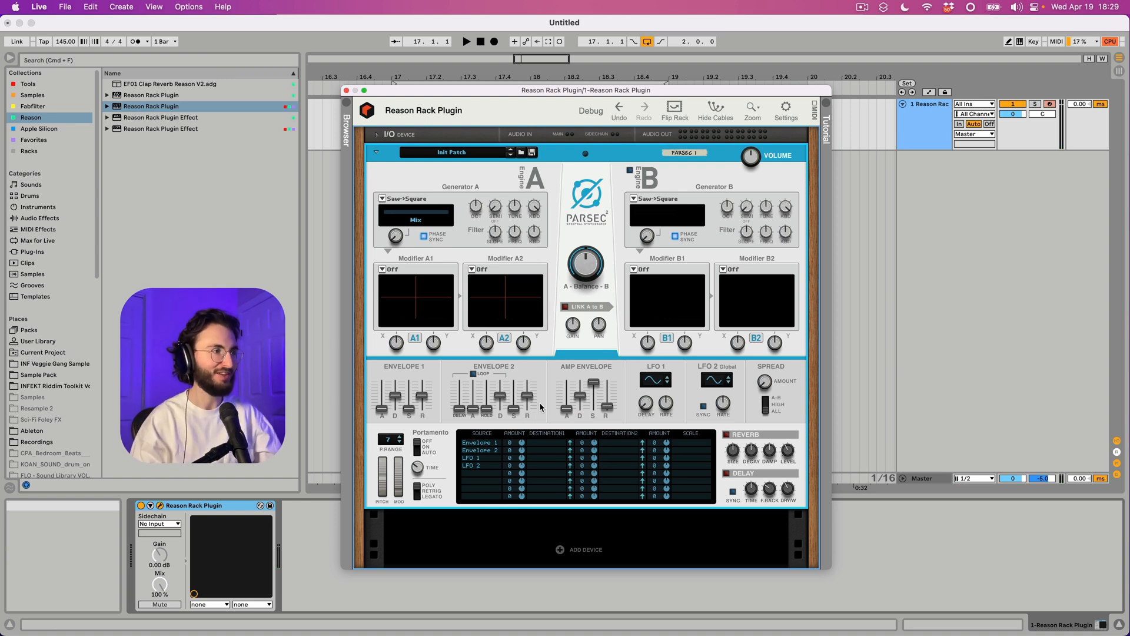
left_click(346, 89)
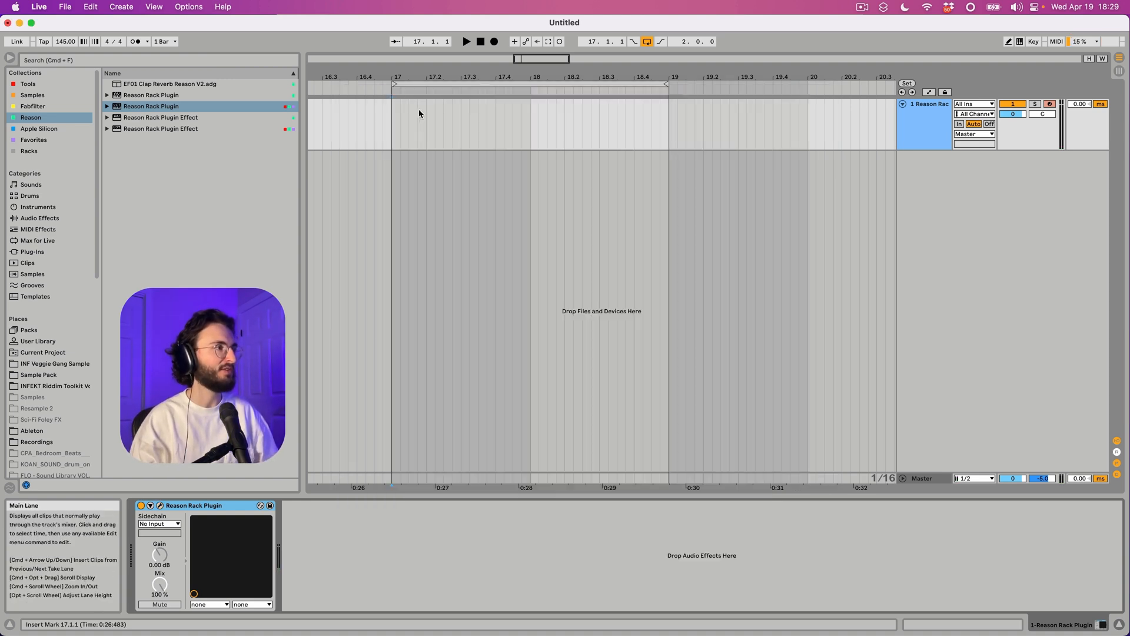
double_click(530, 126)
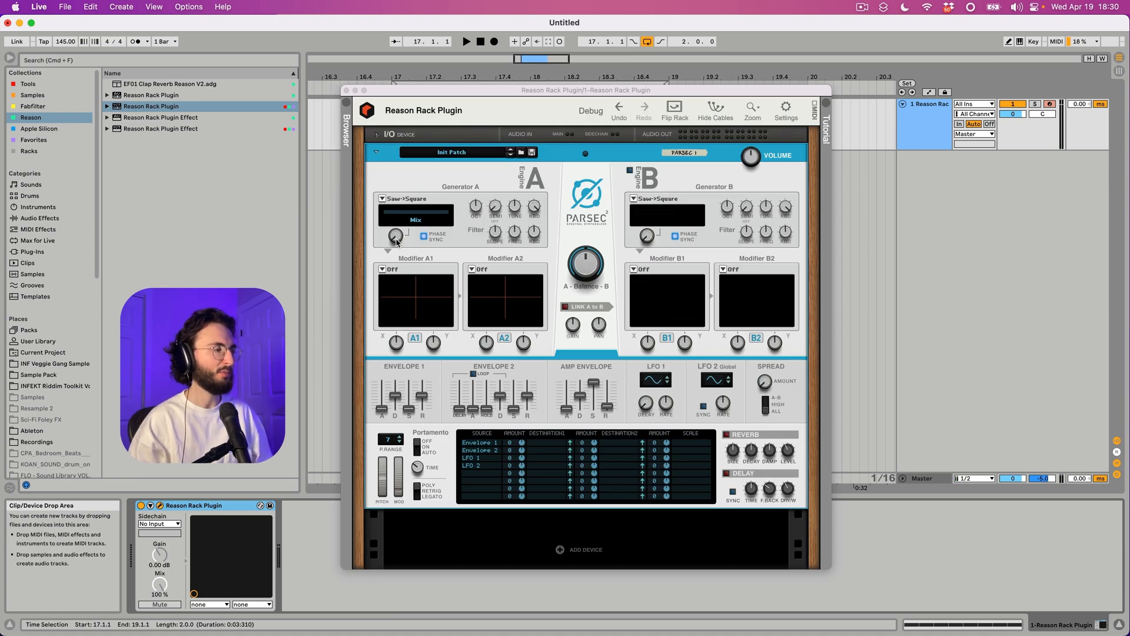
left_click(465, 41)
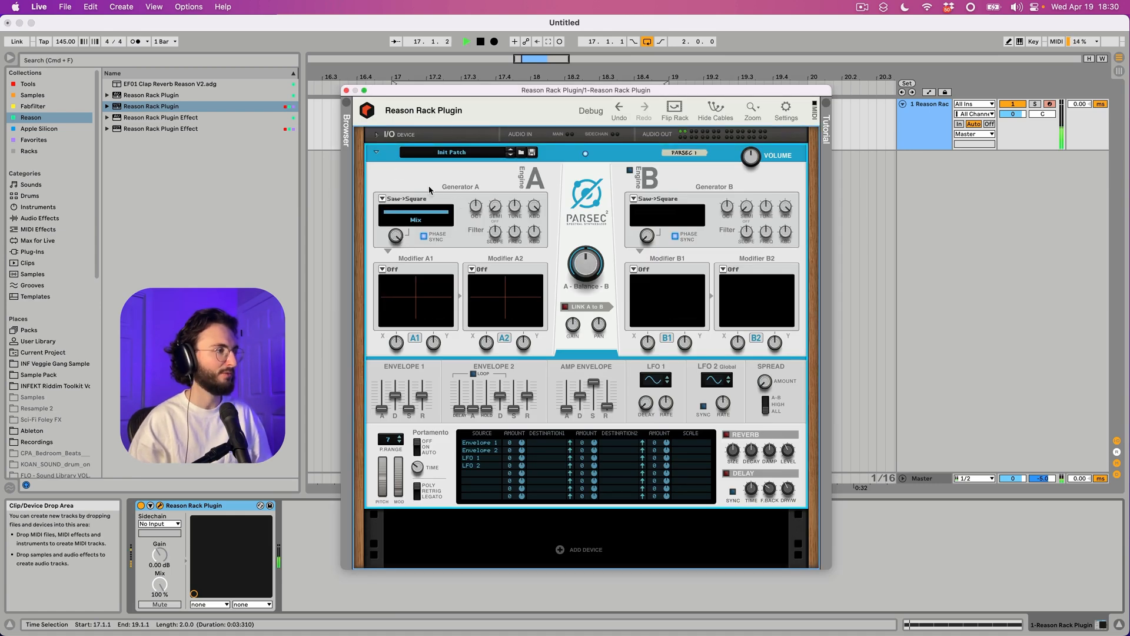
left_click(494, 41)
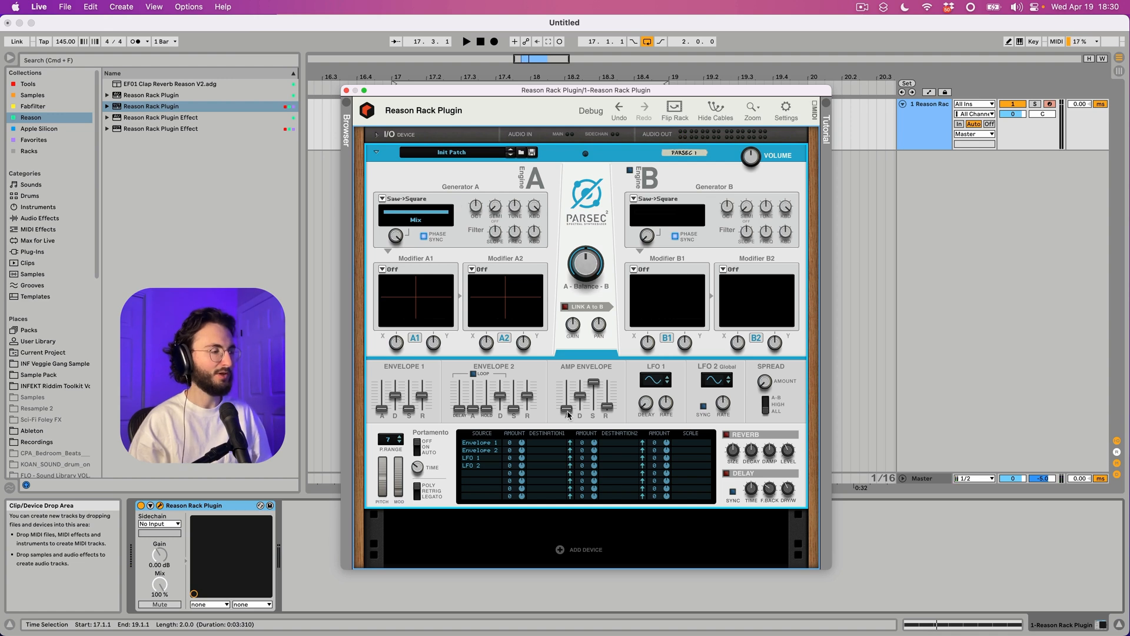
mouse_move(567, 400)
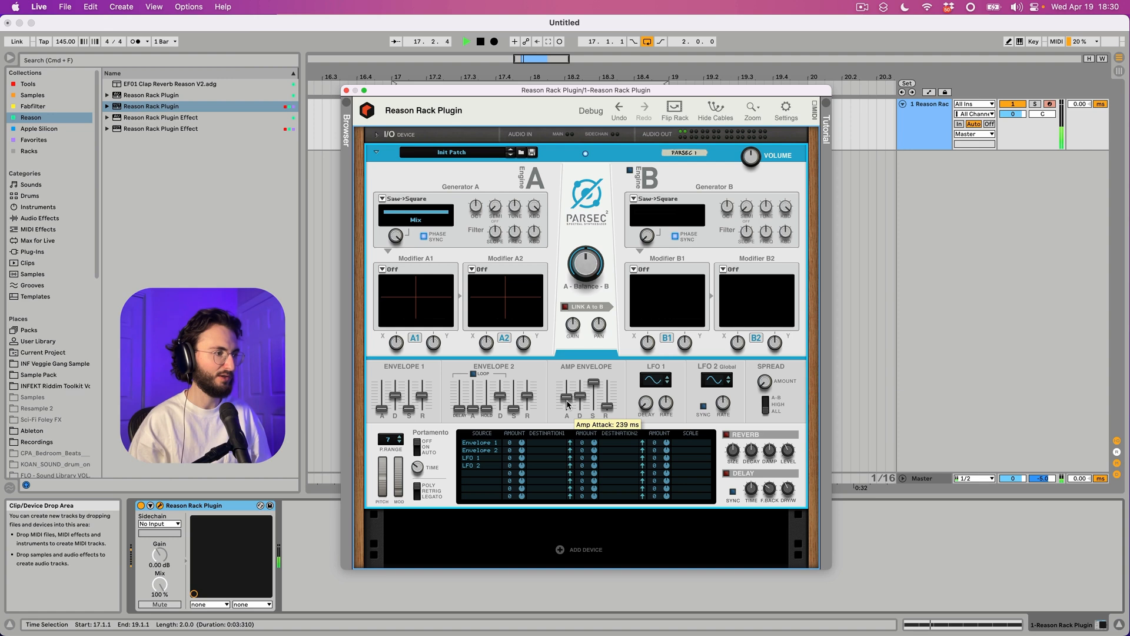
mouse_move(595, 404)
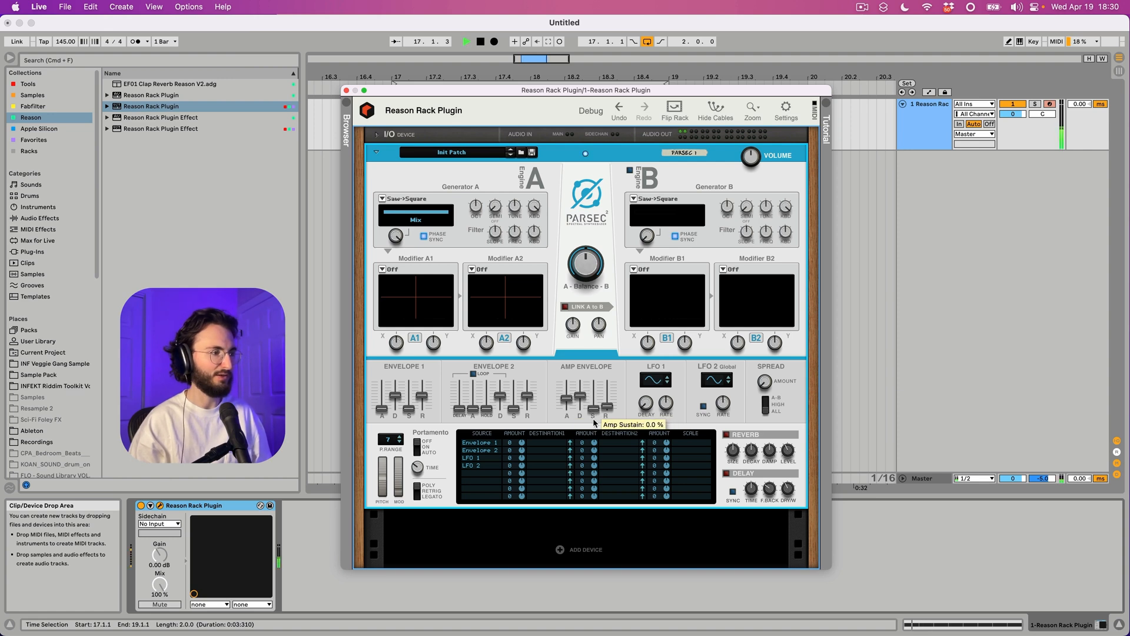
mouse_move(579, 403)
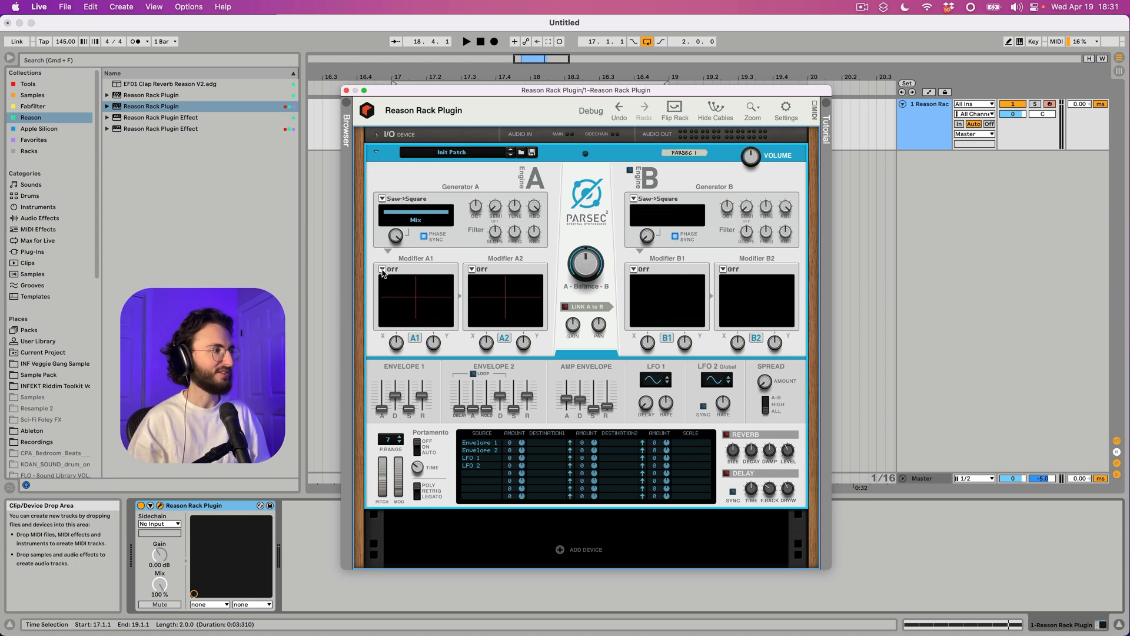
Step: Set Modifier A1 to Pitch Curve, reposition the window, and expose Mod1 X for automation
left_click(389, 269)
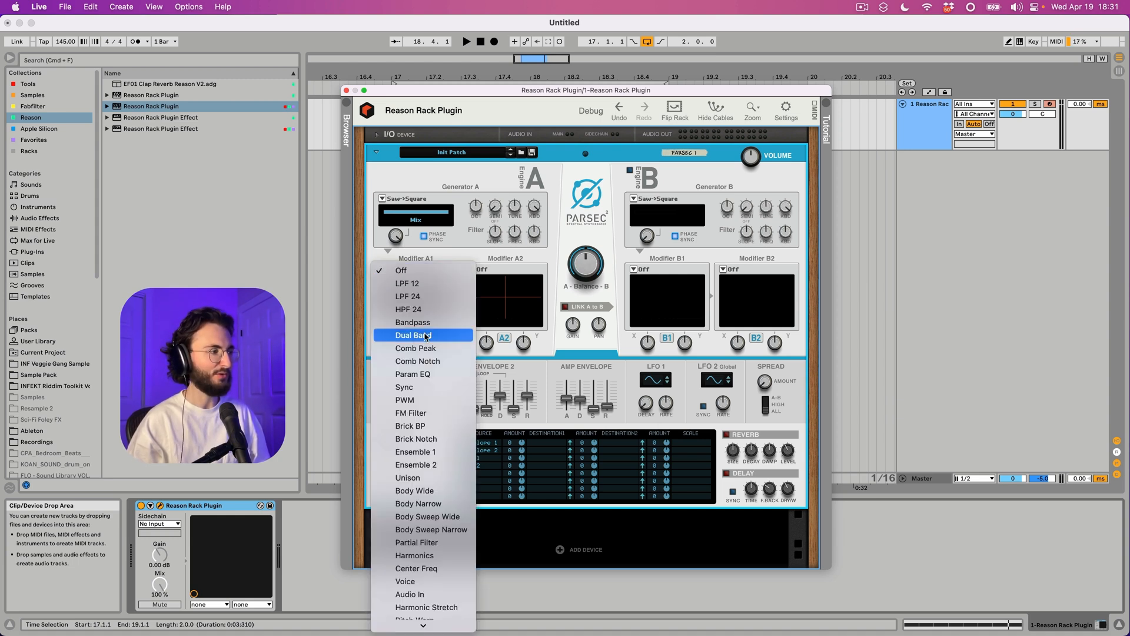
mouse_move(414, 387)
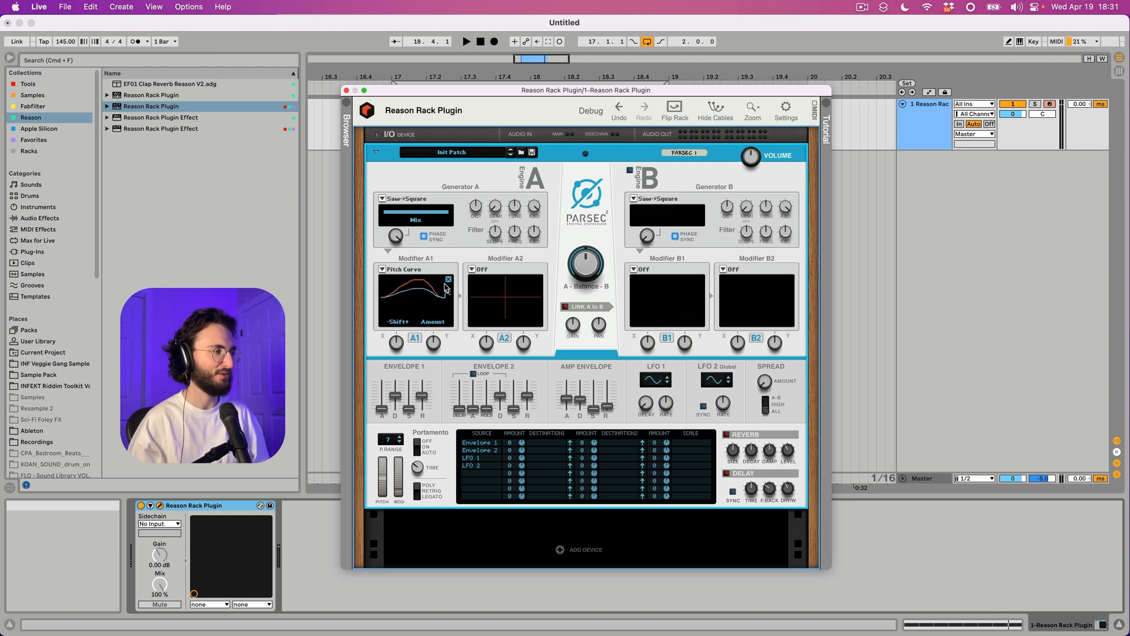
left_click(466, 41)
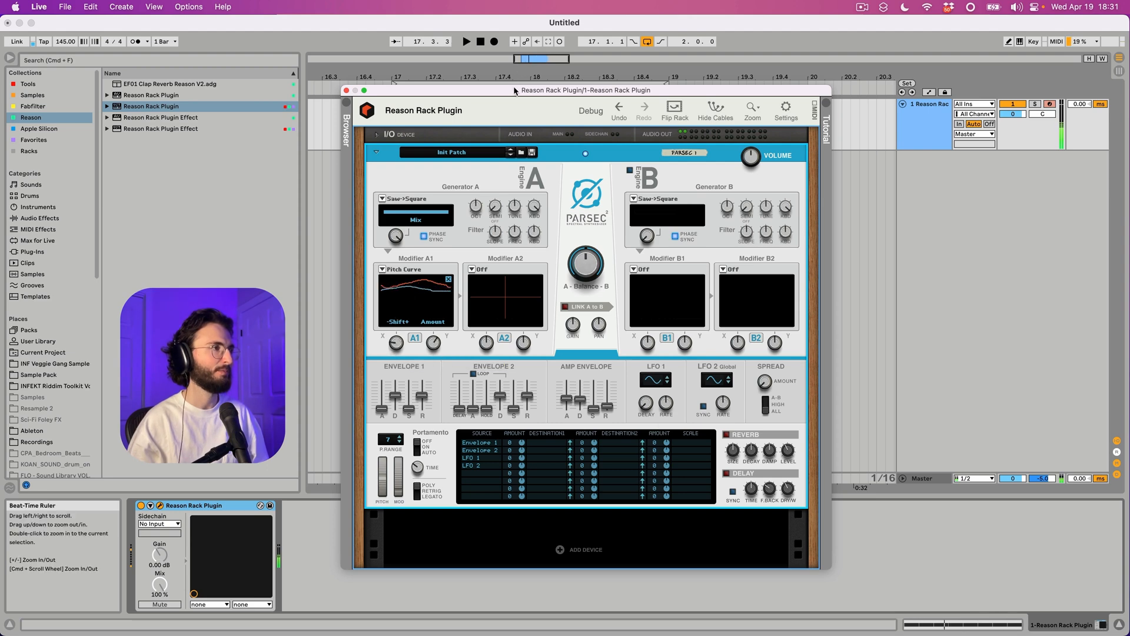
left_click_drag(515, 90, 576, 153)
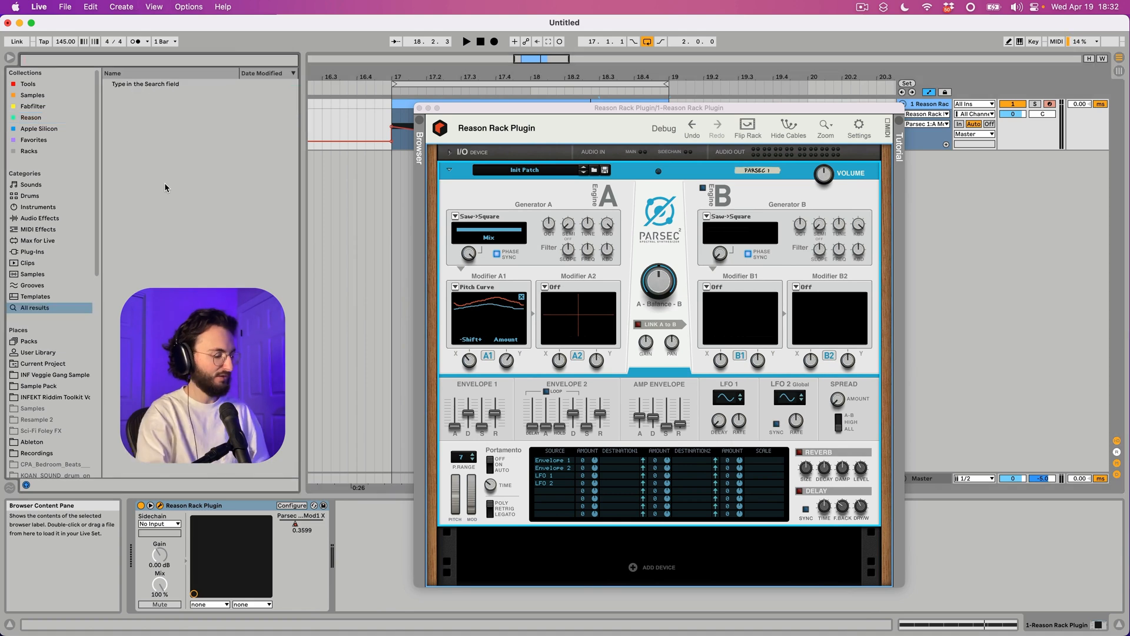
Step: Search 'ott' and load OTT.adv after the Reason Rack Plugin
type("ott")
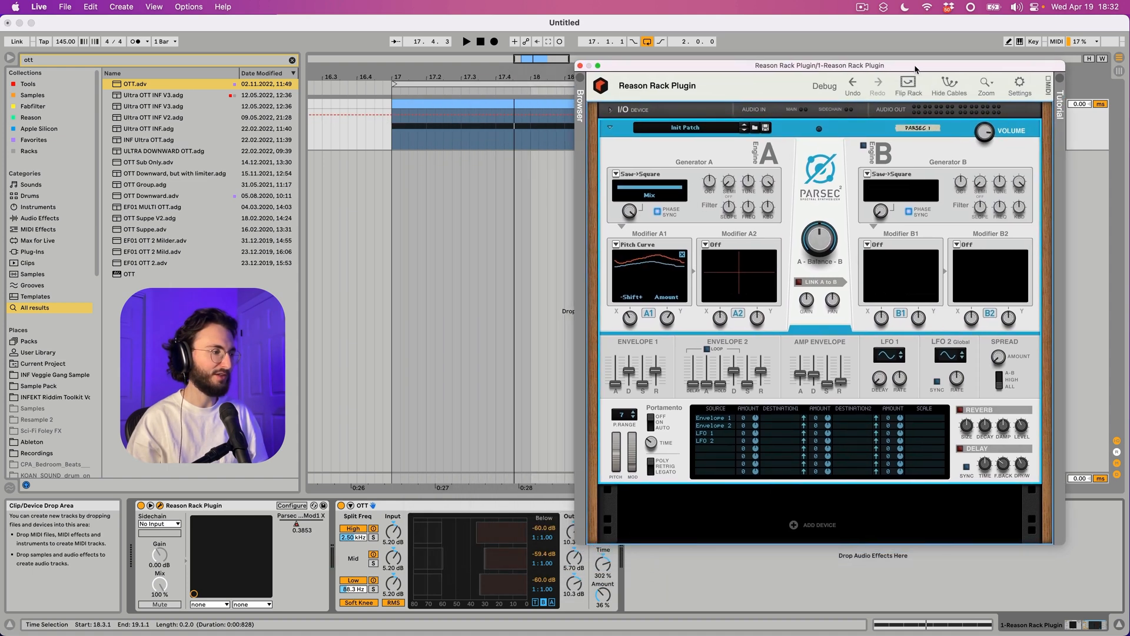
left_click(466, 41)
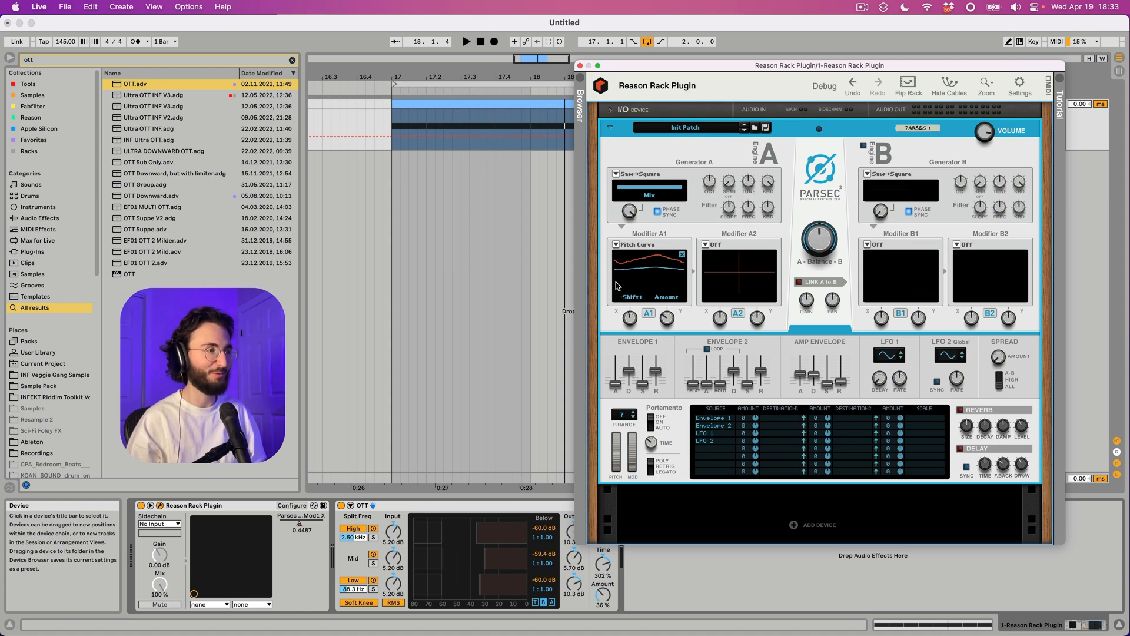
left_click(466, 41)
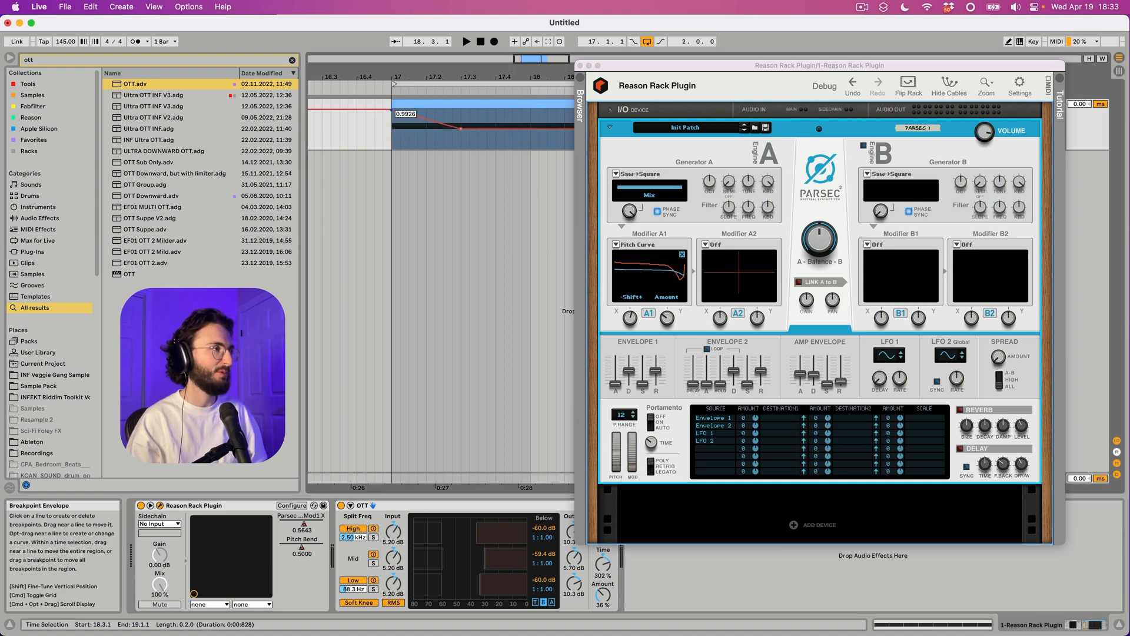
Step: Set P.Range to 12 and add breakpoints for a dipping pitch-bend curve
left_click(466, 41)
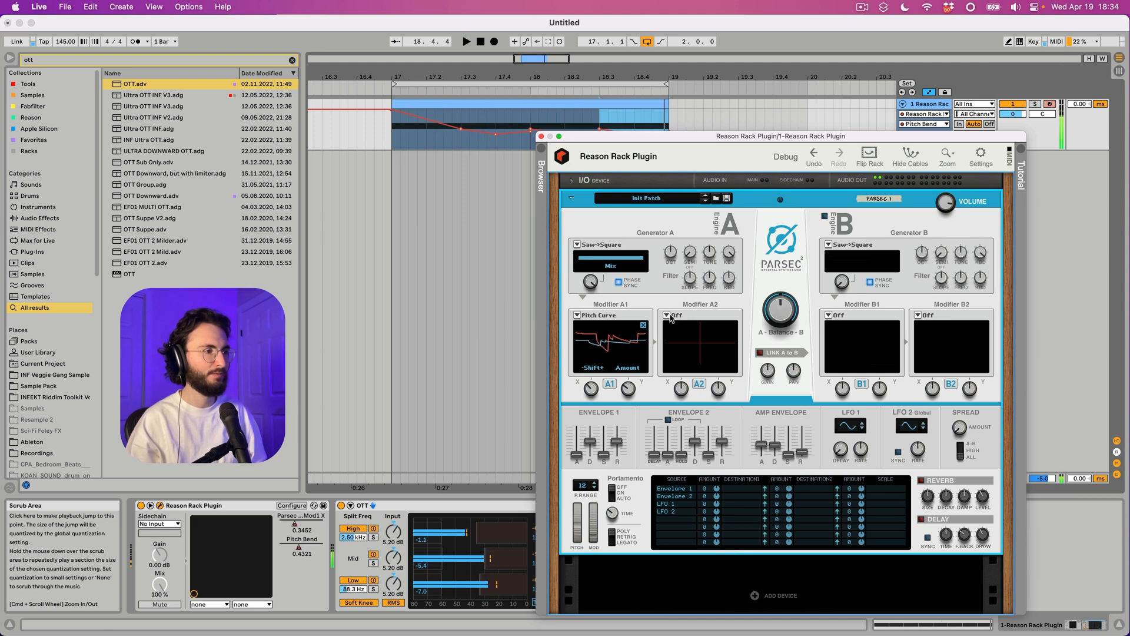
left_click(676, 315)
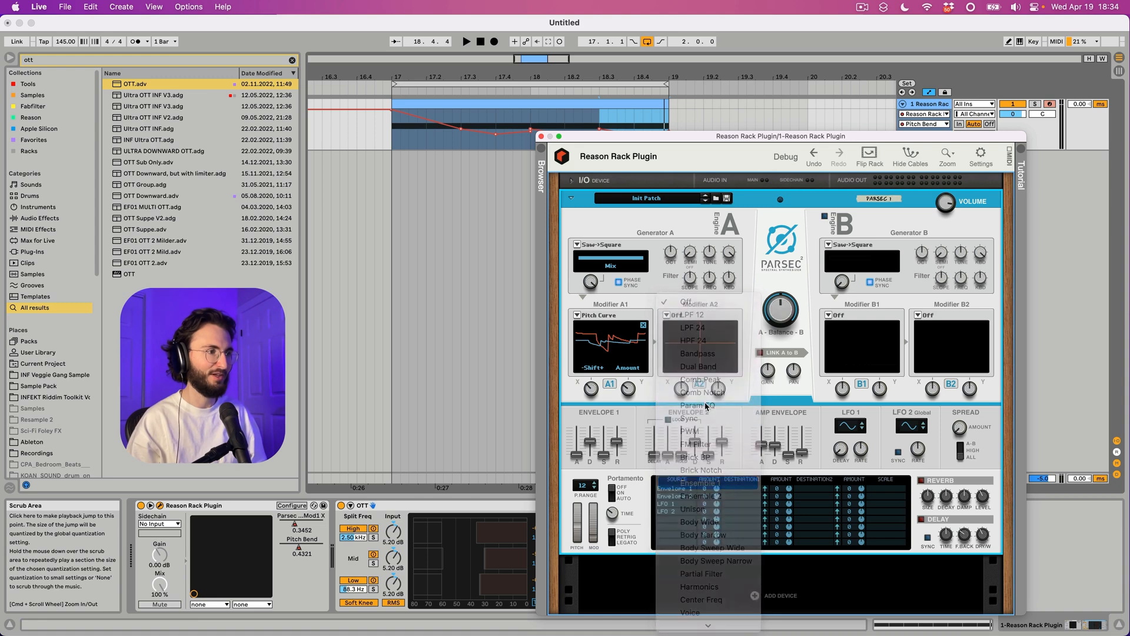
Step: Switch Parsec's Modifier A2 to Ensemble 1, then to Center Freq
left_click(693, 496)
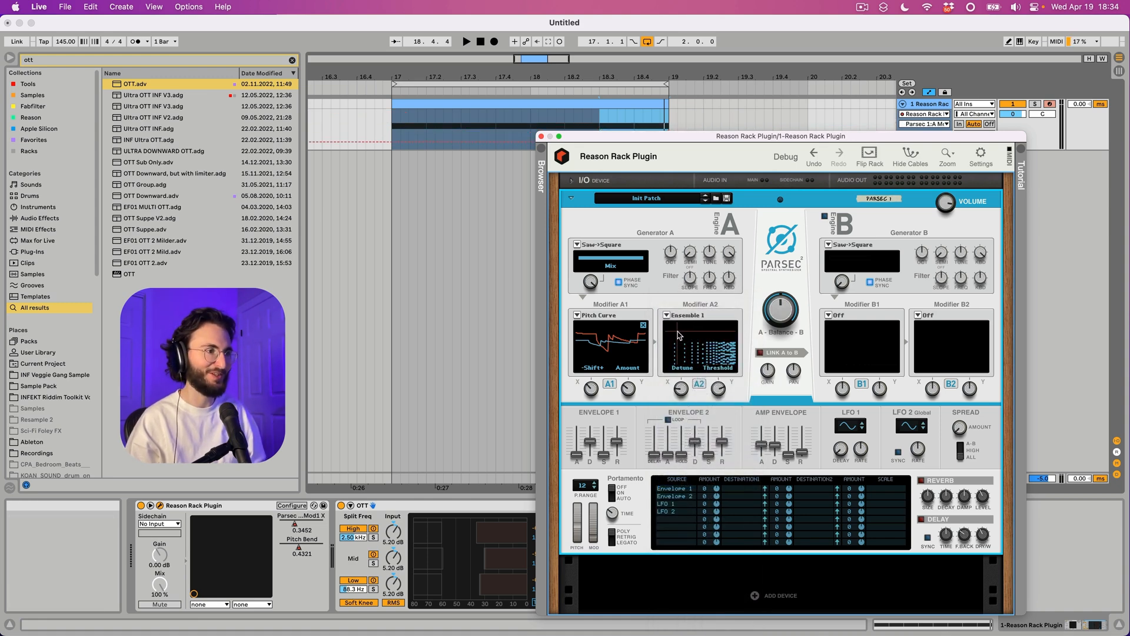
left_click(467, 41)
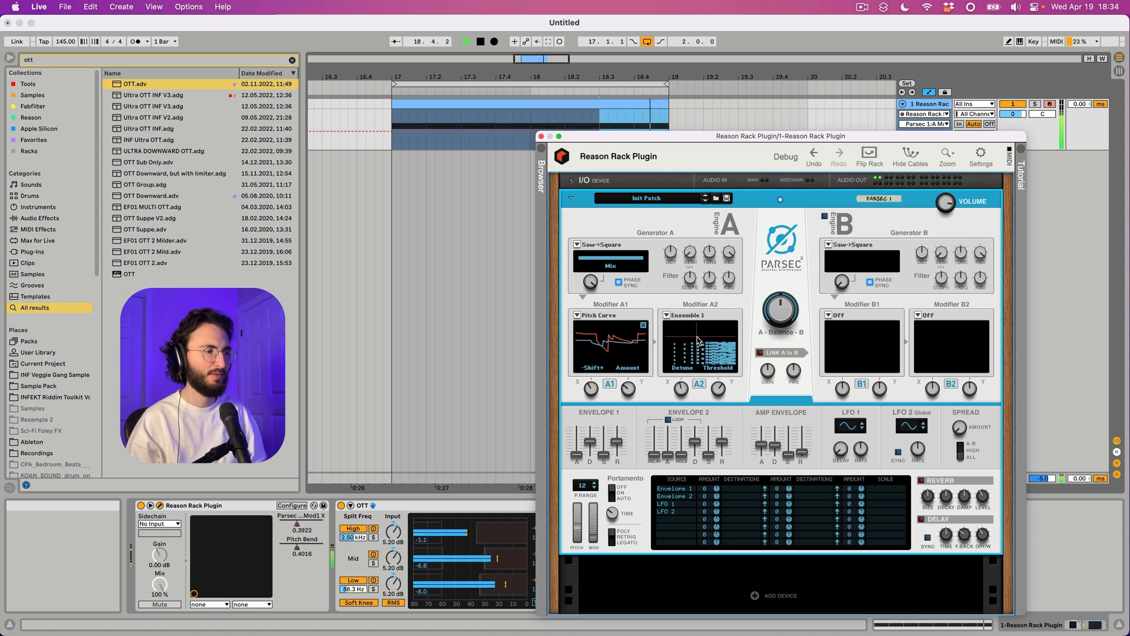
left_click(688, 315)
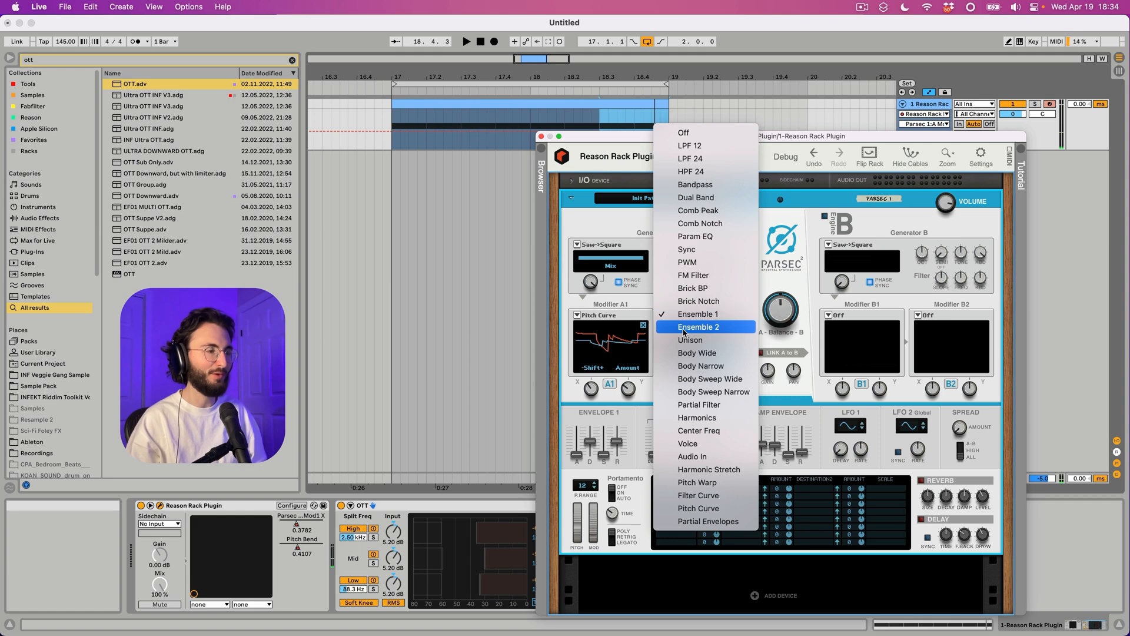
mouse_move(698, 430)
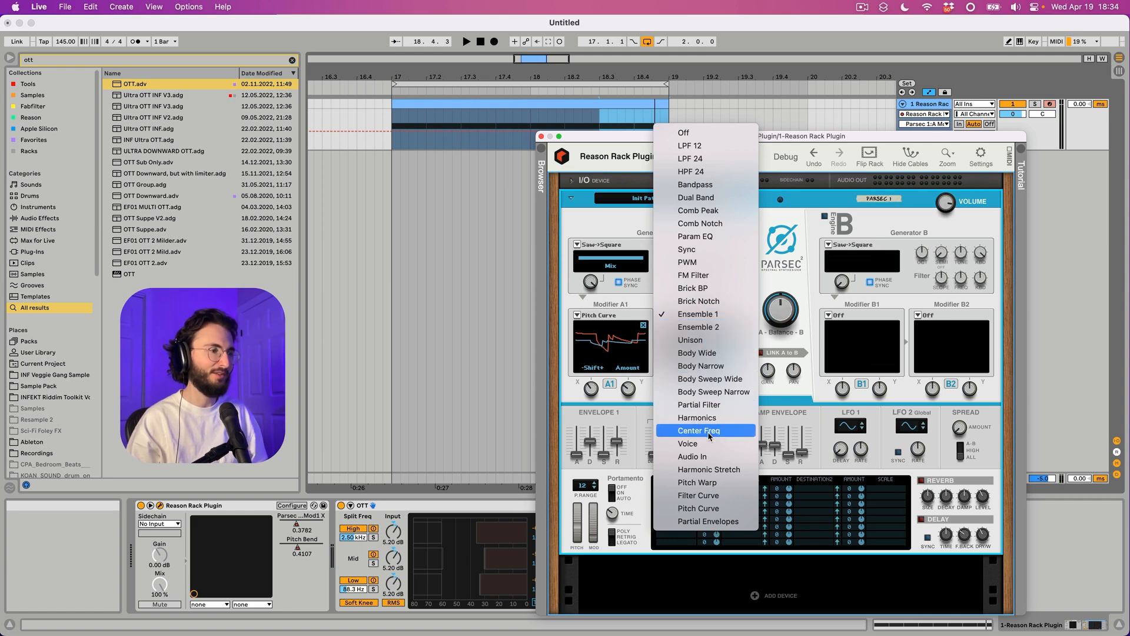
left_click(697, 430)
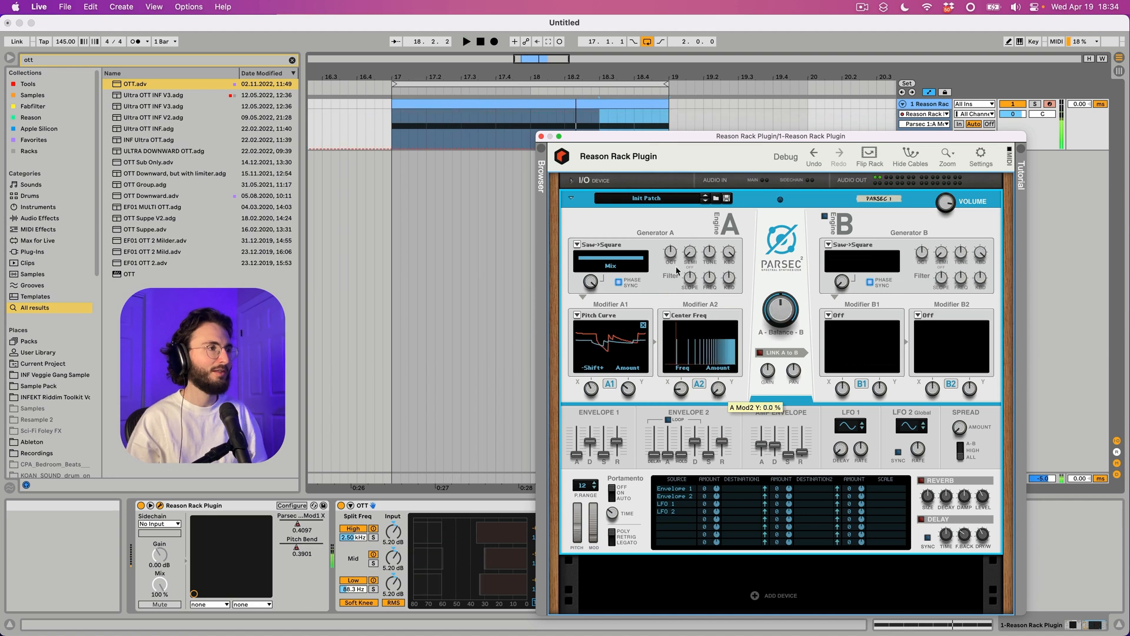
mouse_move(719, 375)
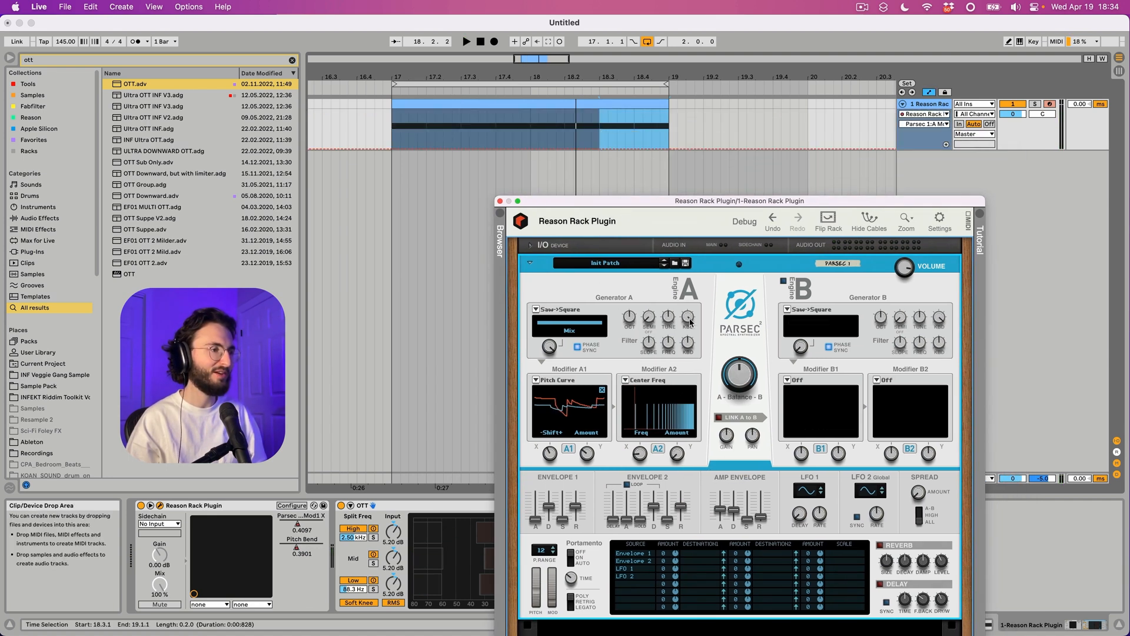
Step: Draw a repeating sawtooth ramp automation for Mod2 Y across the clip
left_click(634, 130)
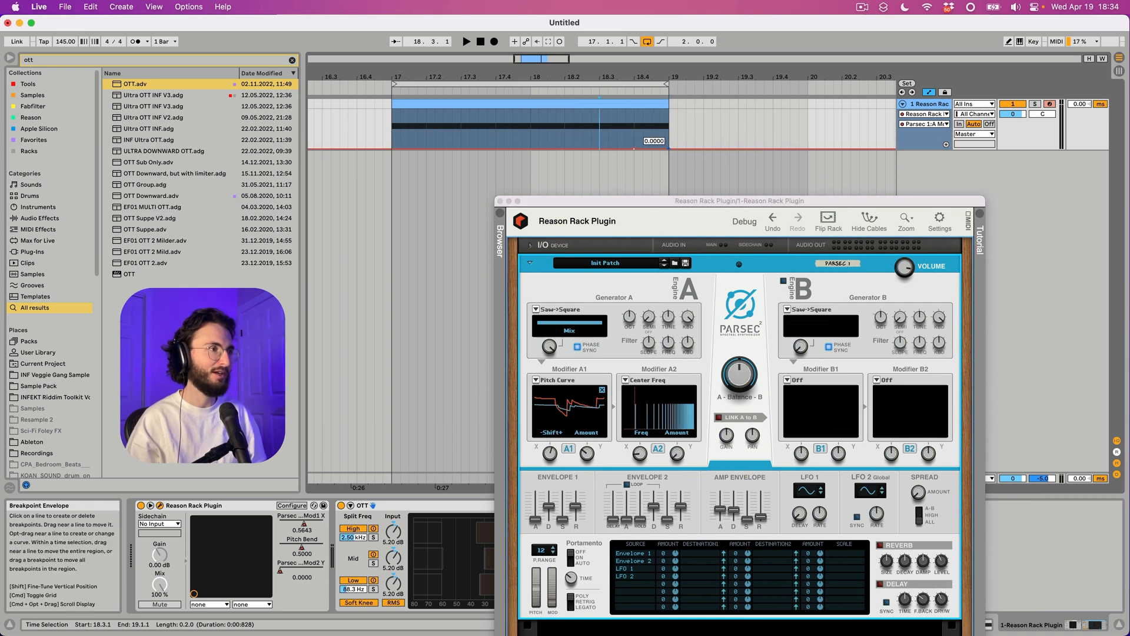
left_click(465, 41)
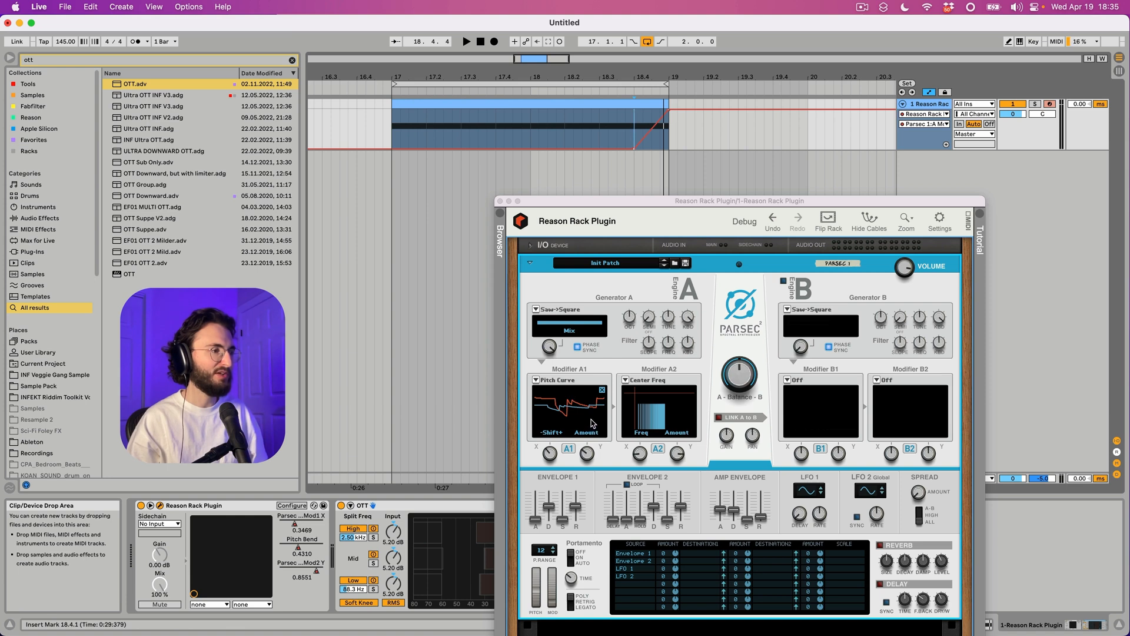
left_click(466, 41)
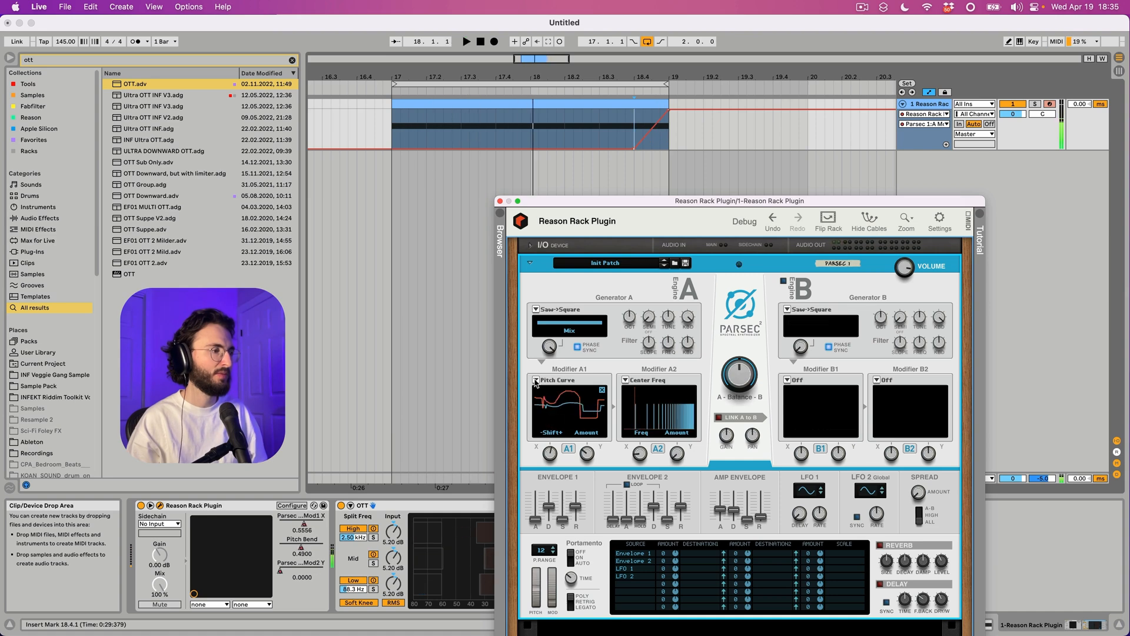
Step: Switch Modifier A1 to Pitch Warp and bring up the automation envelope options
left_click(559, 380)
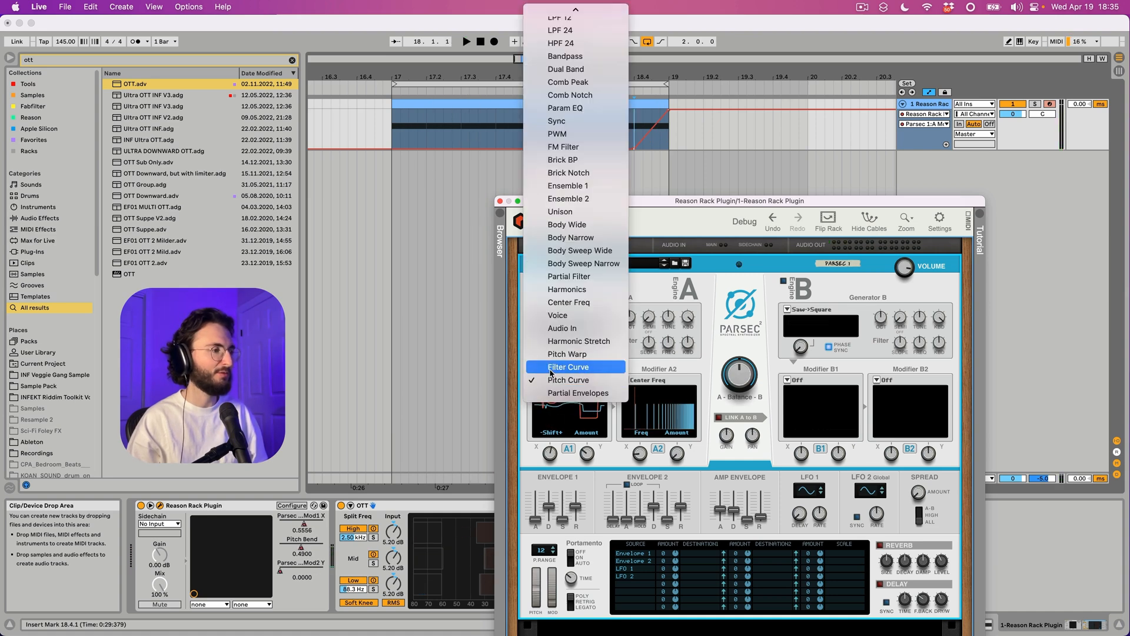
mouse_move(568, 353)
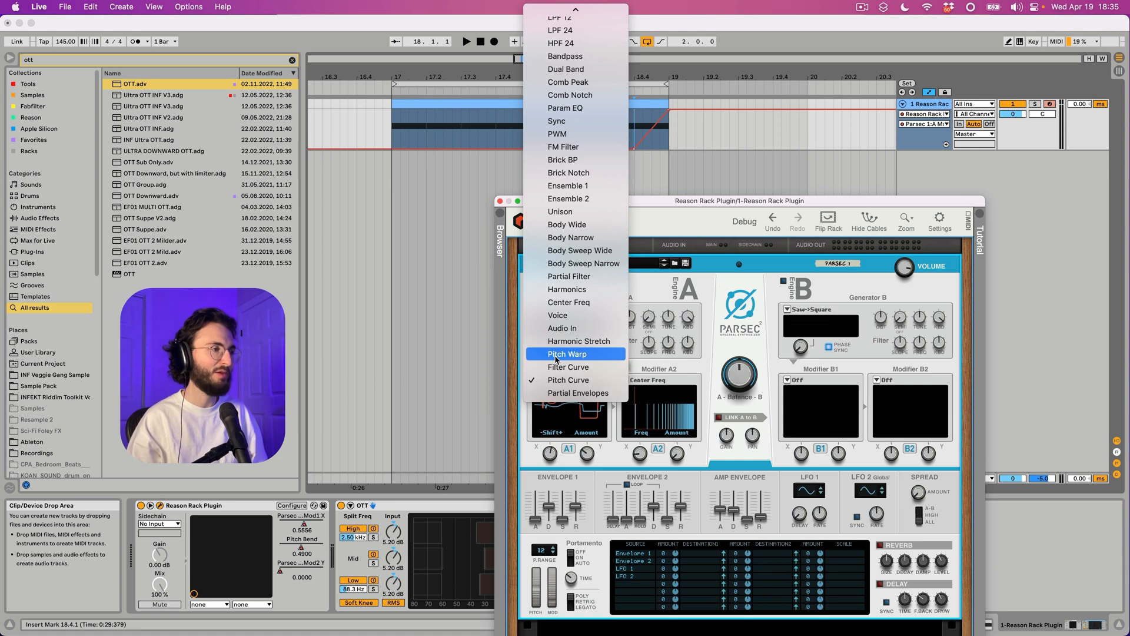
left_click(568, 353)
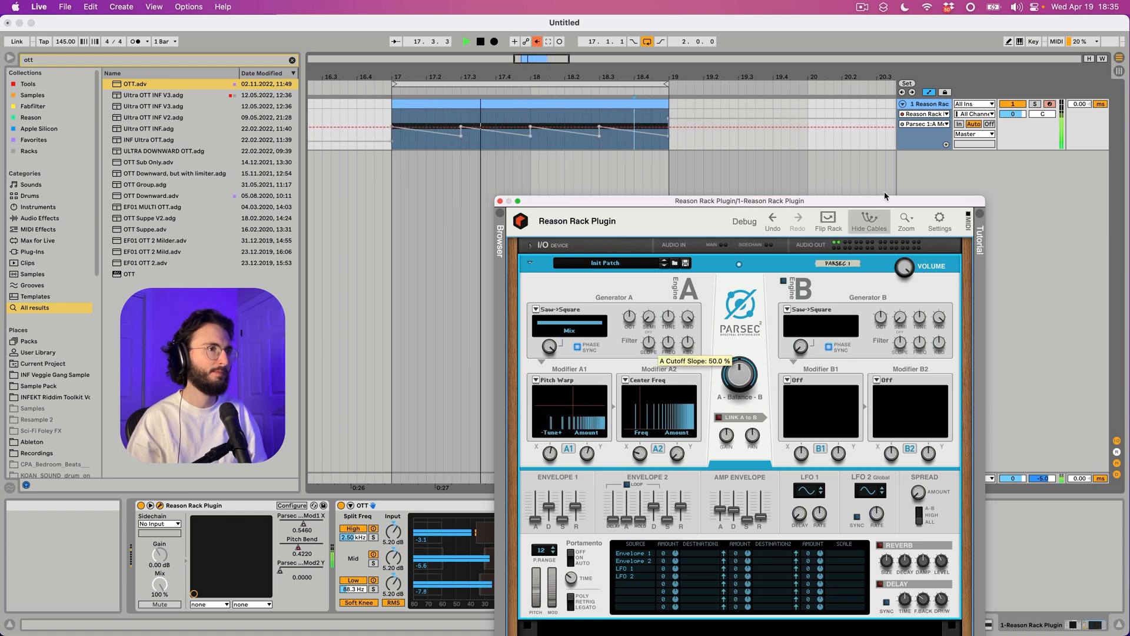
left_click(973, 134)
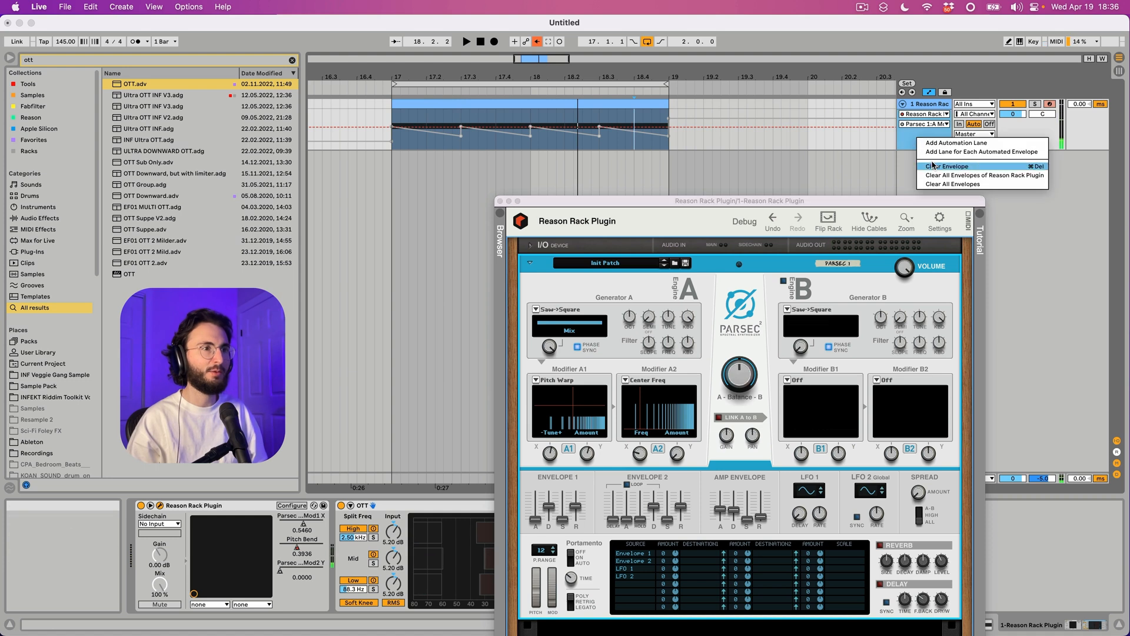
Step: Clear the drawn automation envelope and set Modifier B1 to Dual Band
left_click(950, 166)
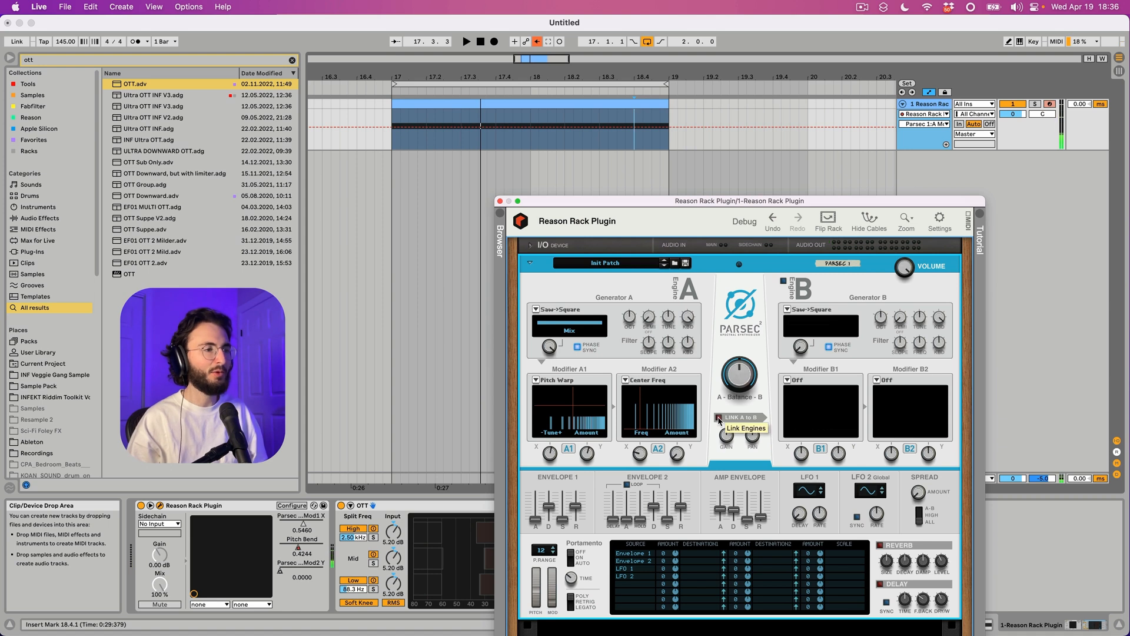
mouse_move(718, 420)
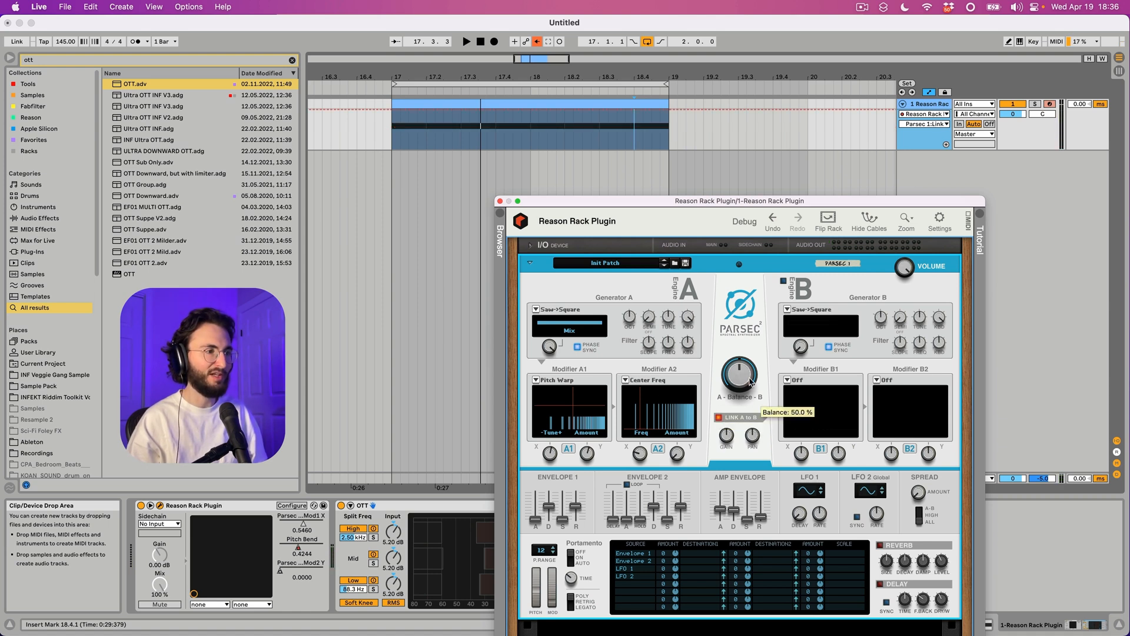
left_click(820, 380)
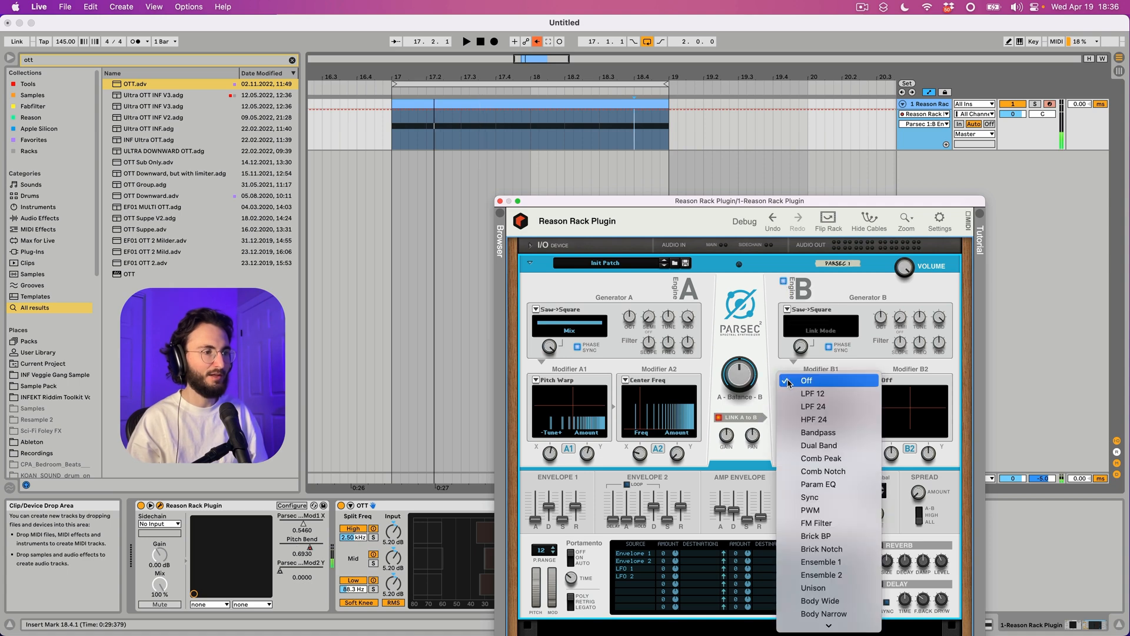
mouse_move(819, 445)
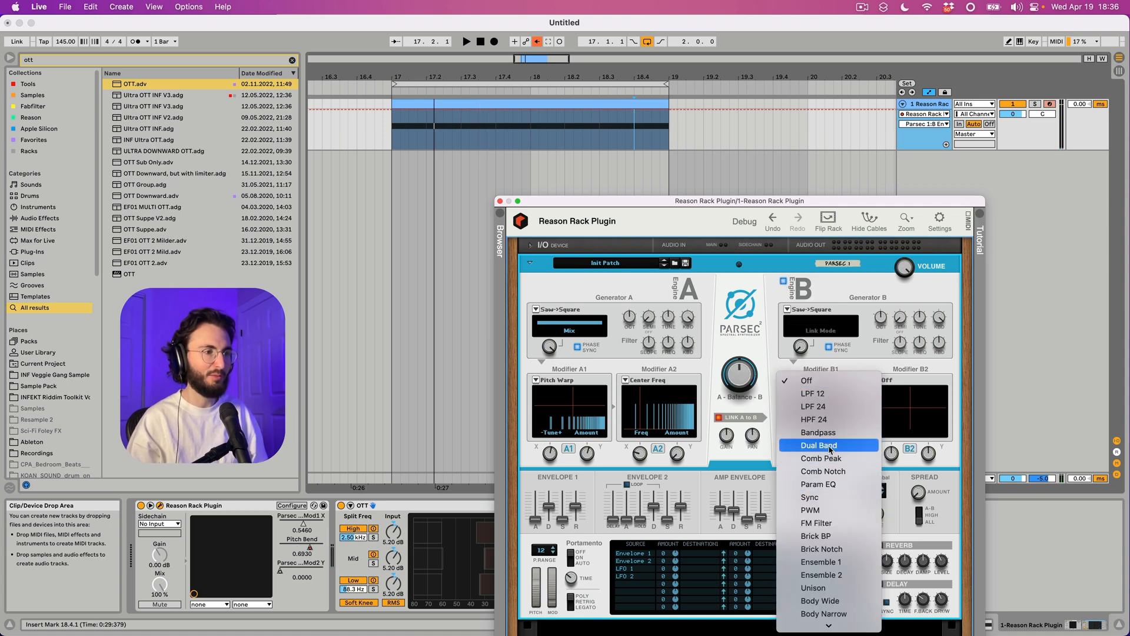
left_click(819, 445)
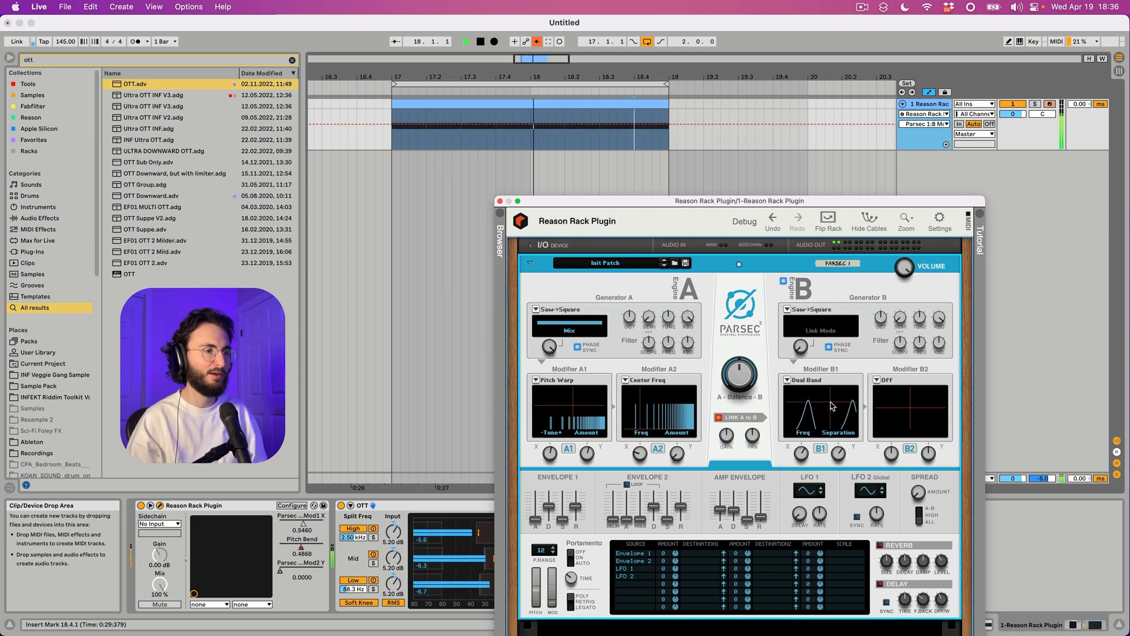
Step: Turn the A–B balance to about 45% and reshape the Dual Band response
left_click(493, 42)
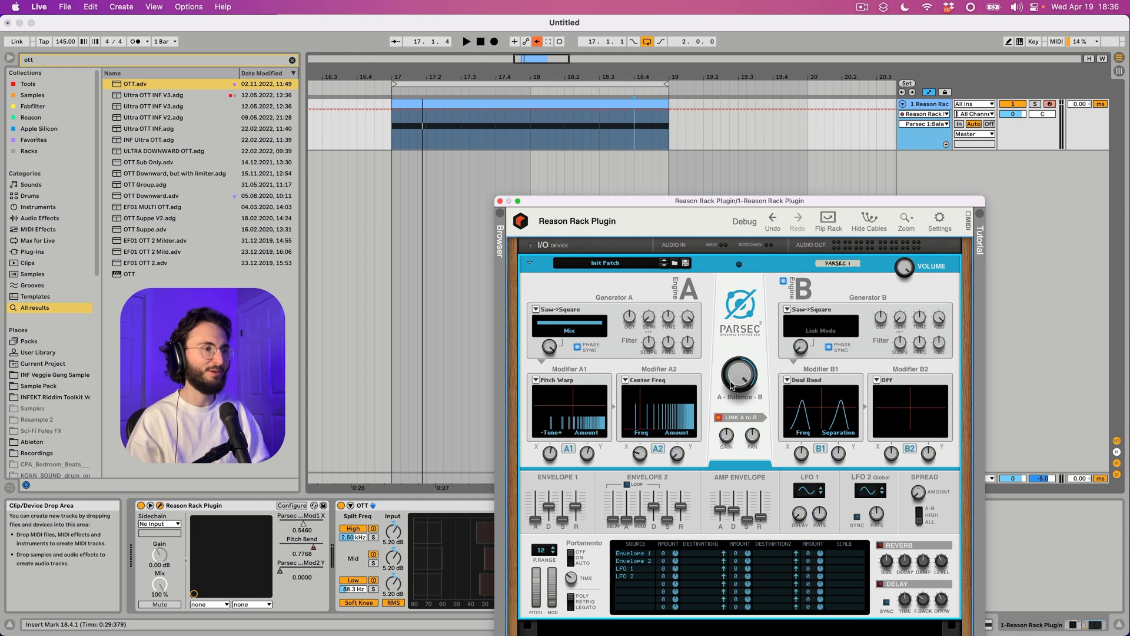
left_click(465, 41)
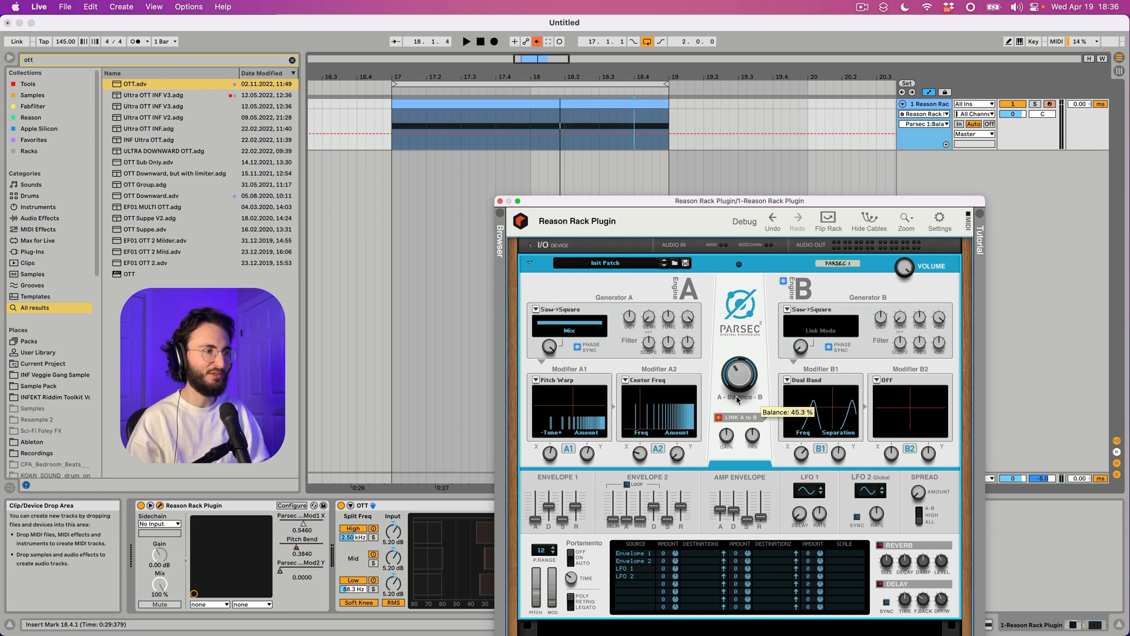
left_click(467, 41)
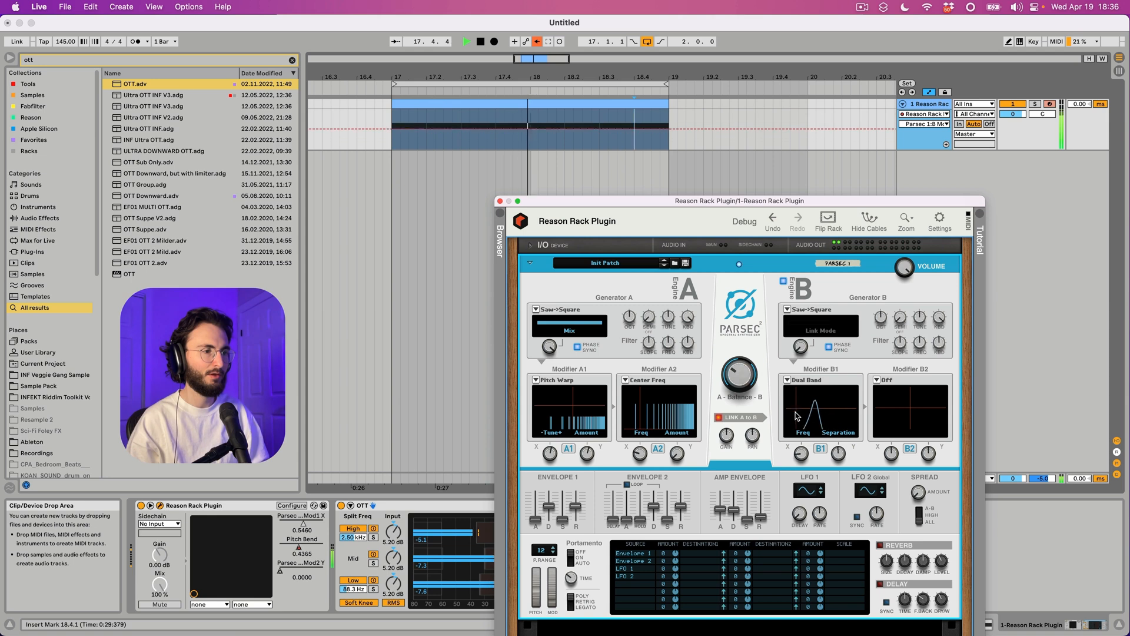
left_click(493, 41)
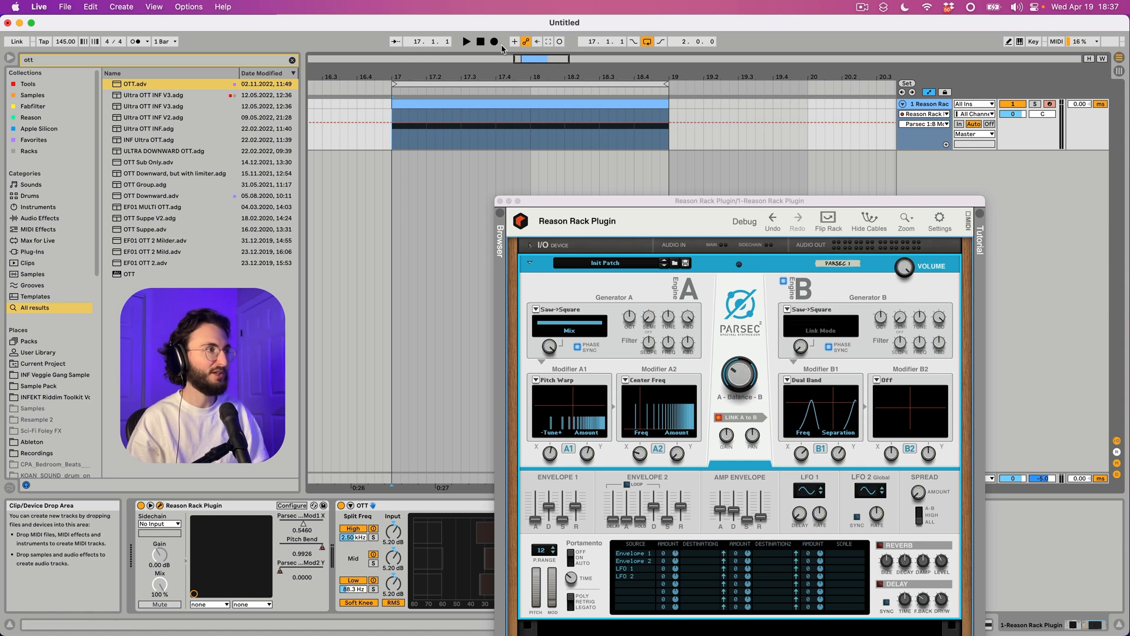
Step: Record live Parsec modifier movements as automation, then show all recorded lanes
left_click(465, 42)
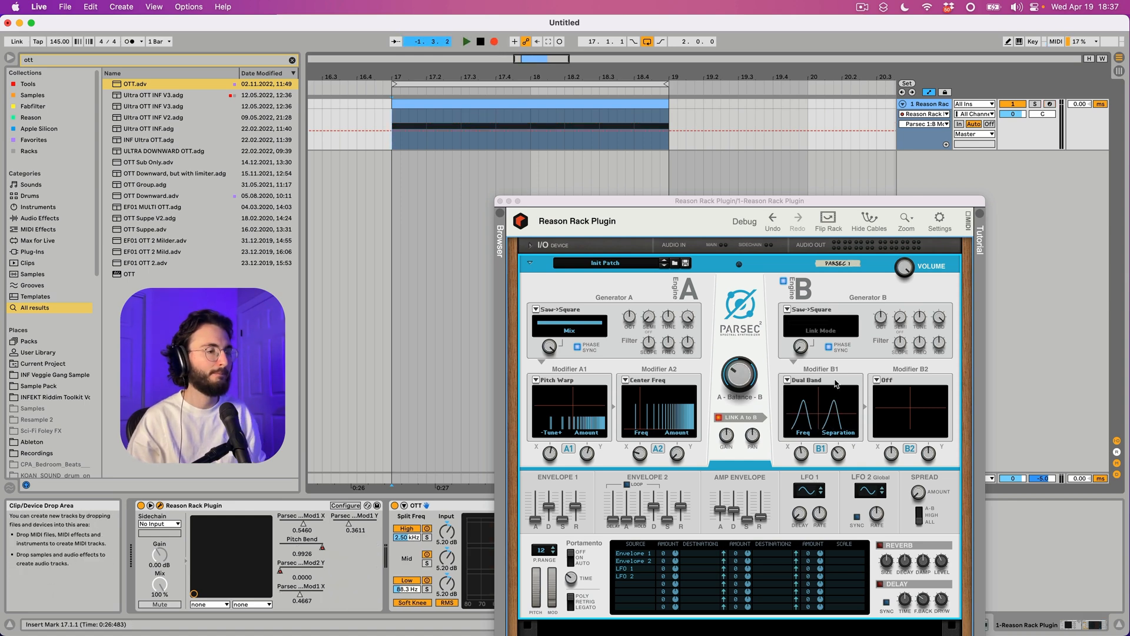
left_click(466, 41)
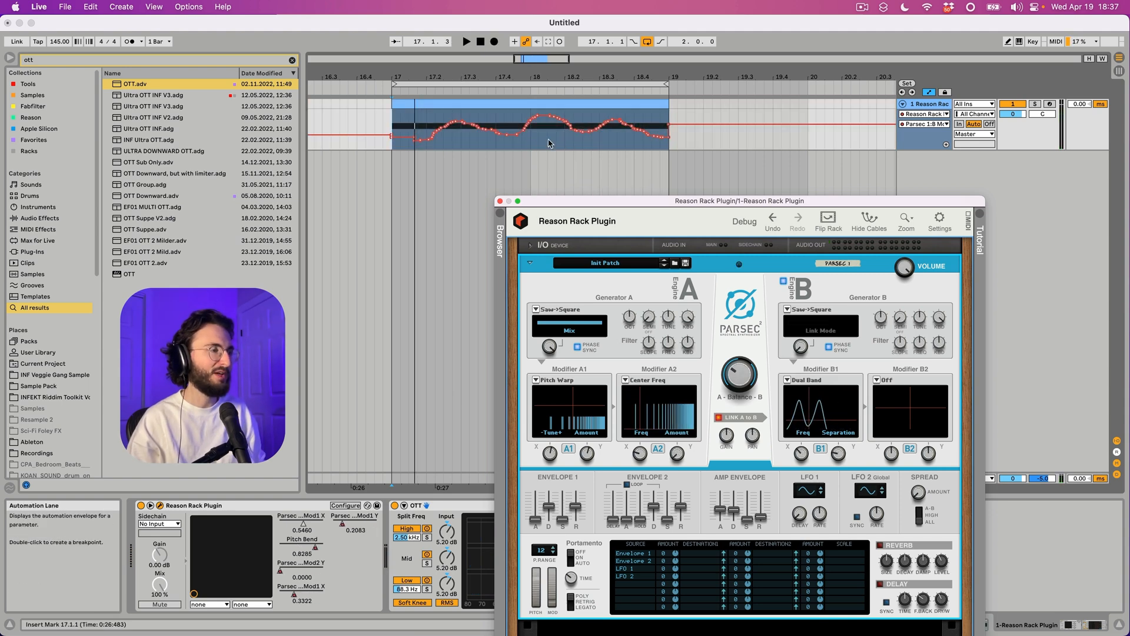
left_click(466, 41)
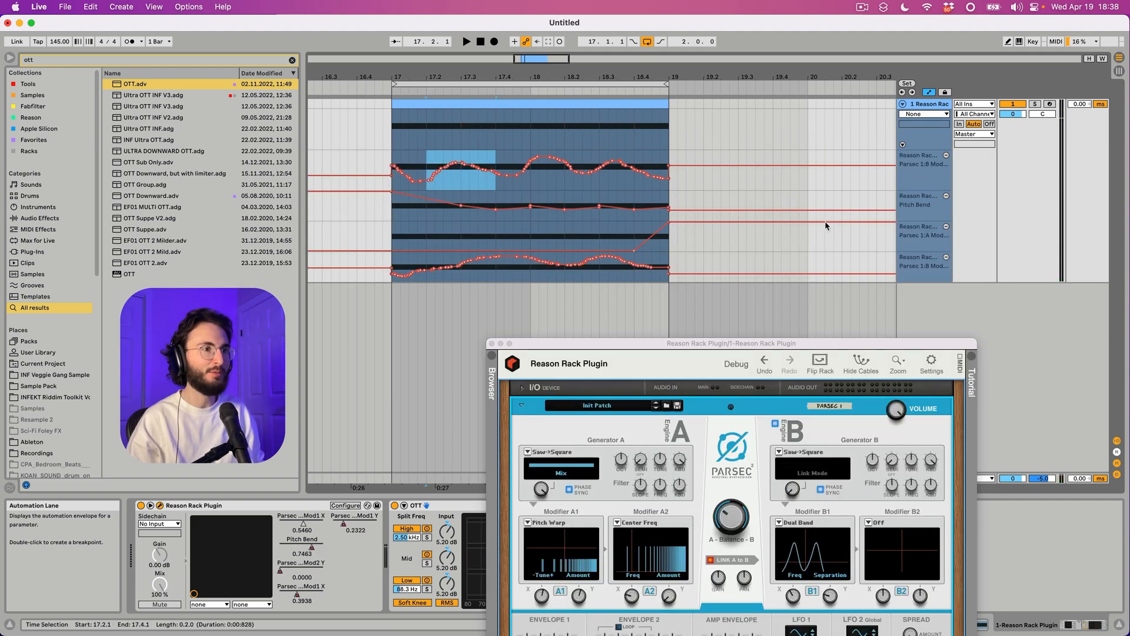
Step: Mark sections of the recorded modifier automation and stretch them to reshape the envelopes
right_click(922, 145)
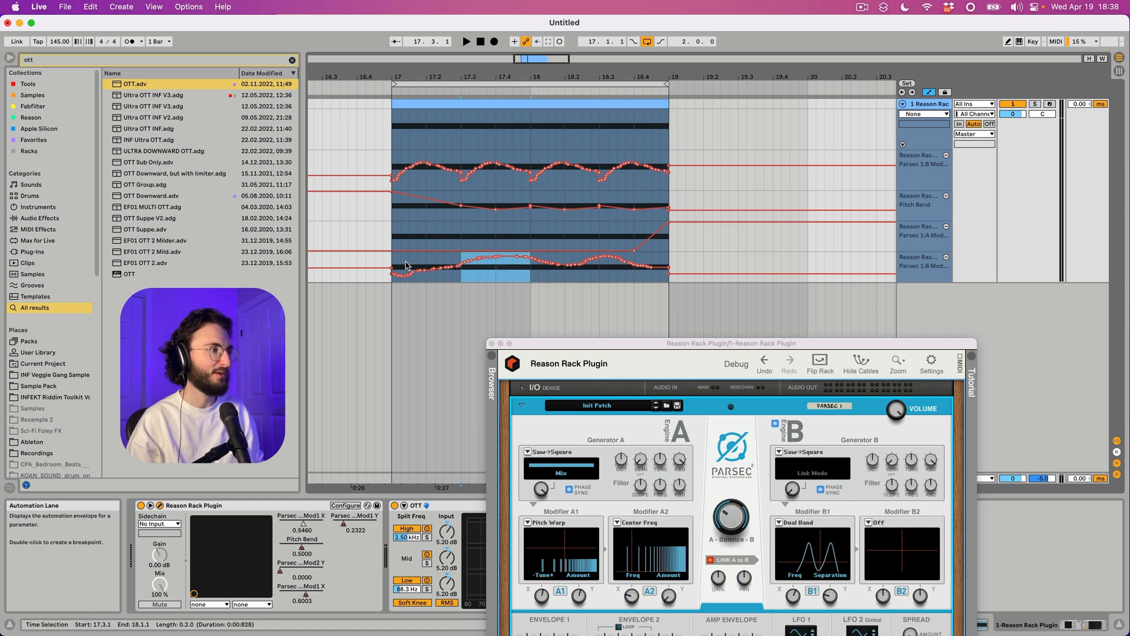
left_click(466, 41)
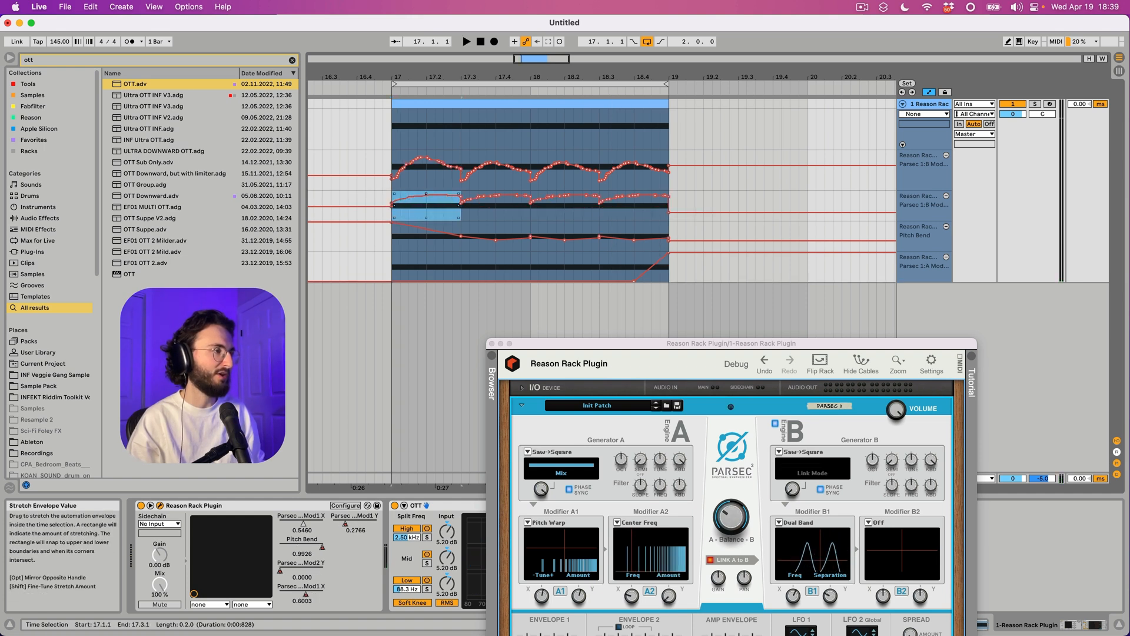
left_click(466, 42)
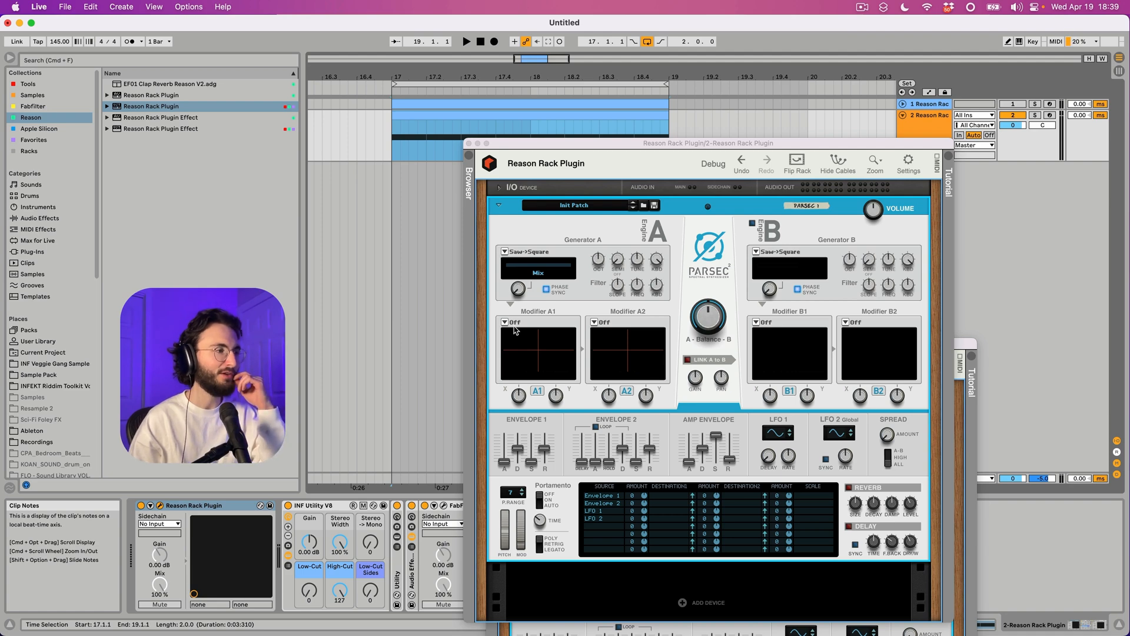
Step: Set the second Parsec's Modifier A1 to Audio In and flip the rack around
left_click(515, 322)
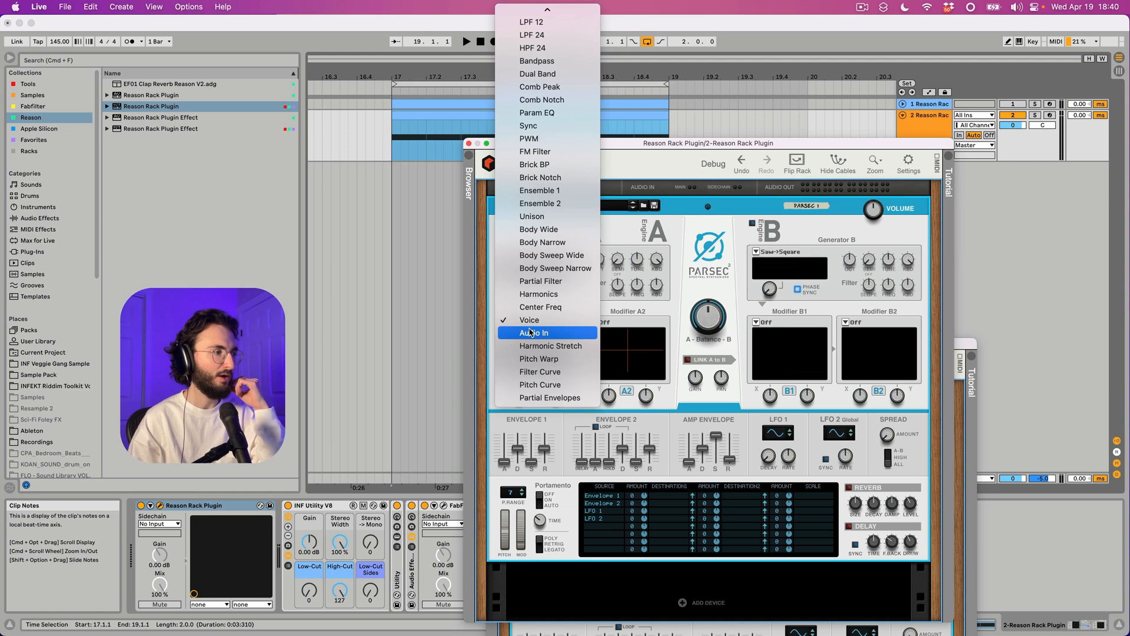
left_click(533, 332)
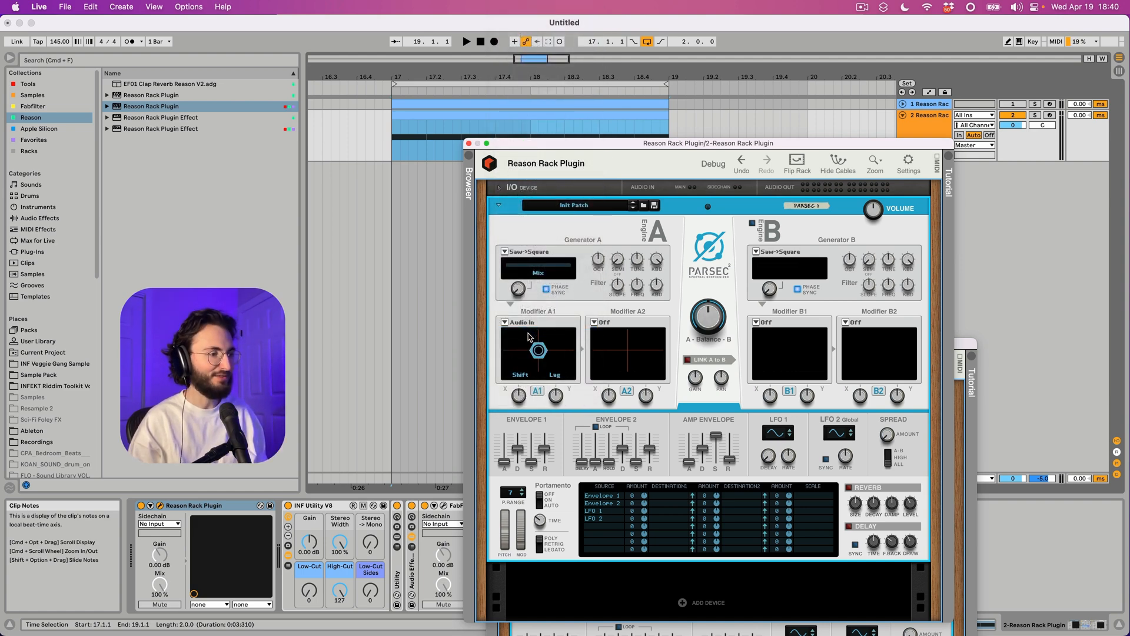
left_click(797, 160)
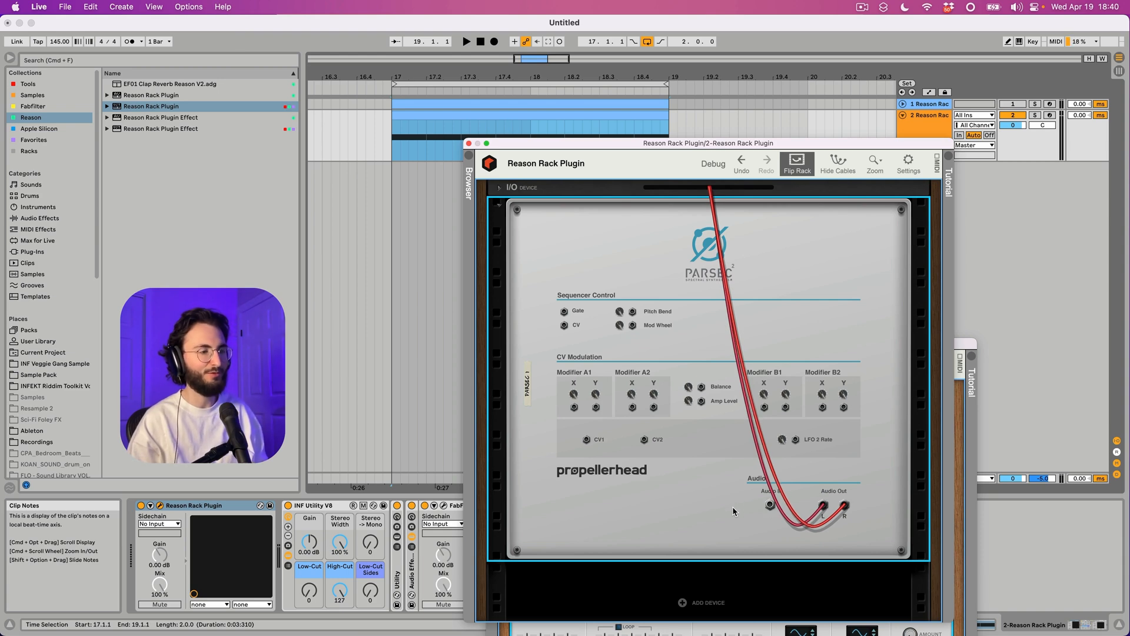
Step: Add an audio track of 'bass infekt' talky switch samples feeding the Reason Rack sidechain
left_click(795, 160)
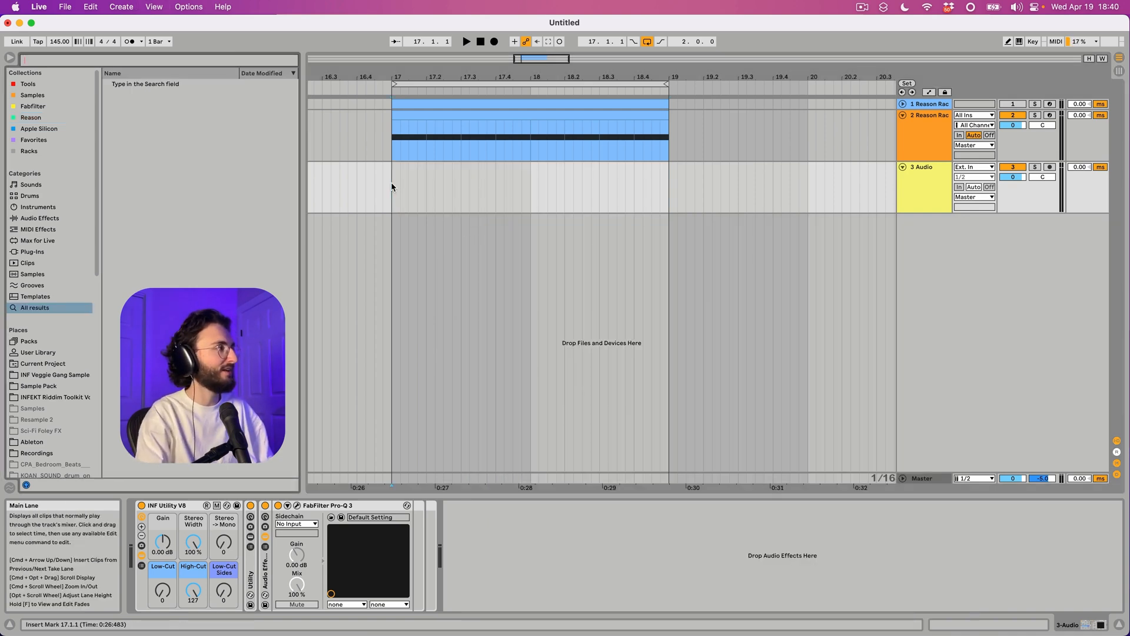
type("bass infekt")
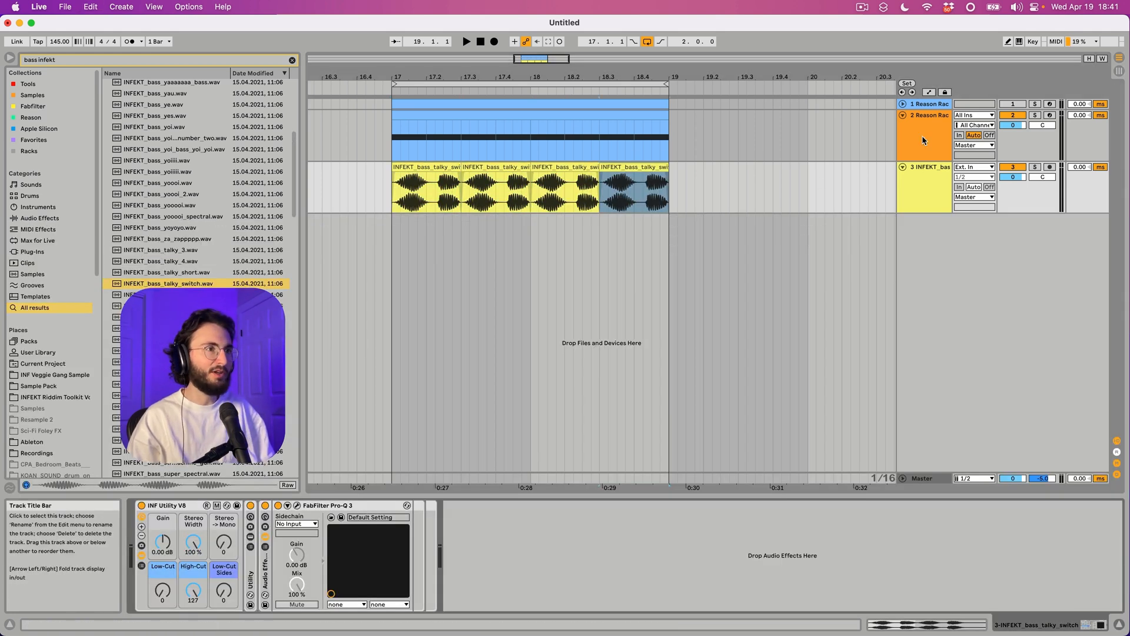
left_click(925, 137)
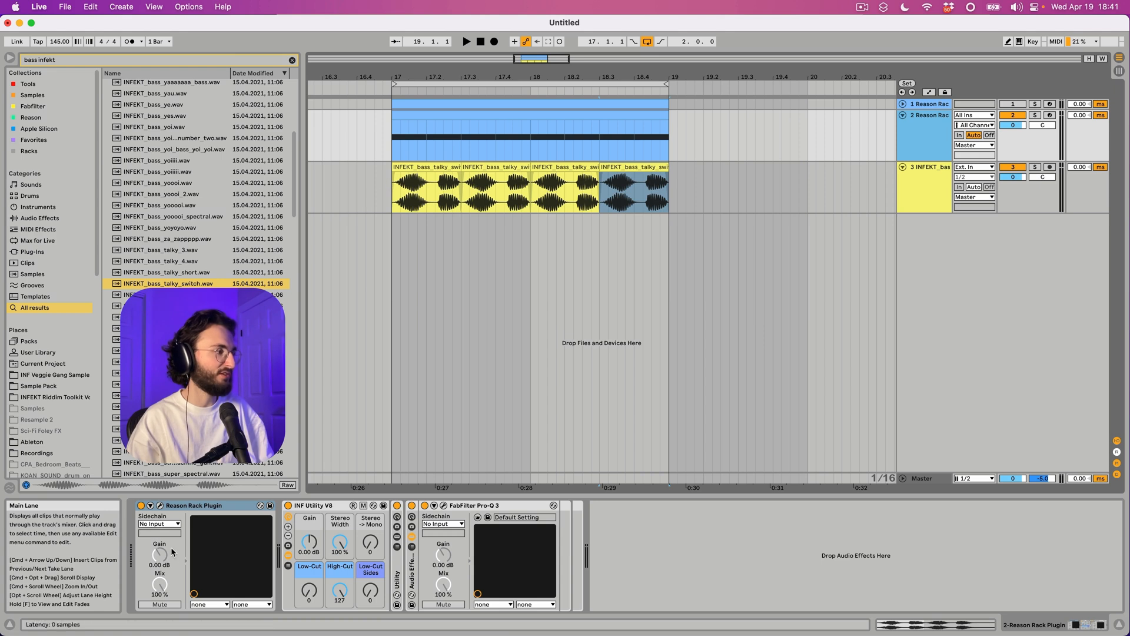
left_click(160, 523)
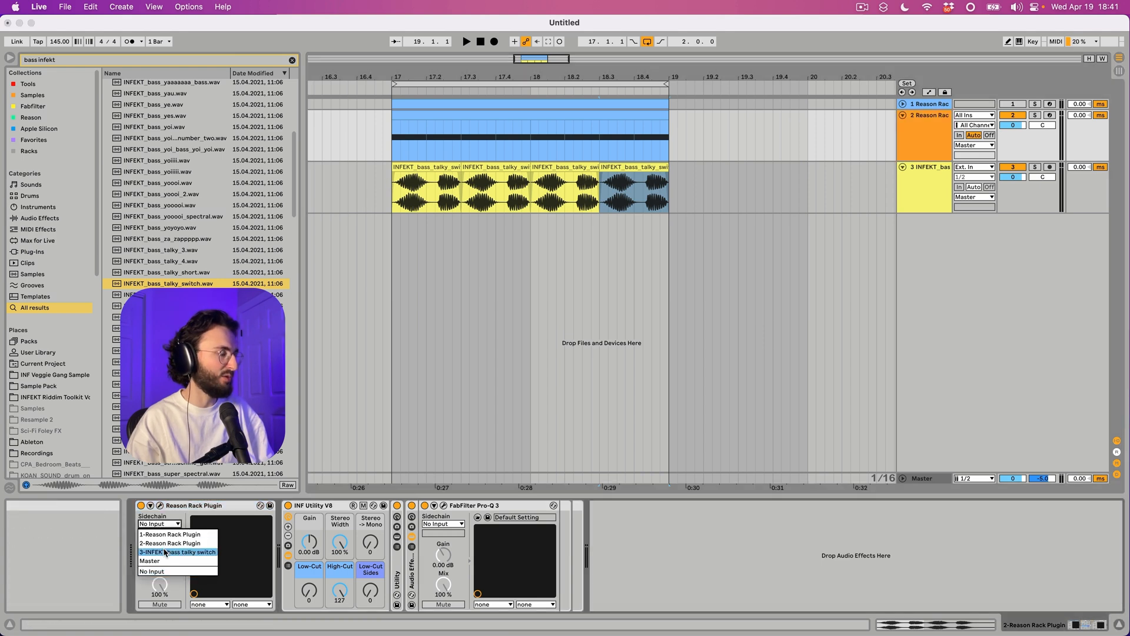
left_click(176, 552)
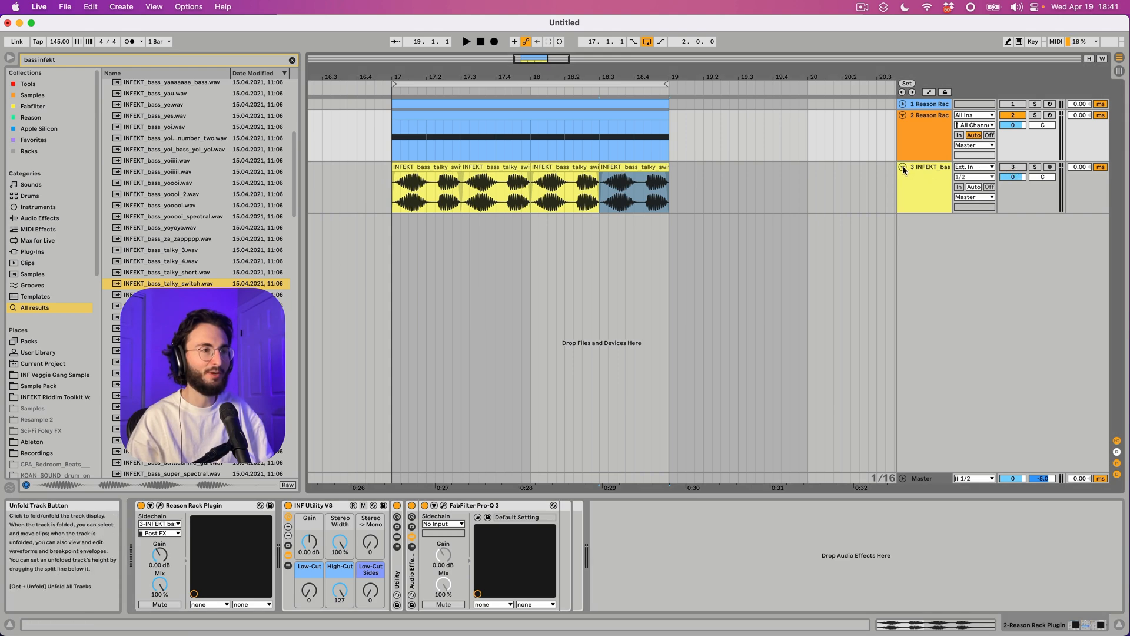
left_click(928, 126)
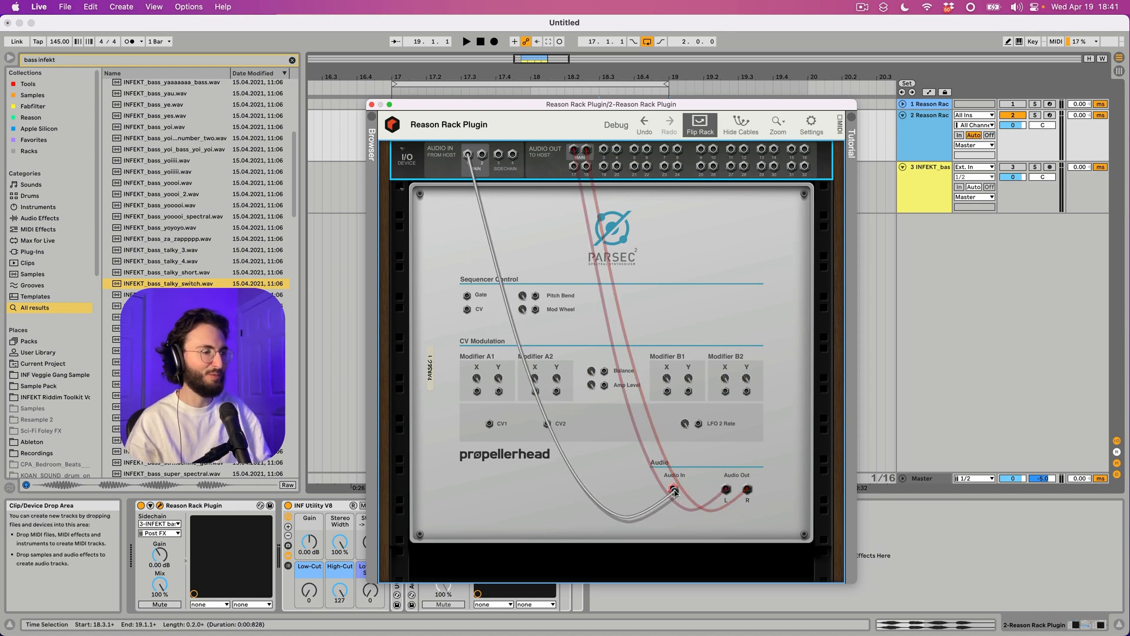
Step: Cable the I/O sidechain input into Parsec's Audio In and flip back
left_click(699, 123)
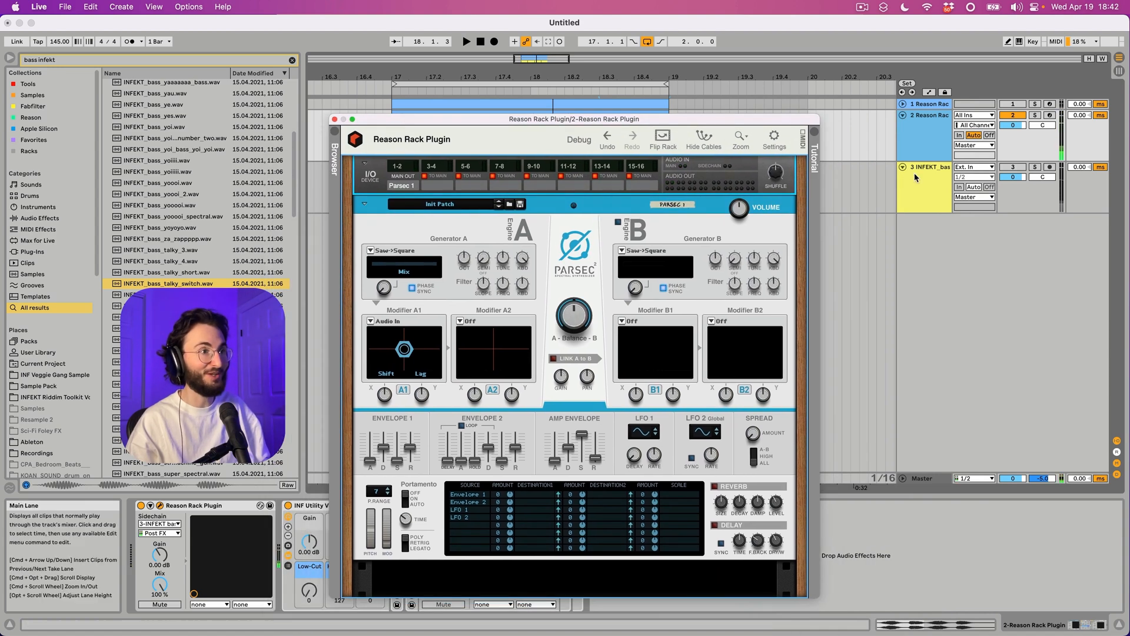
Step: Set the second Parsec's Generator A to String after briefly trying Sparse
left_click(926, 166)
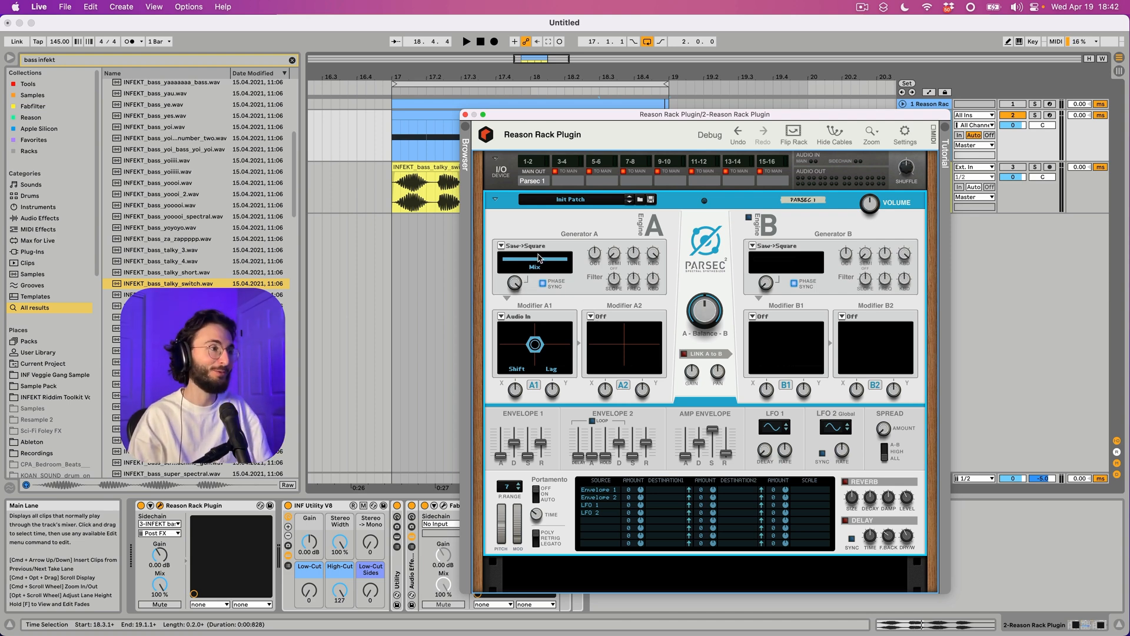
left_click(467, 41)
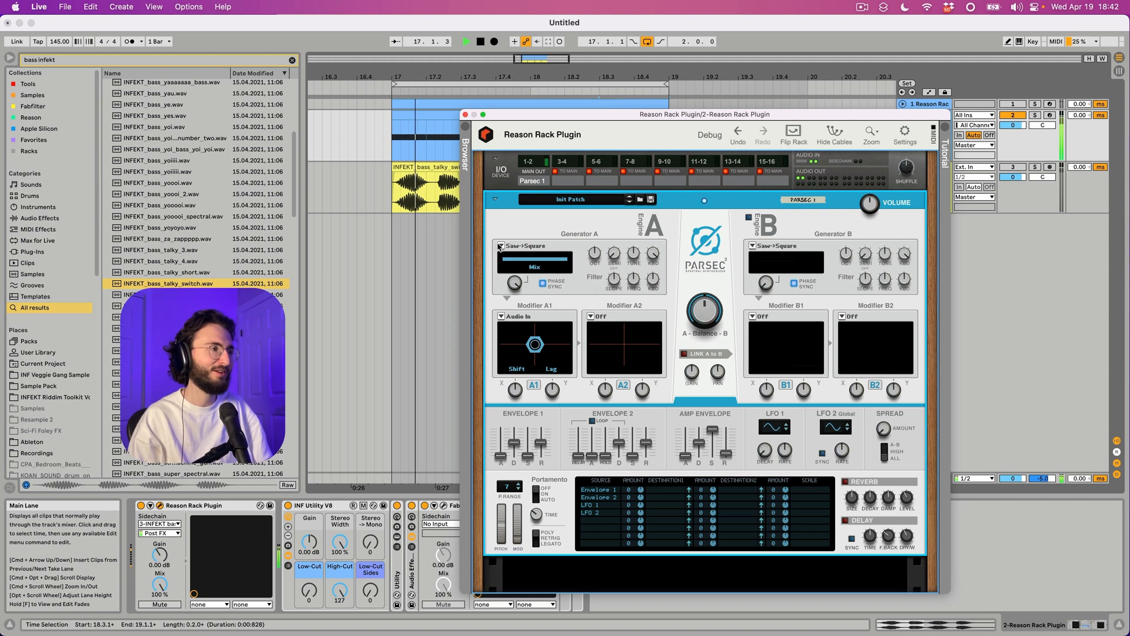
left_click(535, 246)
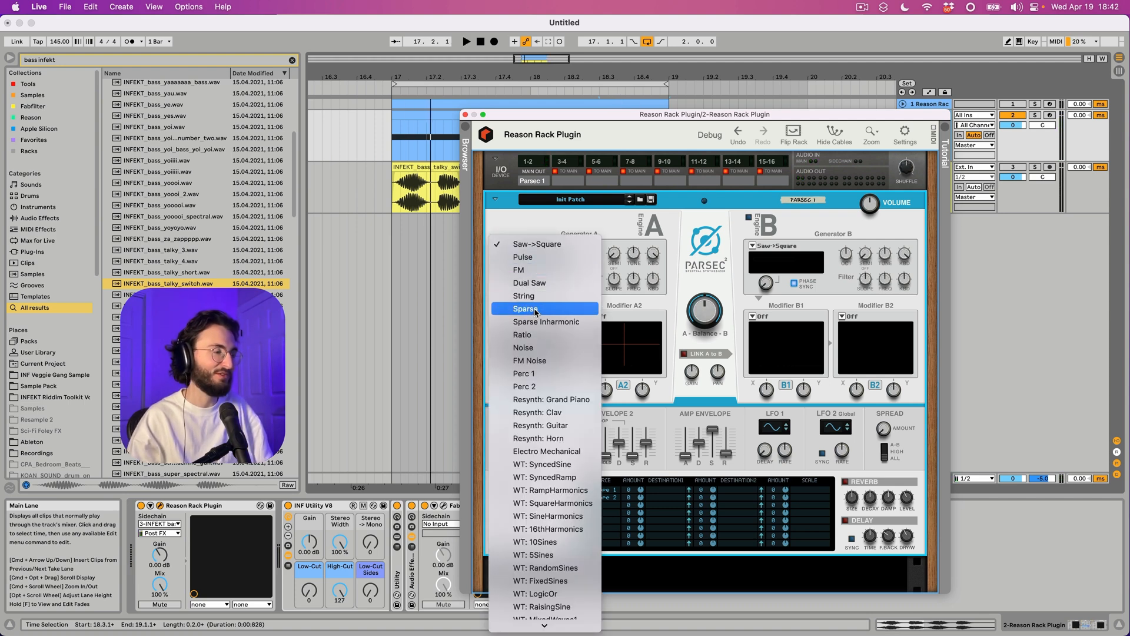
left_click(525, 309)
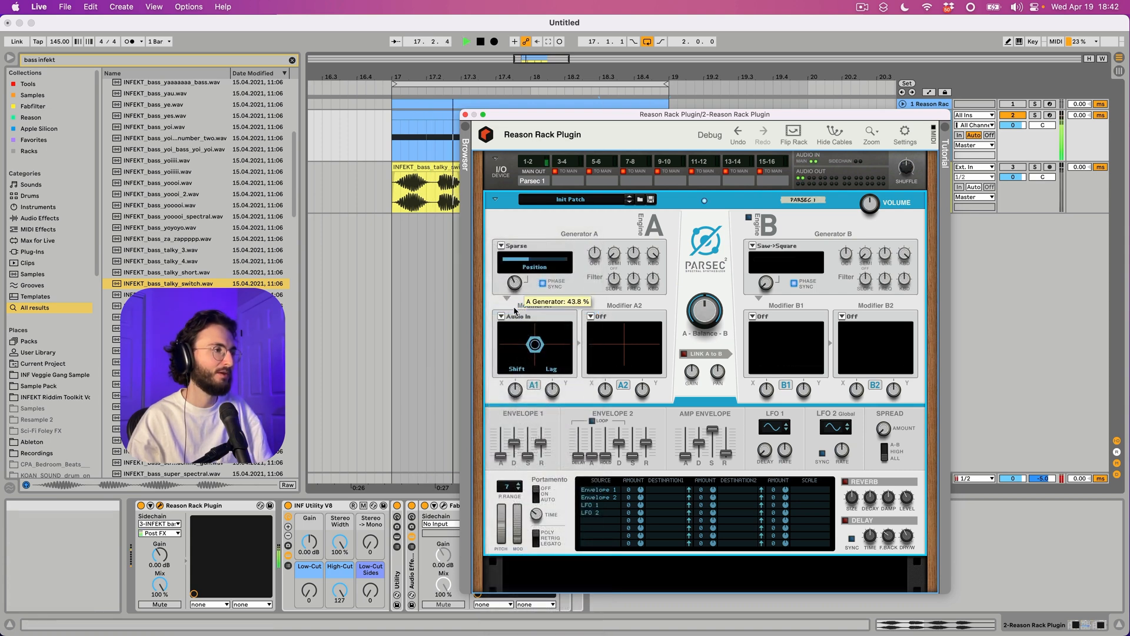
left_click(533, 264)
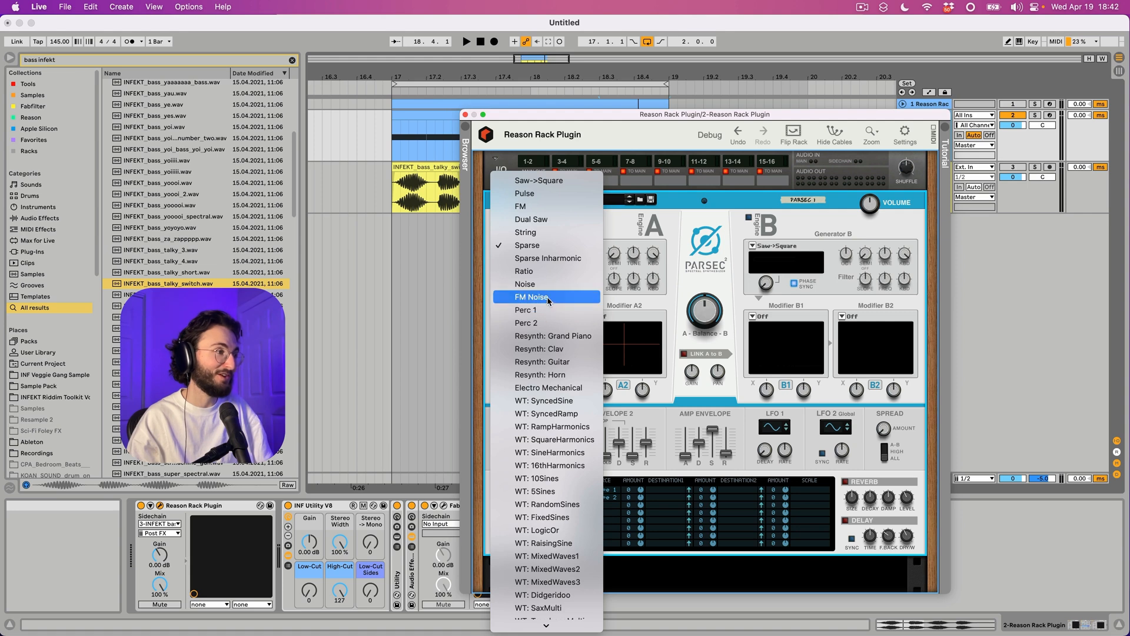
mouse_move(526, 245)
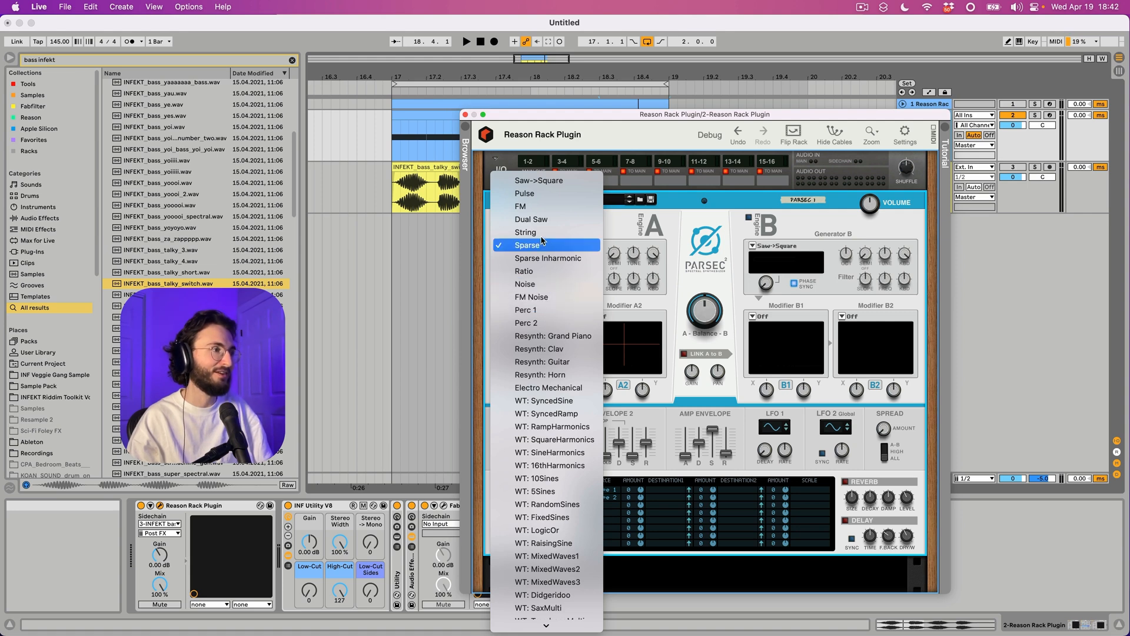
left_click(526, 231)
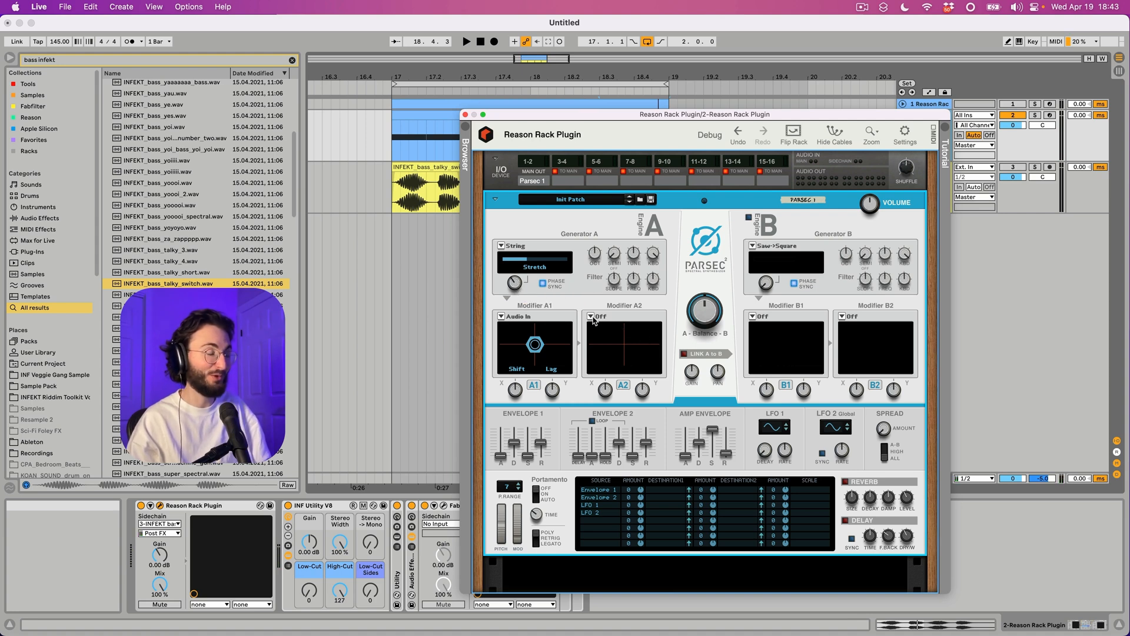
left_click(600, 317)
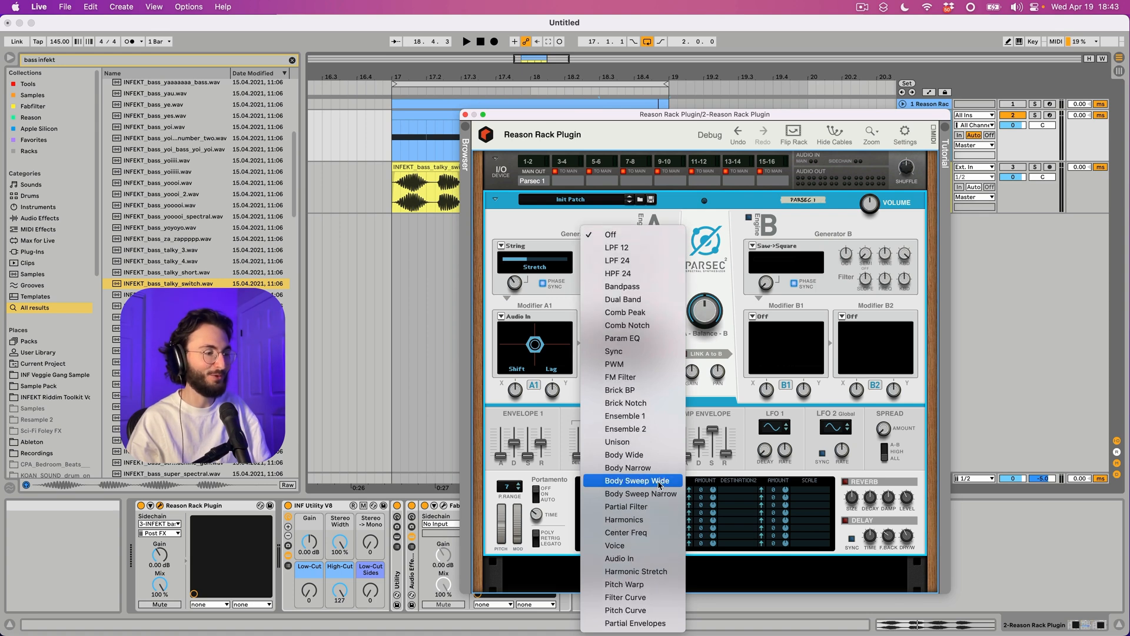
Step: Set Modifier A2 to Harmonic Stretch and repeat its Y curve per clip over bars 17–19
left_click(635, 571)
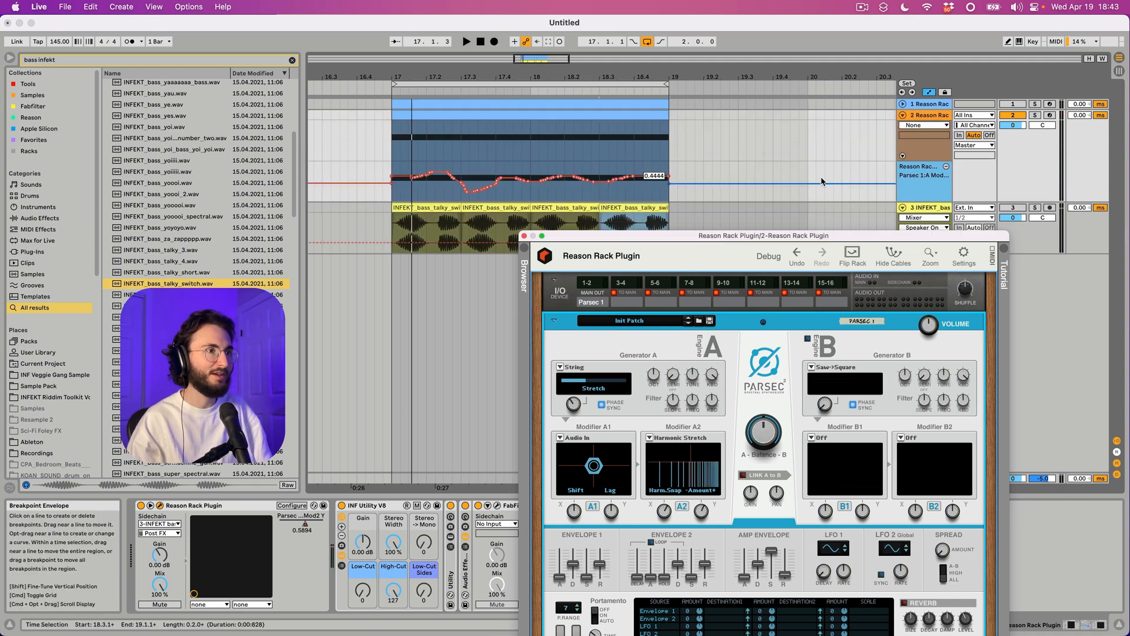
left_click(533, 235)
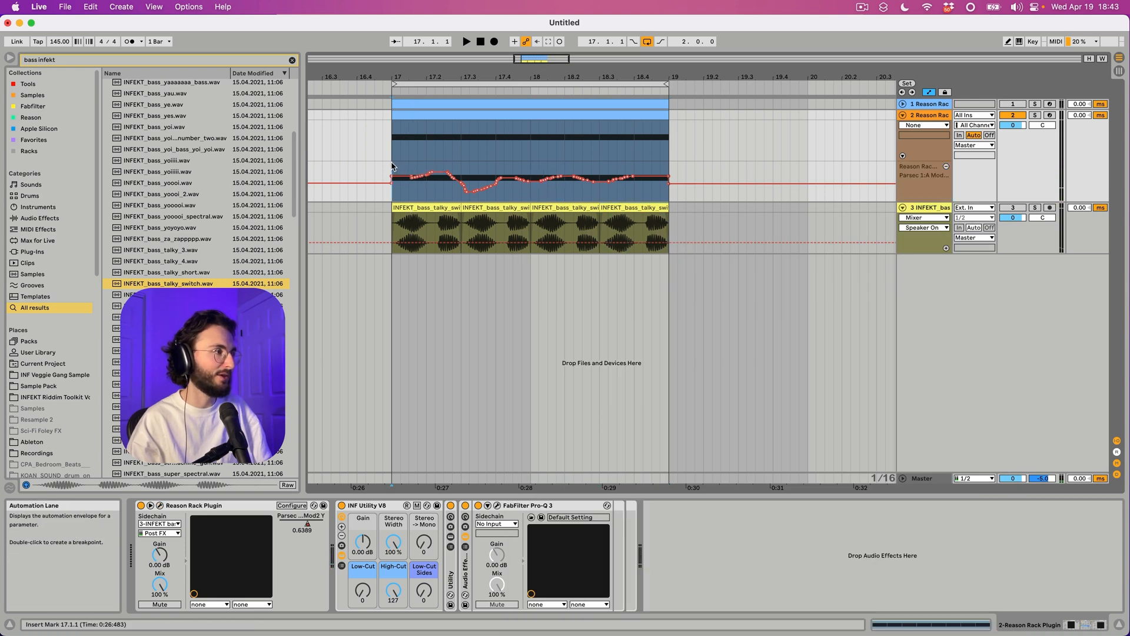
left_click(466, 41)
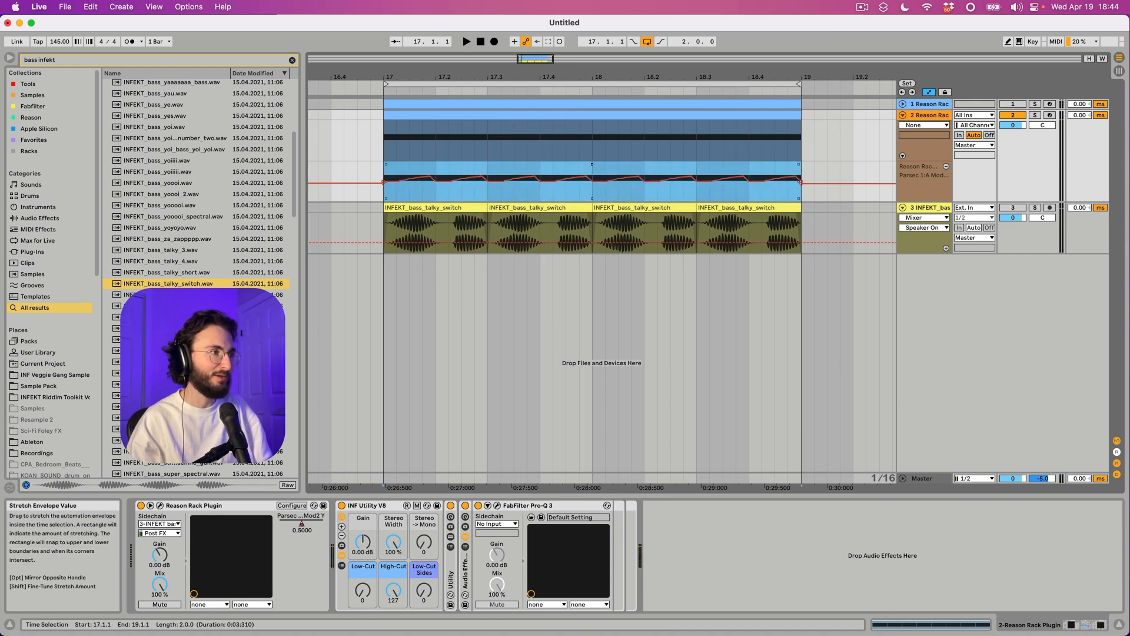
left_click(467, 42)
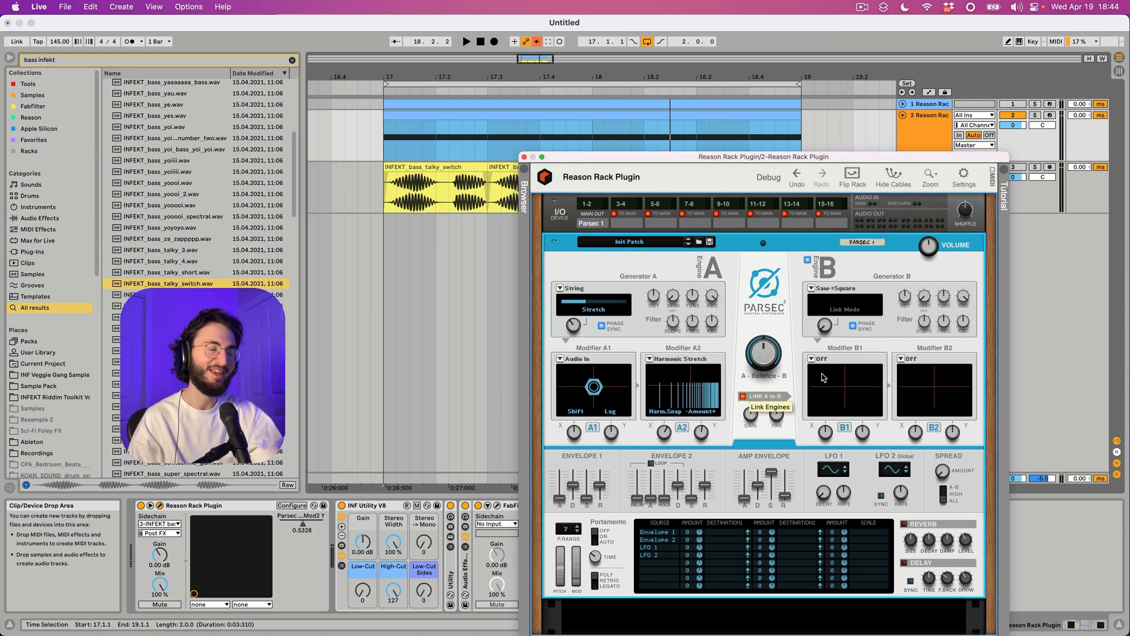
mouse_move(832, 364)
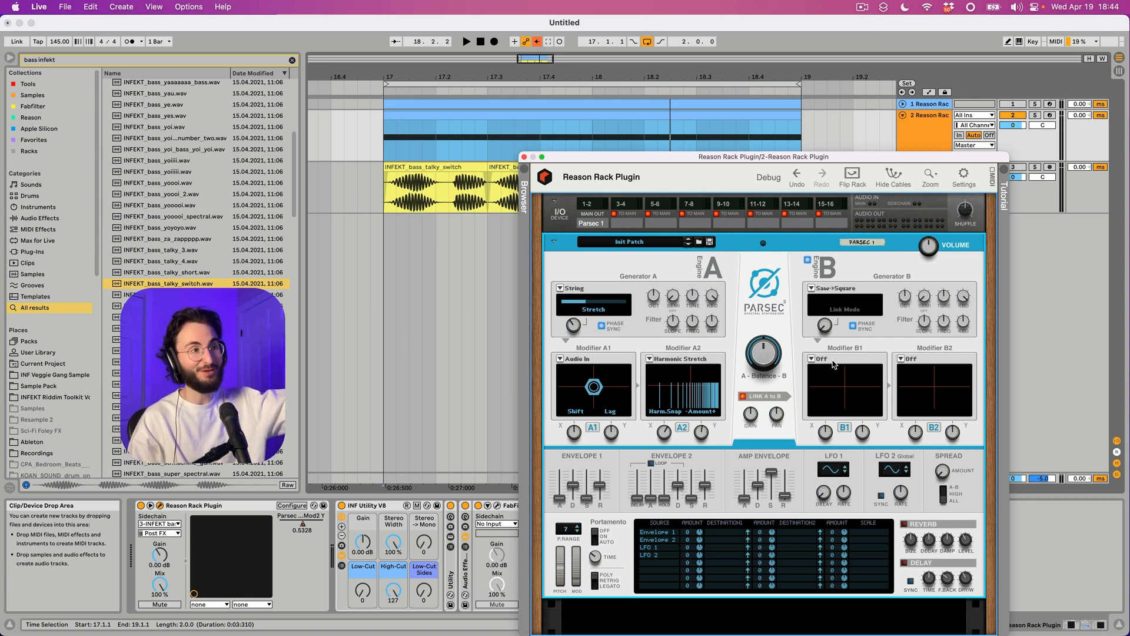
mouse_move(643, 398)
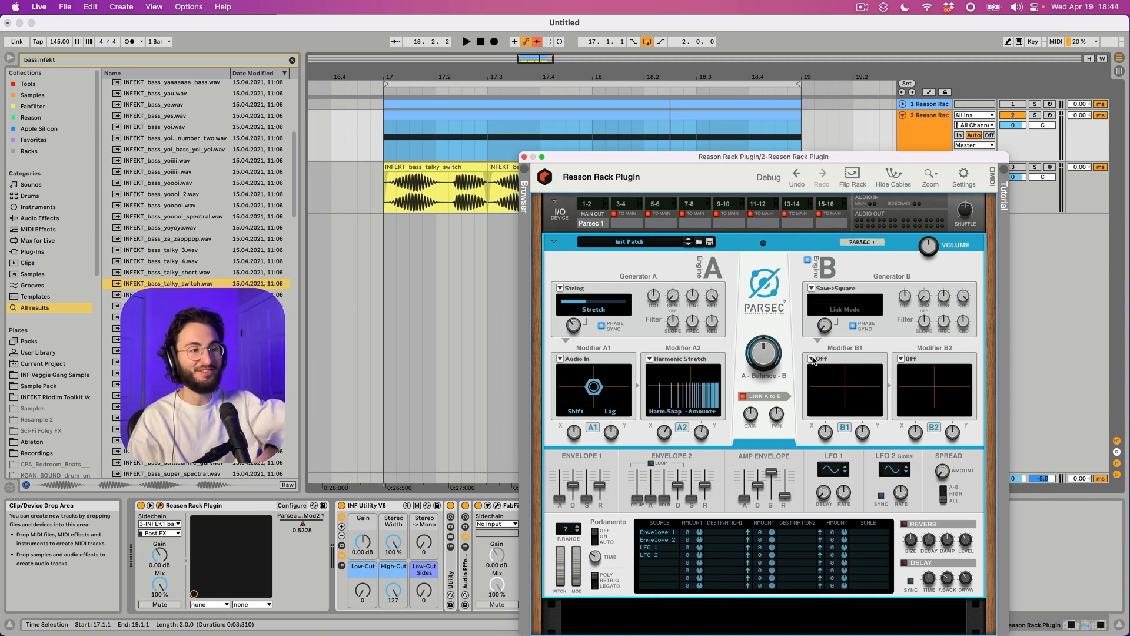
Step: Set Modifier B1 to Center Freq, A–B balance 25%, Utility gain −9.65 dB, and automate pitch bend
left_click(843, 358)
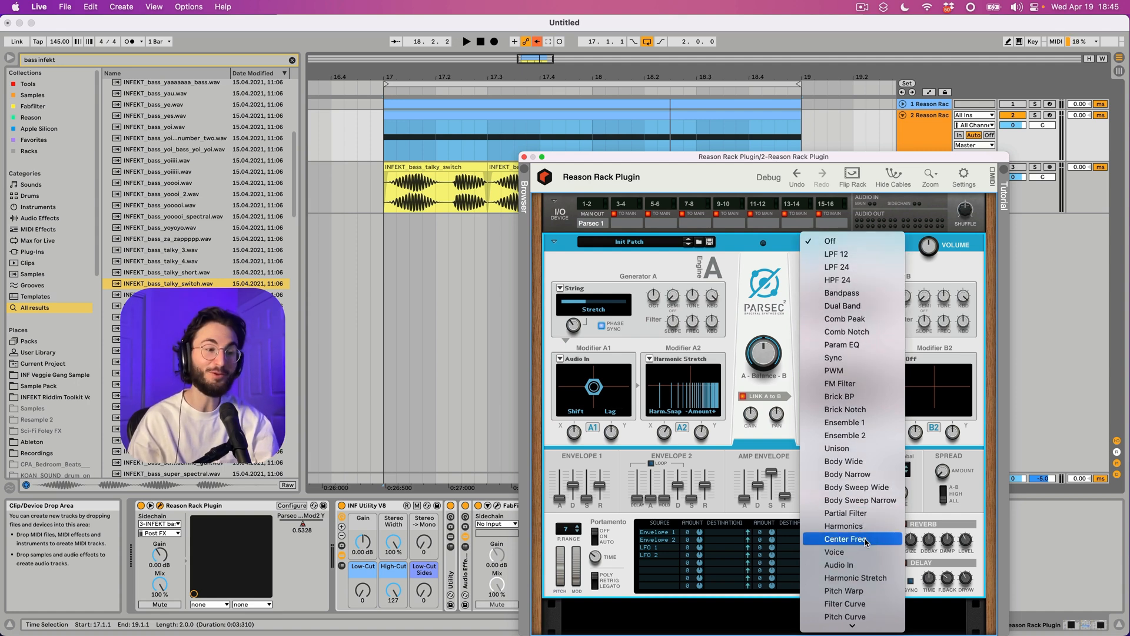
left_click(847, 539)
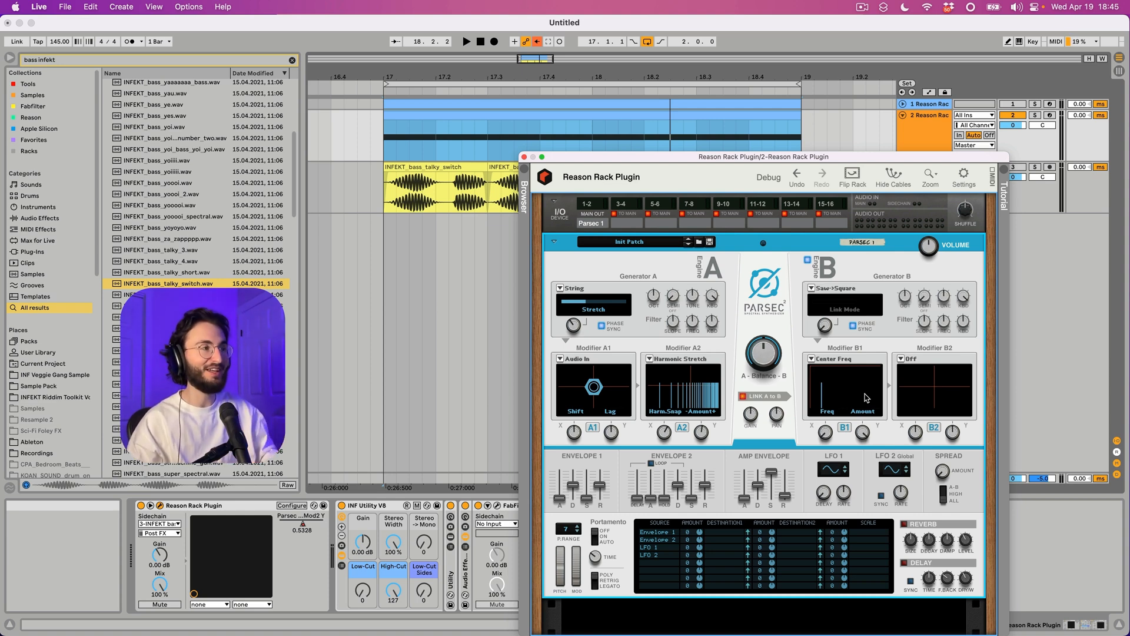
left_click(466, 41)
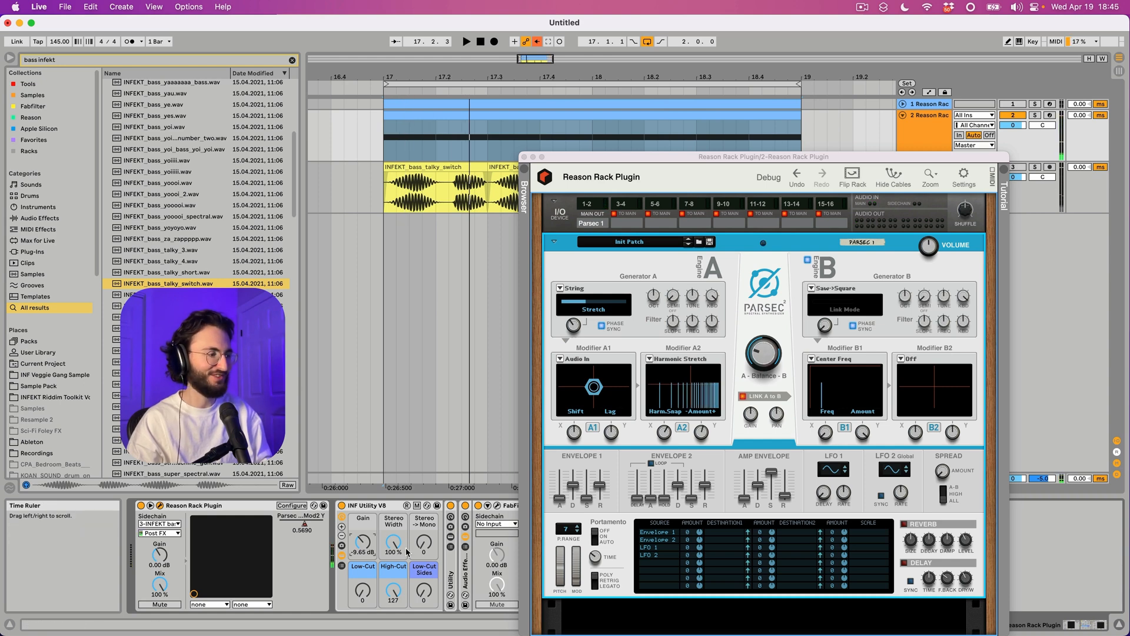
left_click(466, 41)
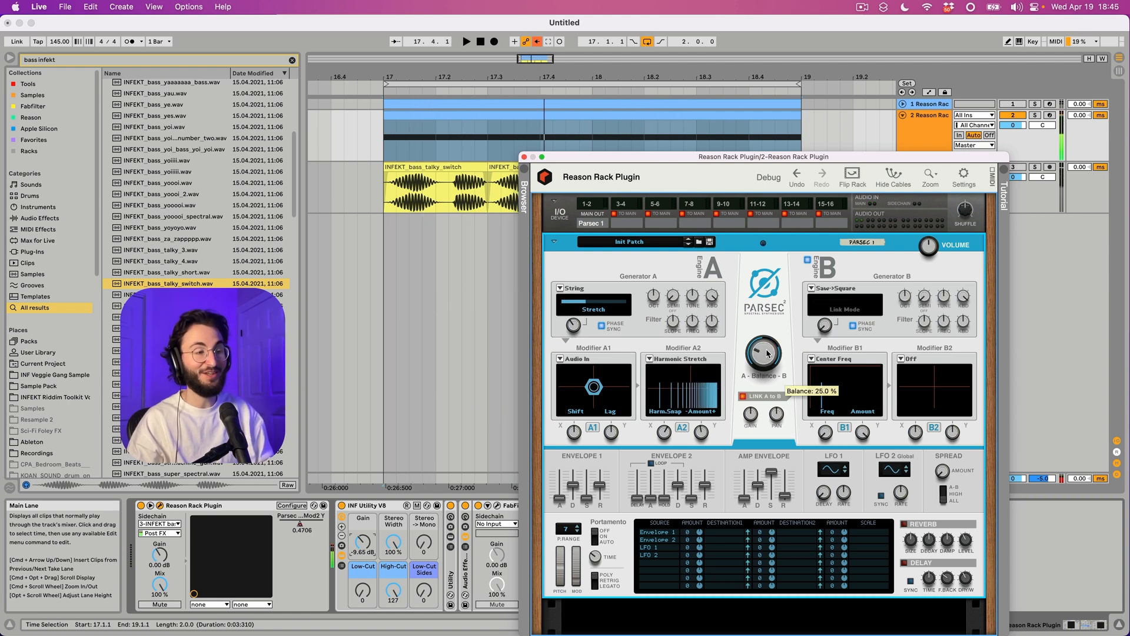
mouse_move(726, 404)
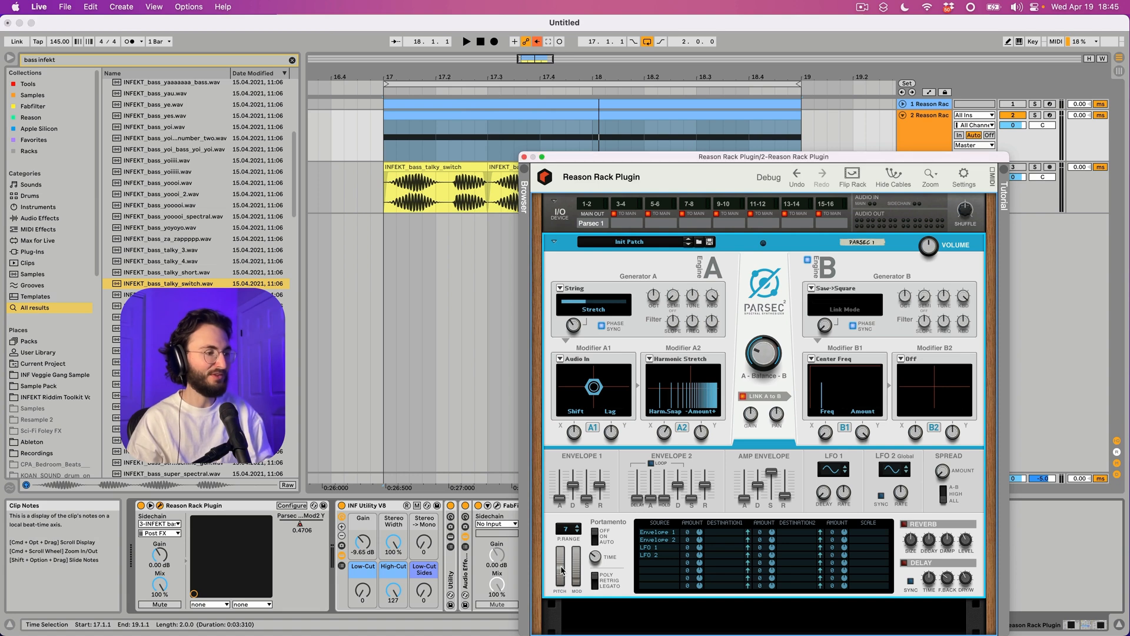
left_click(466, 41)
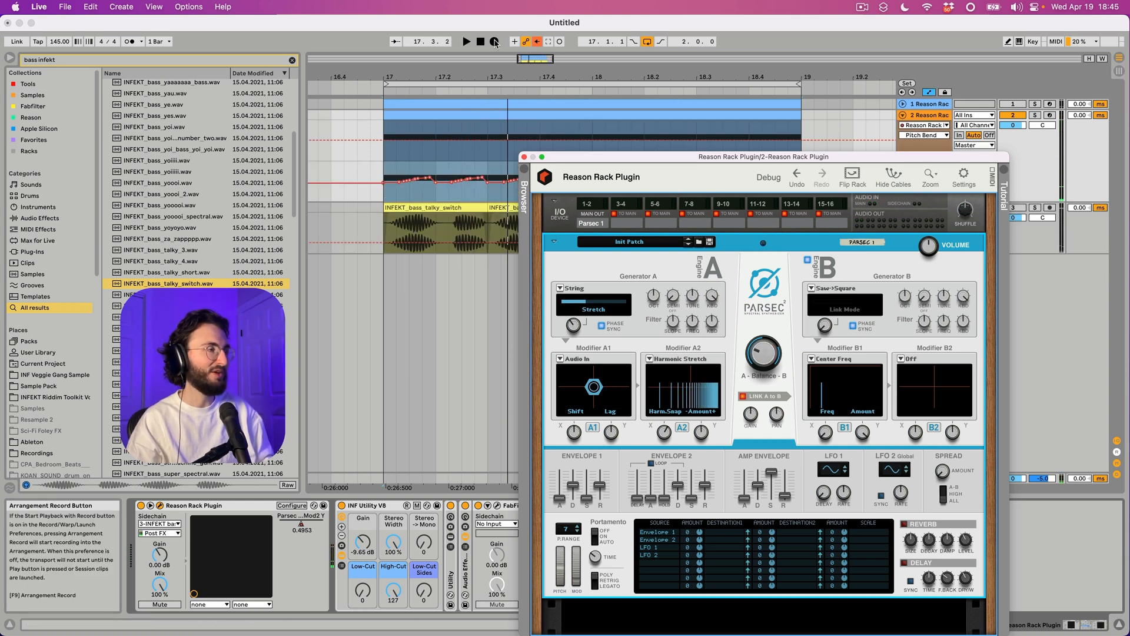
Step: Draw wavy pitch-bend automation, close Parsec, and add the Pro-R V3 INF rack
left_click(466, 41)
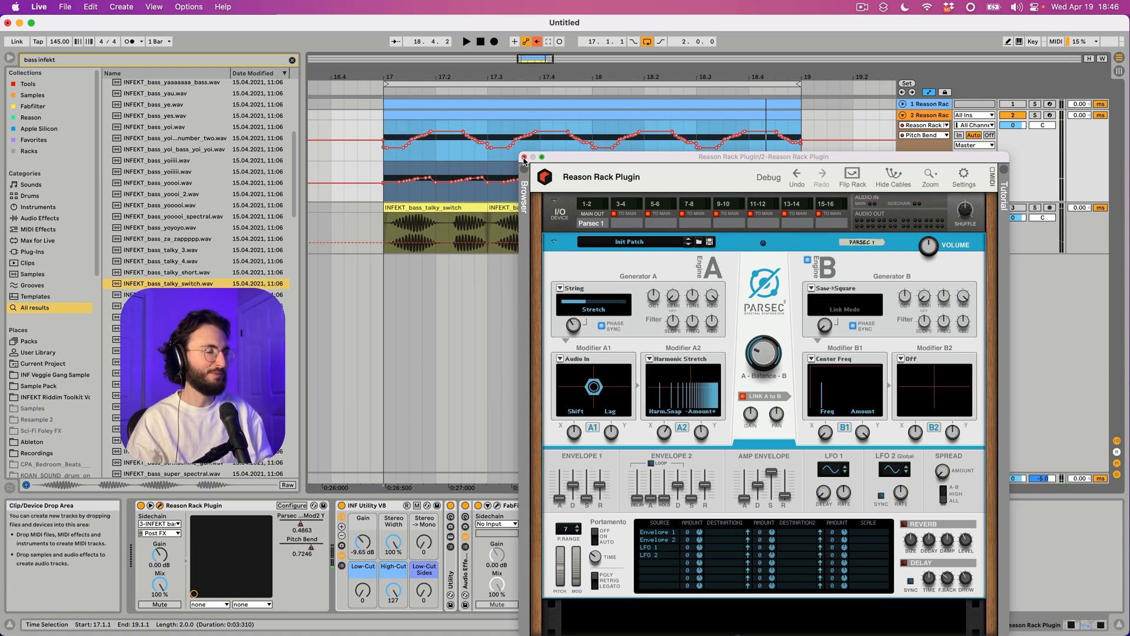
left_click(524, 157)
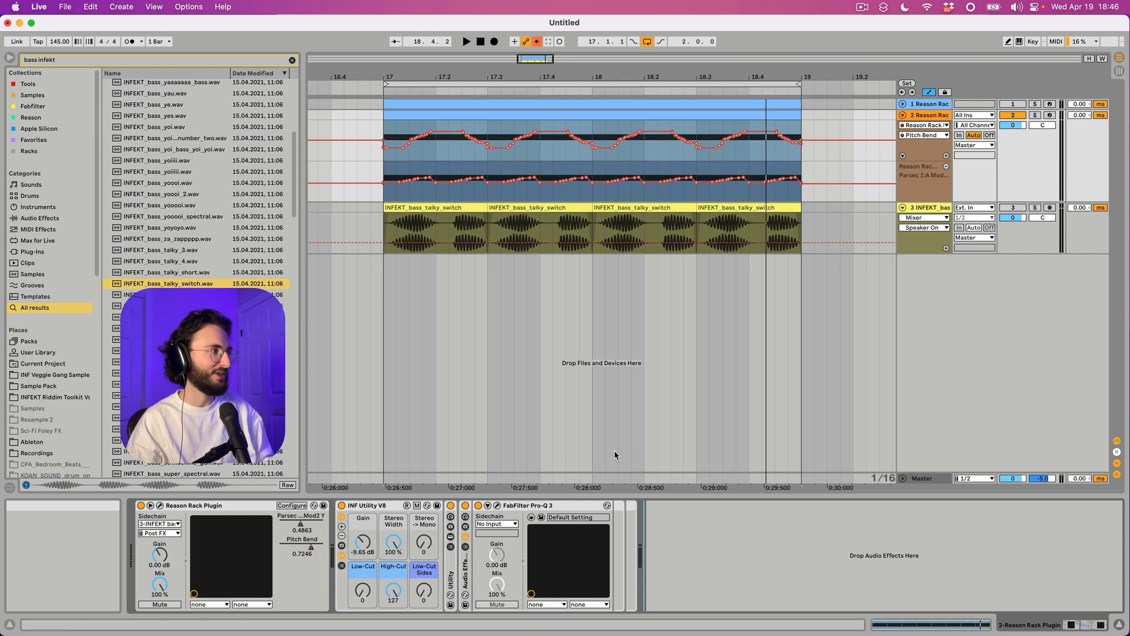
left_click(33, 106)
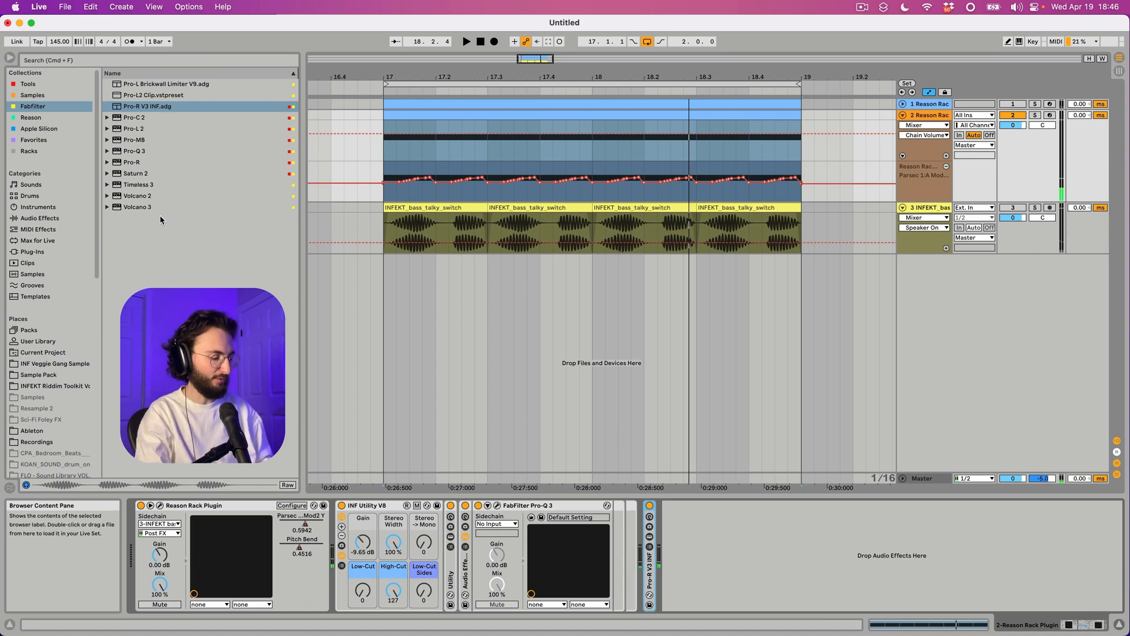
Step: Add Simple Saturator V3 INF-3 and Pro-Q 3 boosting about 4 dB near 5 kHz
type("distortion")
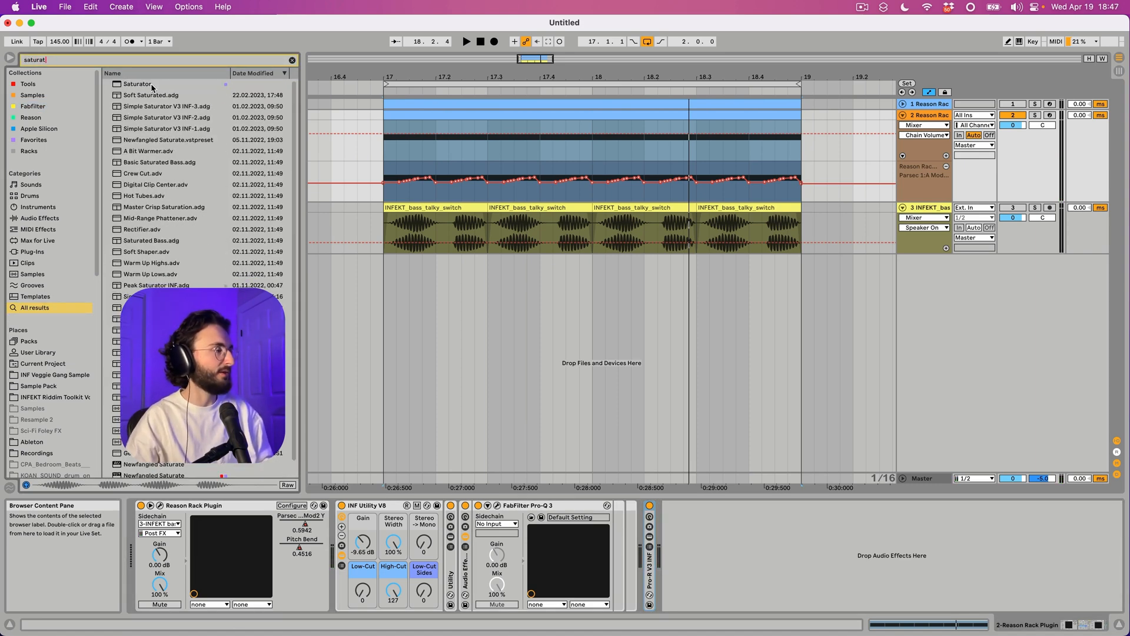
double_click(167, 106)
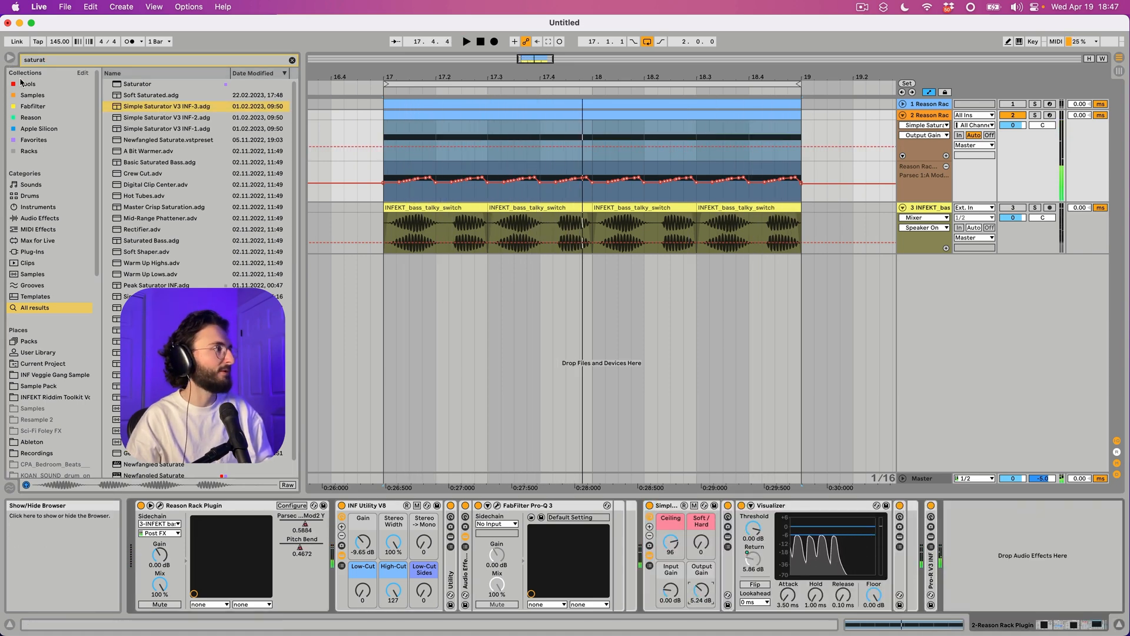
left_click(33, 106)
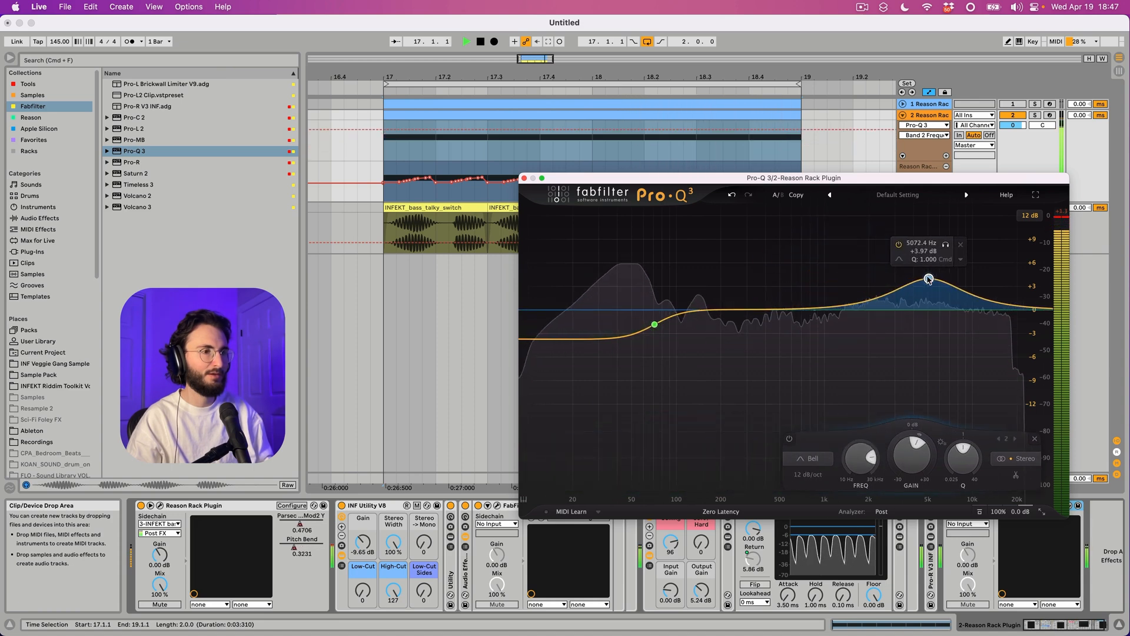
left_click(524, 178)
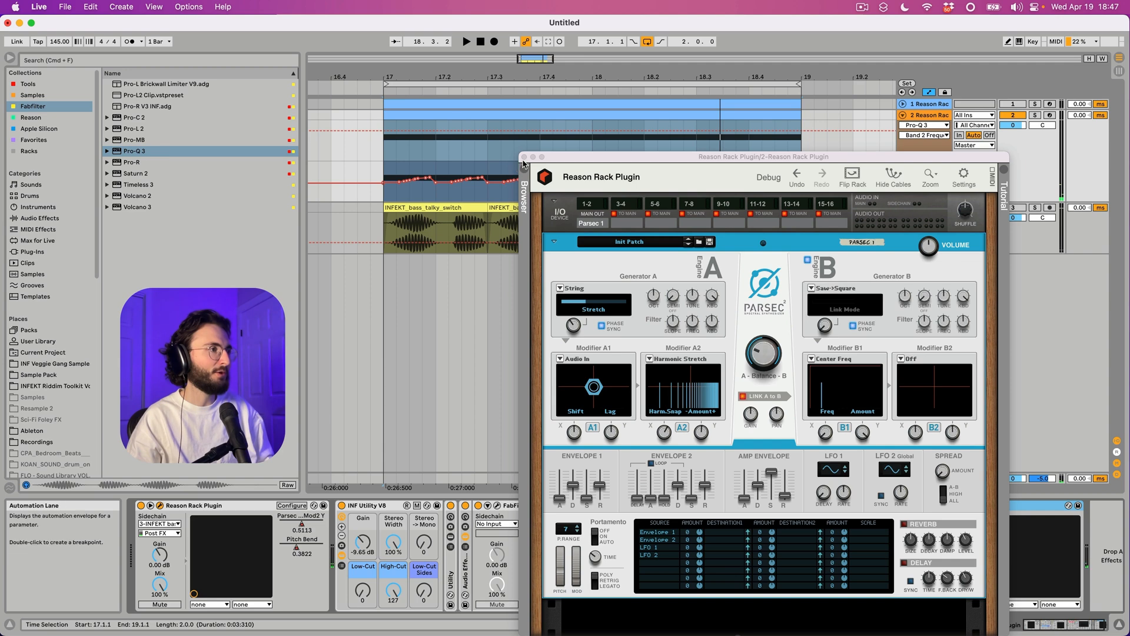
left_click(524, 157)
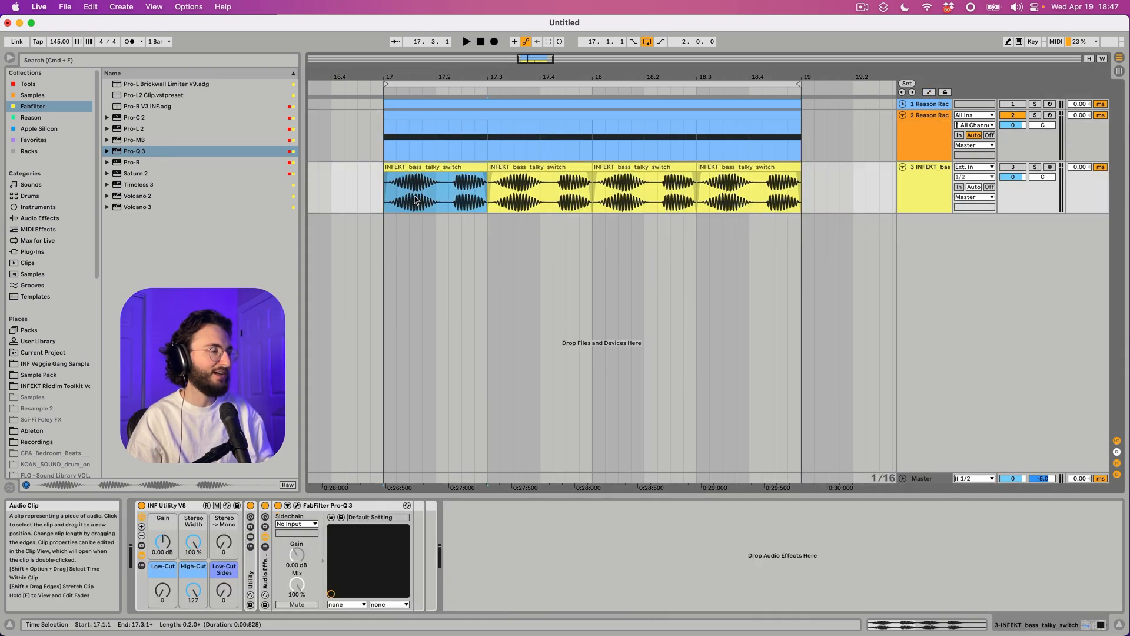
Step: Split the talky switch sample after its first hit into short 1/16T slices
left_click(433, 187)
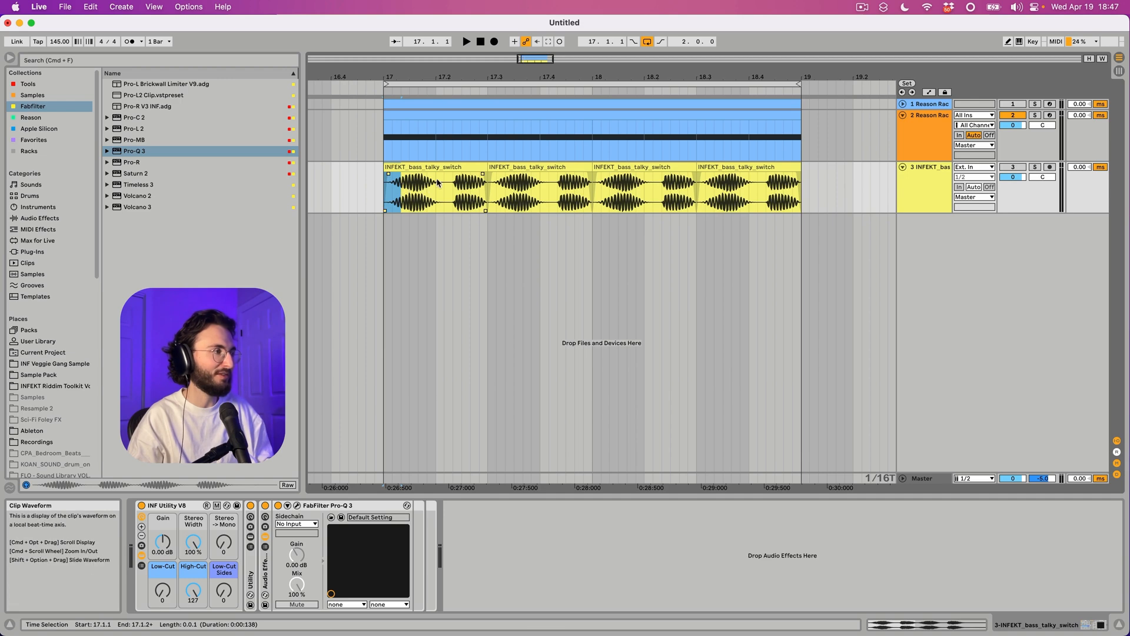
left_click(407, 188)
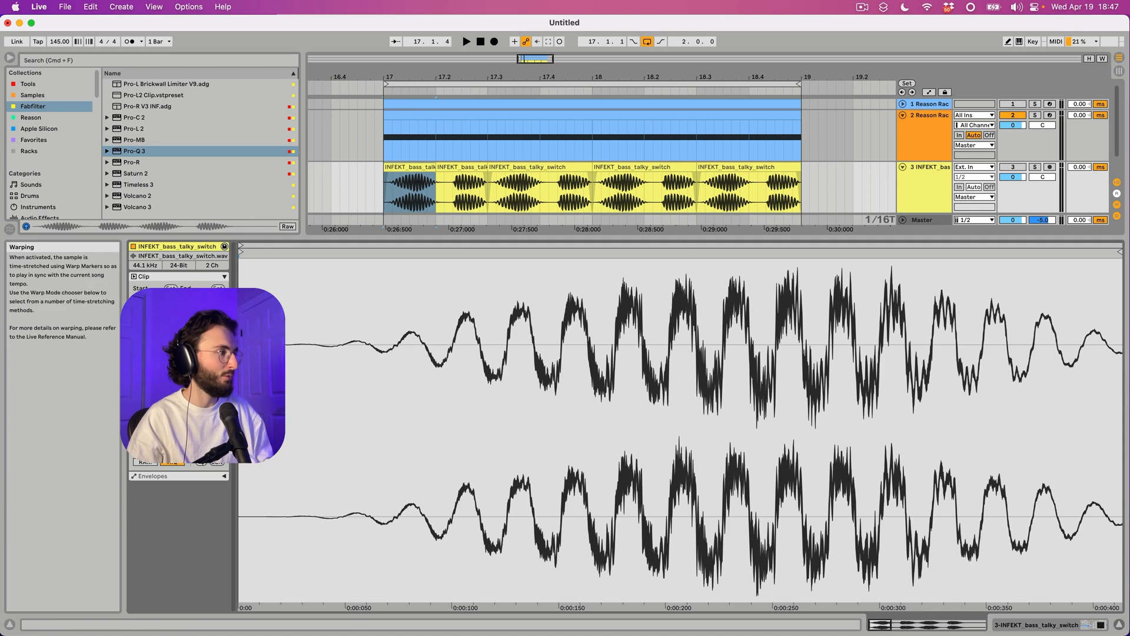
left_click(396, 187)
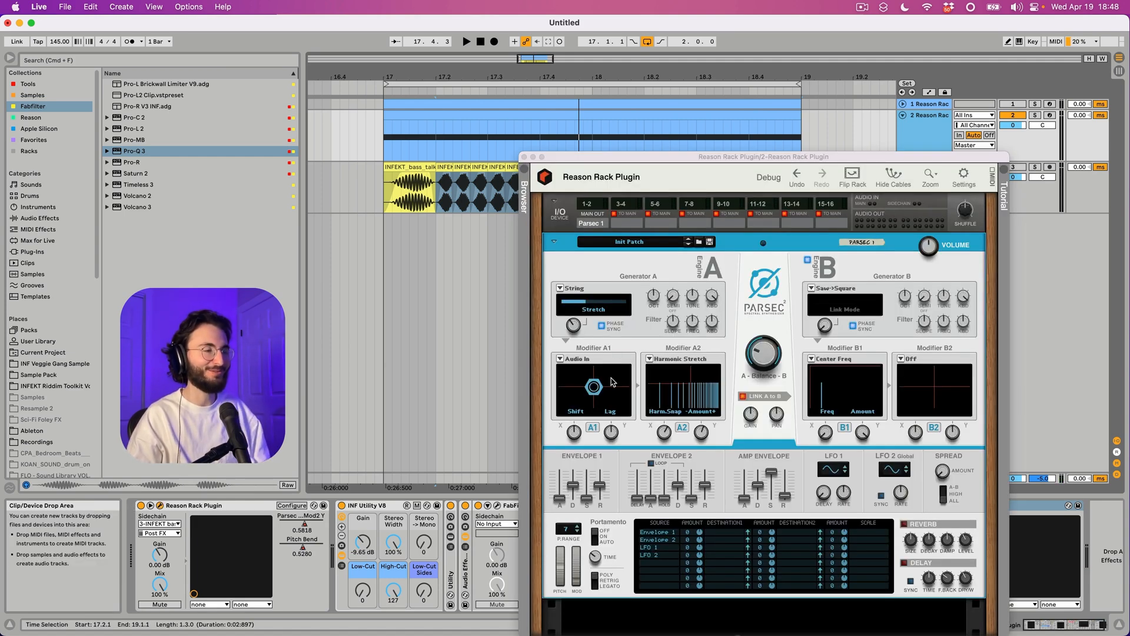
Step: Set Parsec Modifier A2 to Harmonics and return focus to the Arrangement
left_click(681, 359)
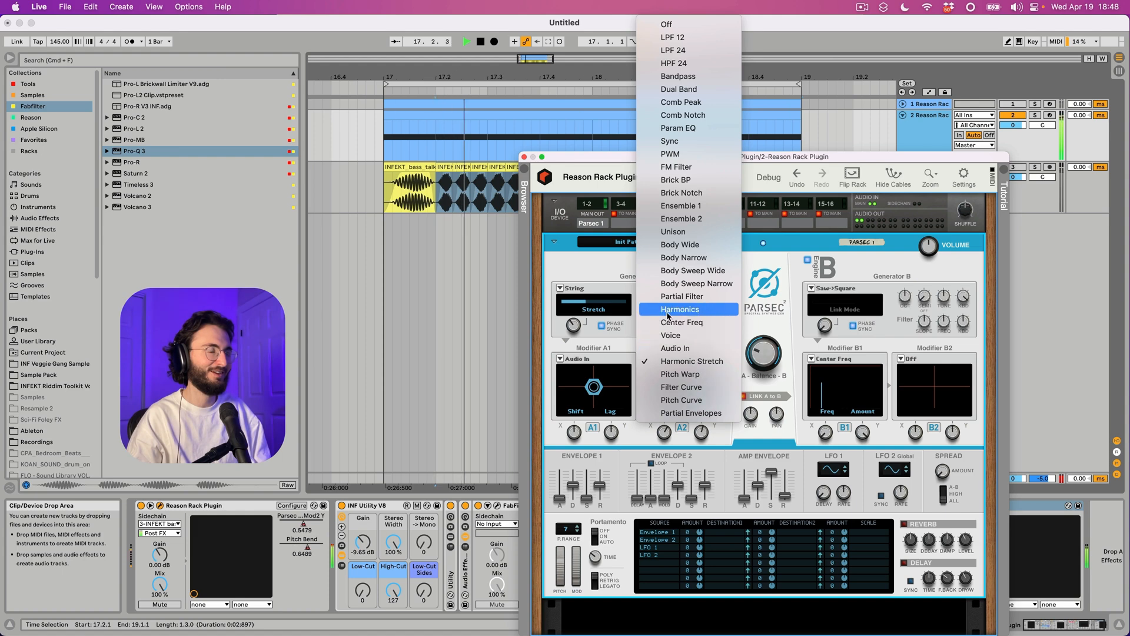
left_click(679, 309)
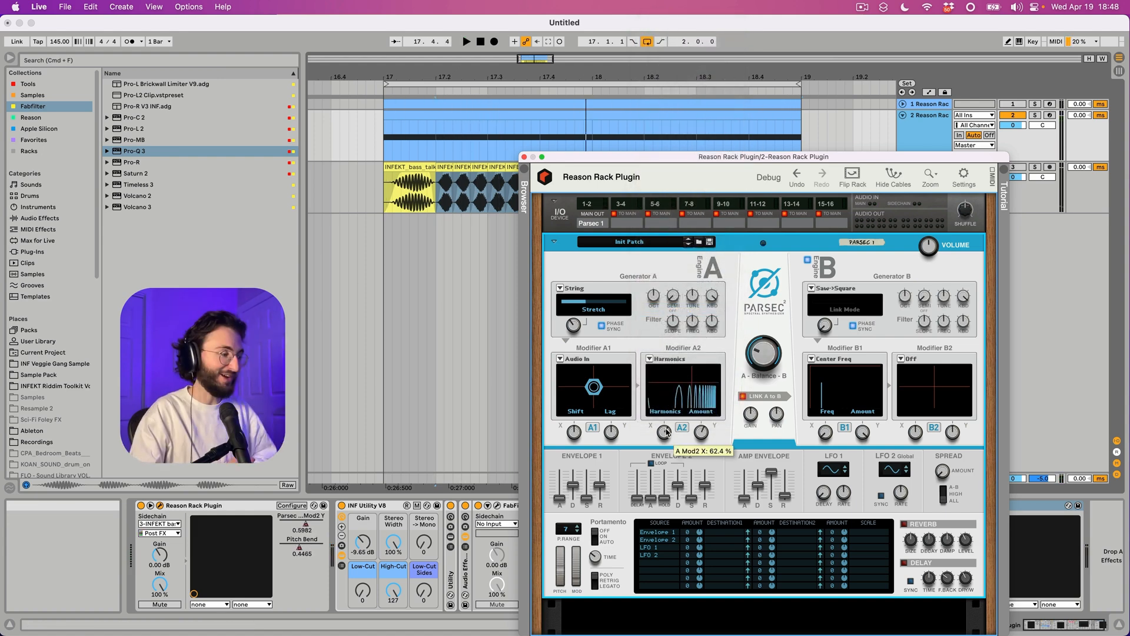
mouse_move(339, 93)
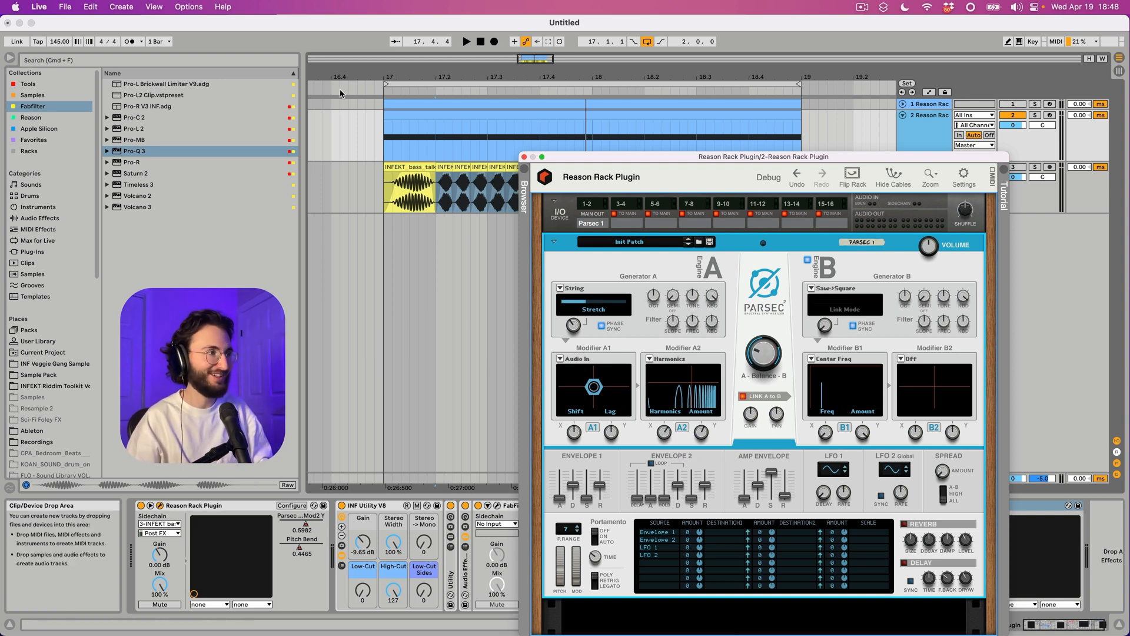
left_click(523, 156)
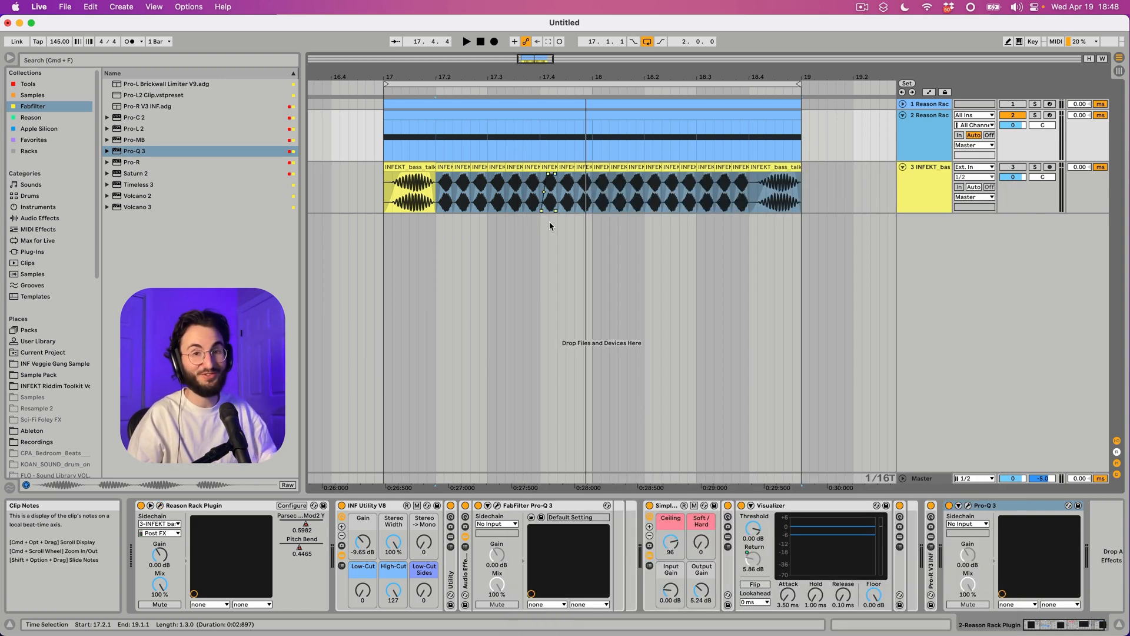